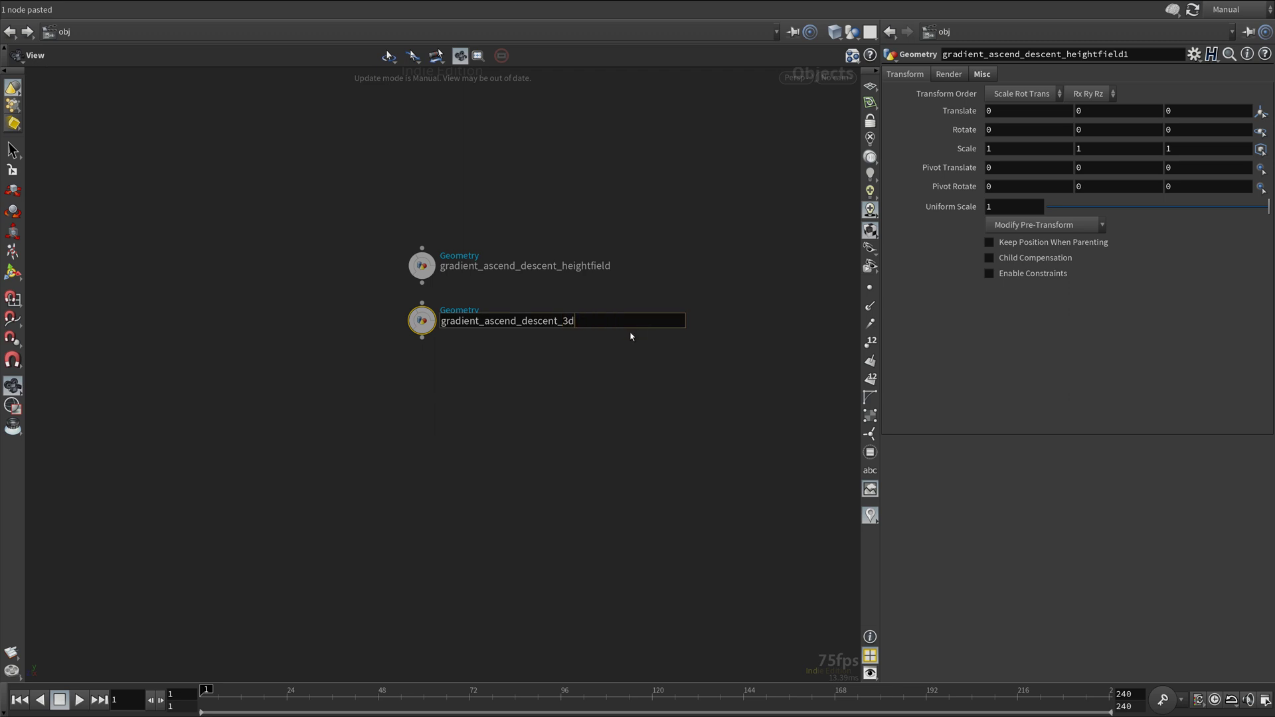
Confirm the name gradient_ascend_descent_3d and dive inside the geometry to its left branch.
{"action": "key", "text": "Return"}
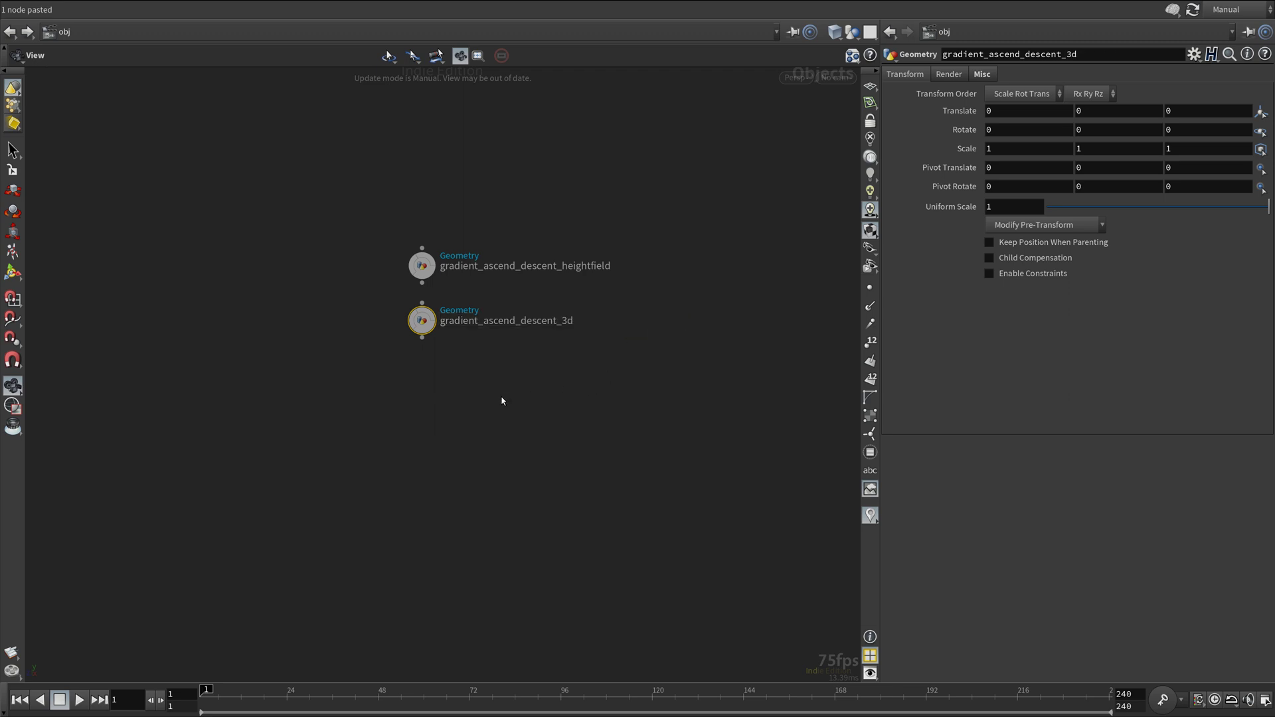
{"action": "double_click", "coordinate": [421, 320]}
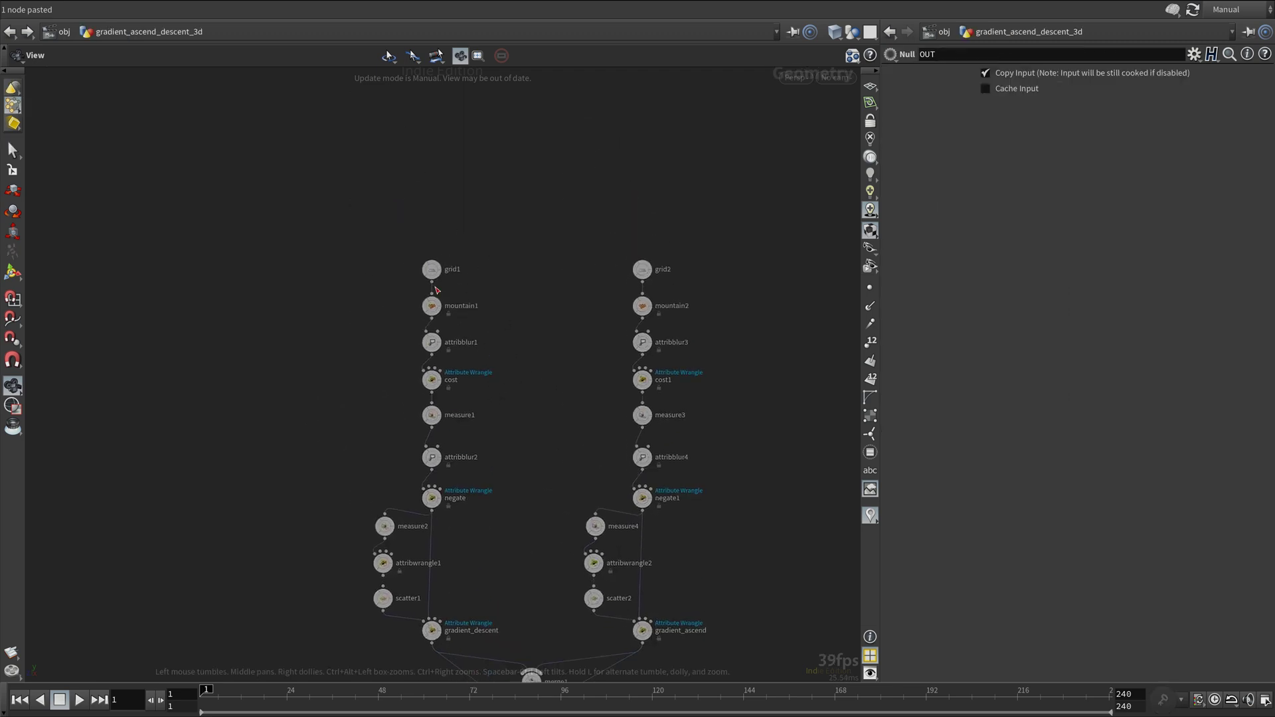
{"action": "scroll", "scroll_direction": "up", "scroll_amount": 3}
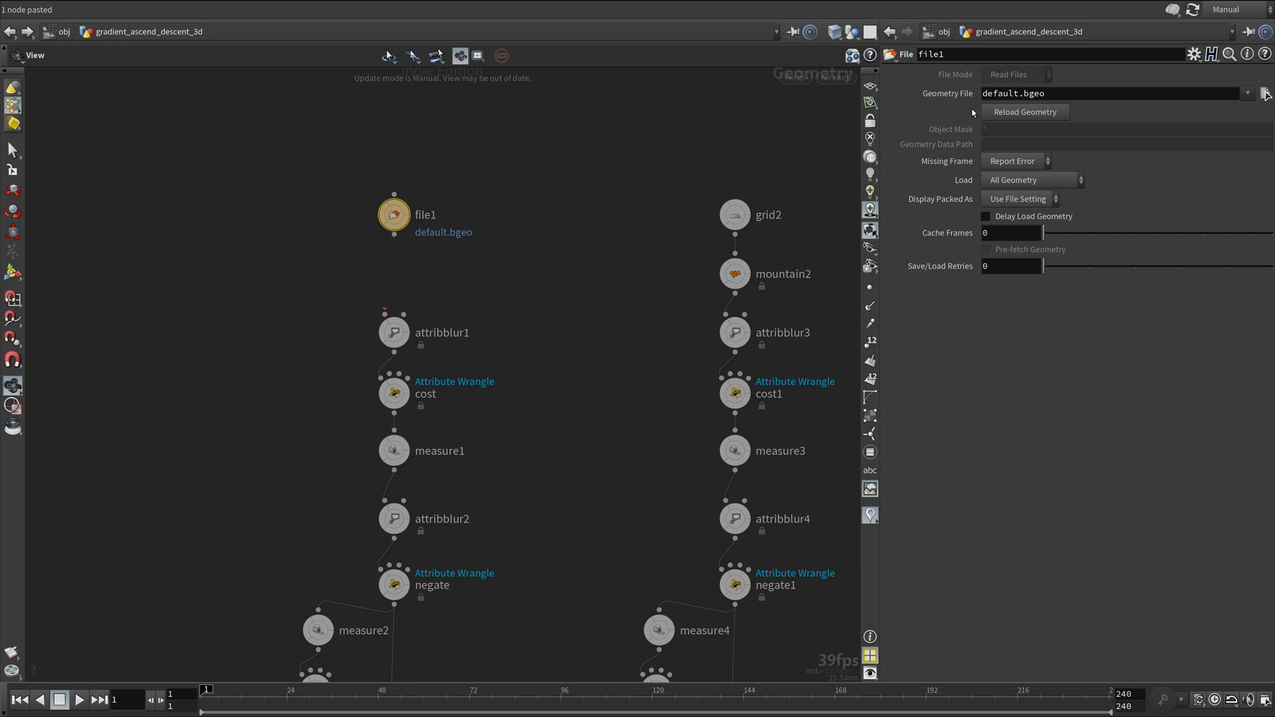
Load $HIP/sapho.bgeo.sc and convert it to a VDB with voxel size 0.003.
{"action": "type", "text": "$HIP/sapho.bgeo.sc"}
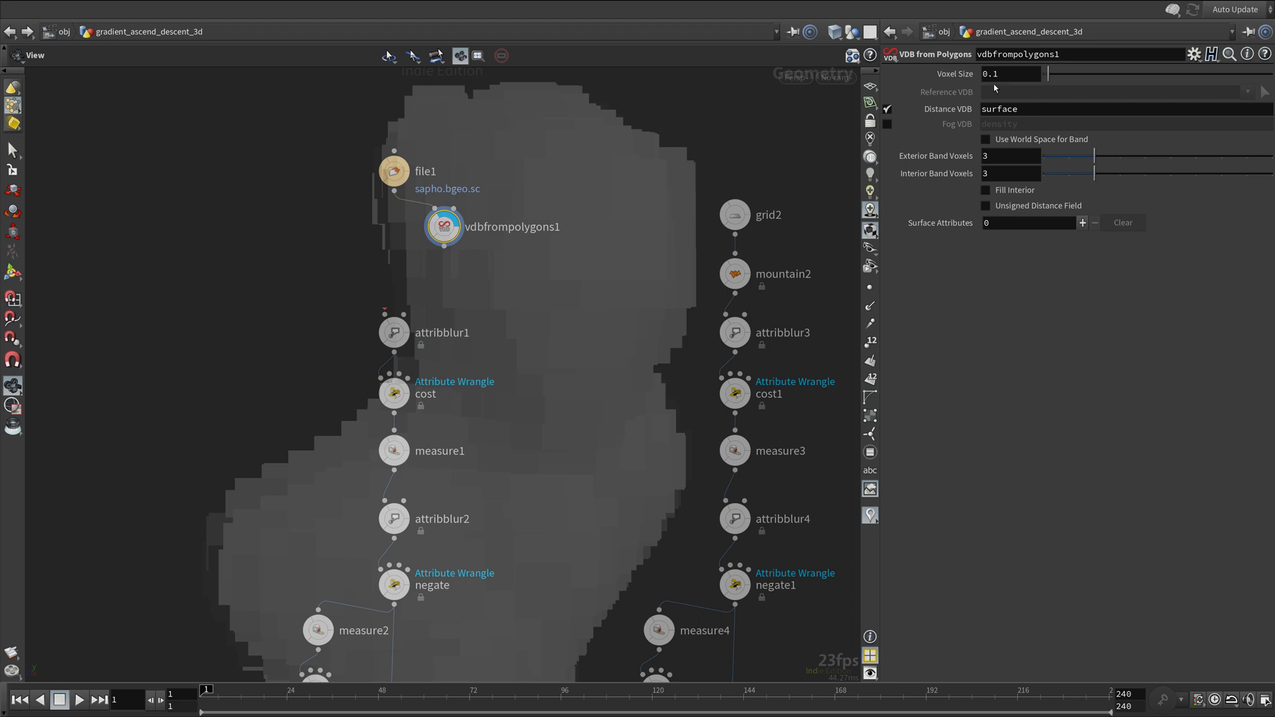
{"action": "type", "text": "0.01"}
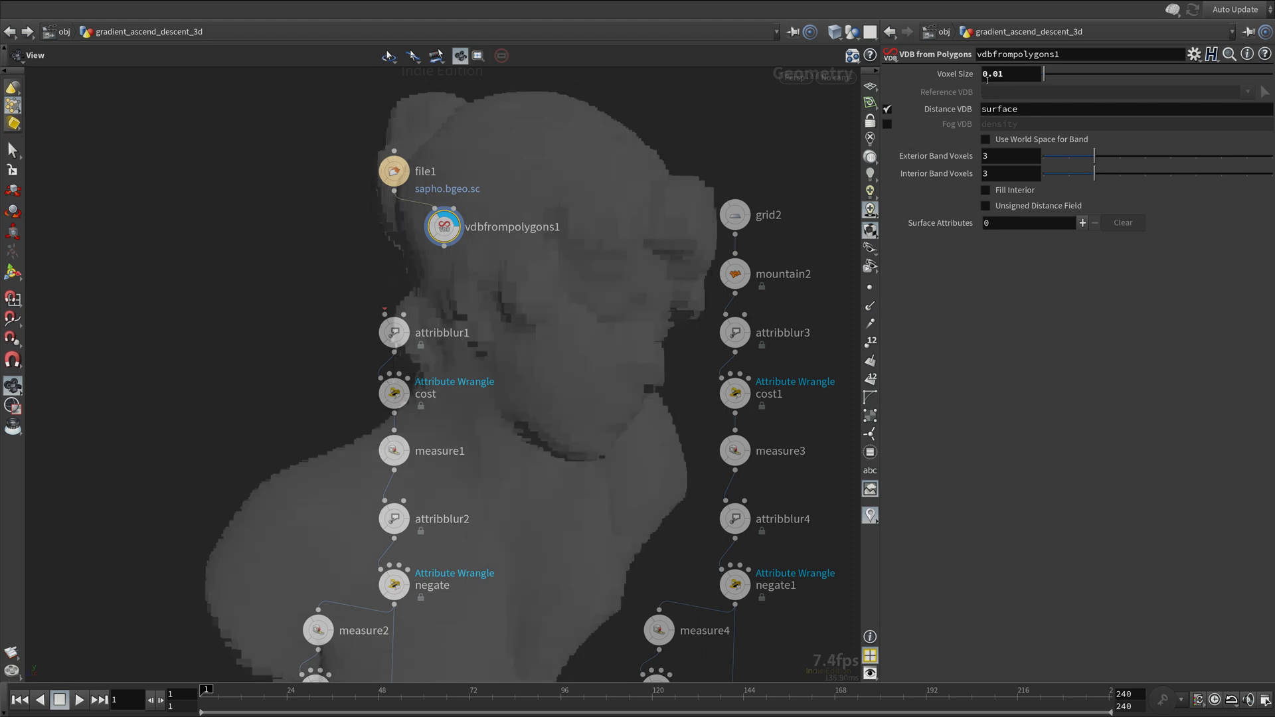
{"action": "type", "text": "0.003"}
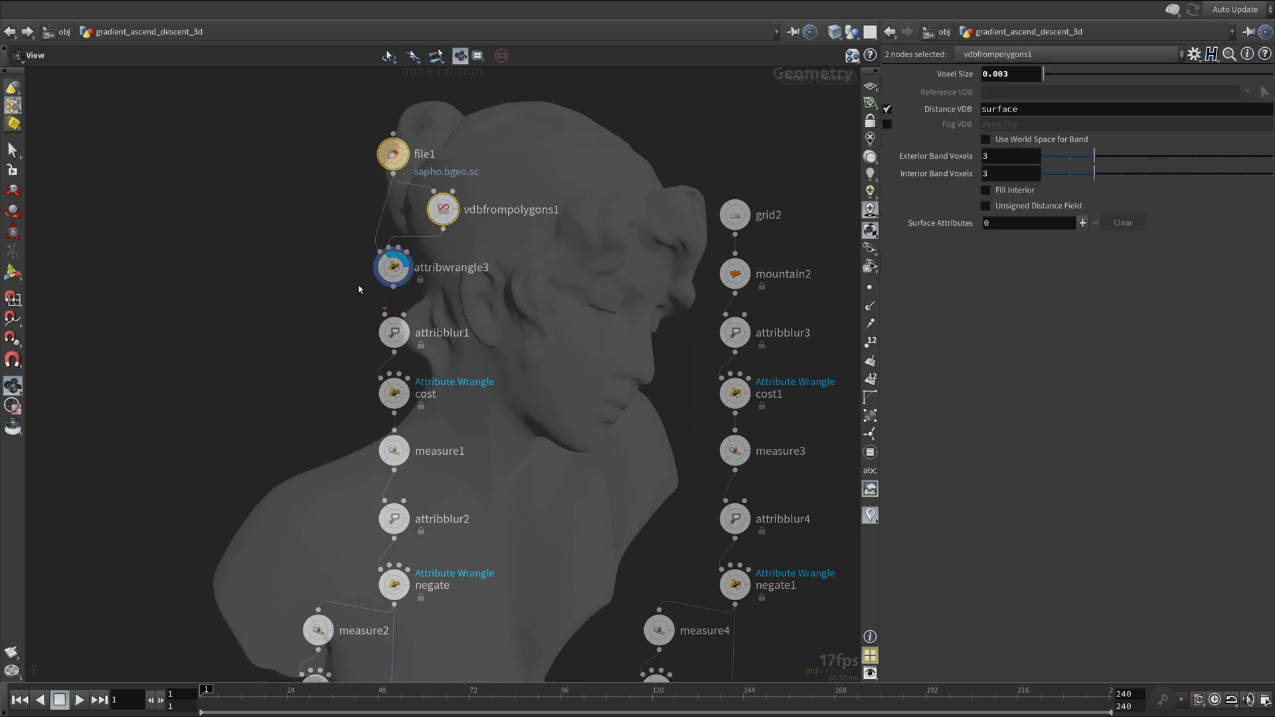
{"action": "left_click", "coordinate": [393, 265]}
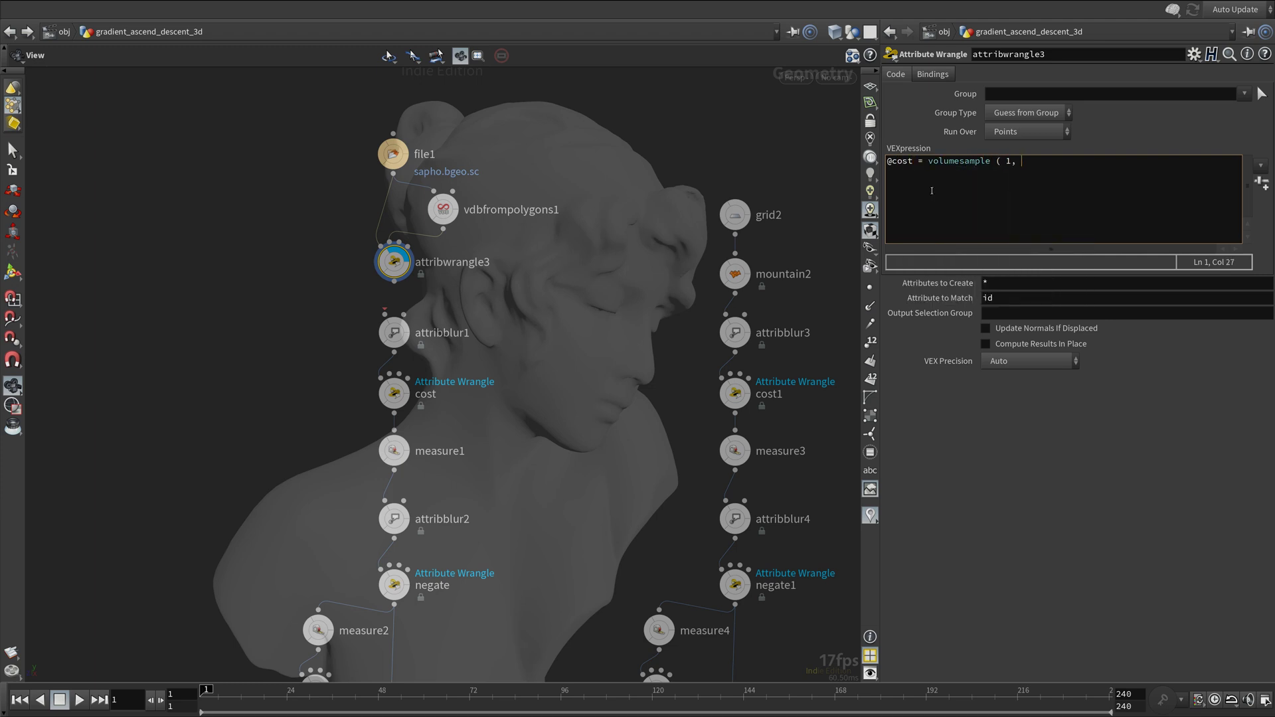
{"action": "type", "text": "0, @P );"}
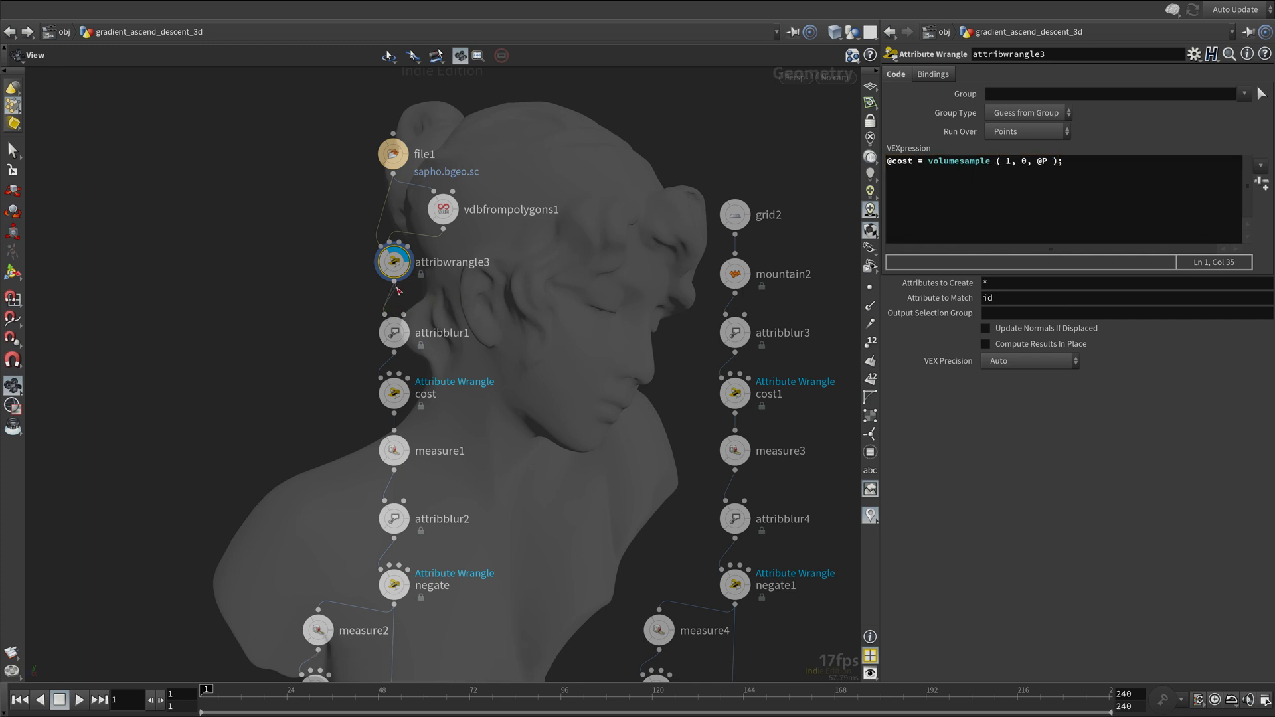
{"action": "left_click", "coordinate": [393, 333]}
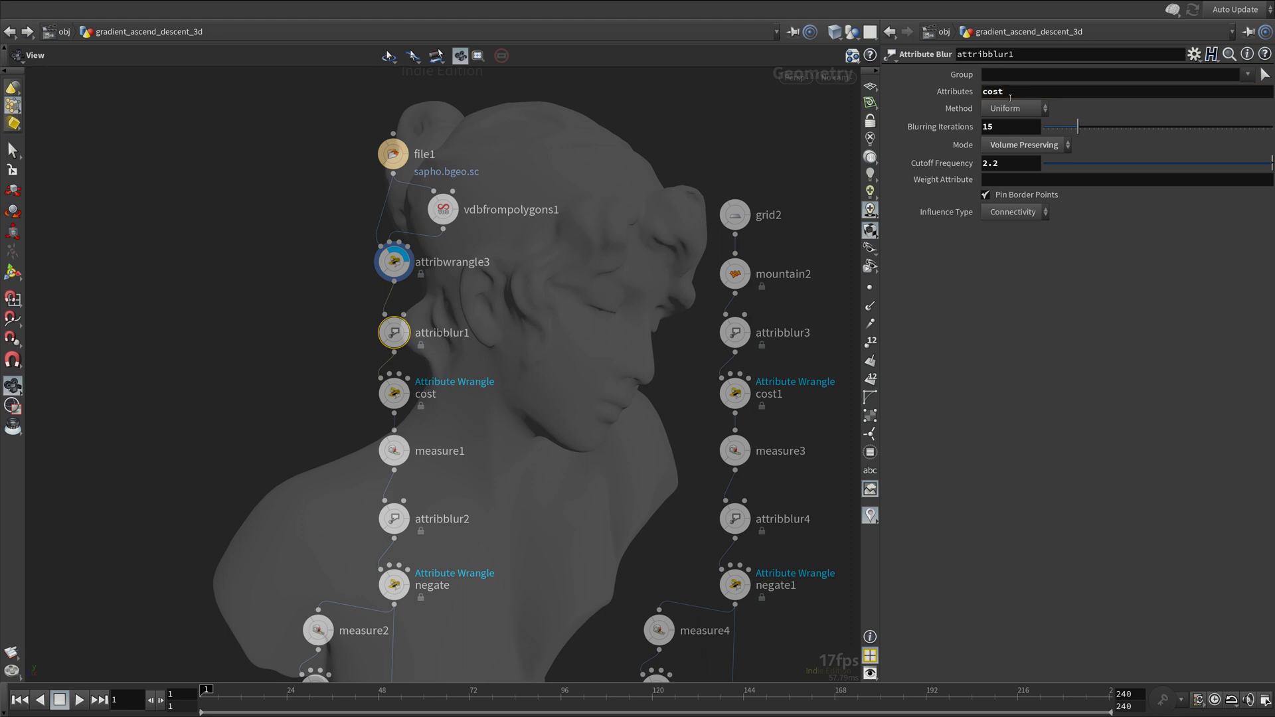
{"action": "left_click", "coordinate": [393, 262]}
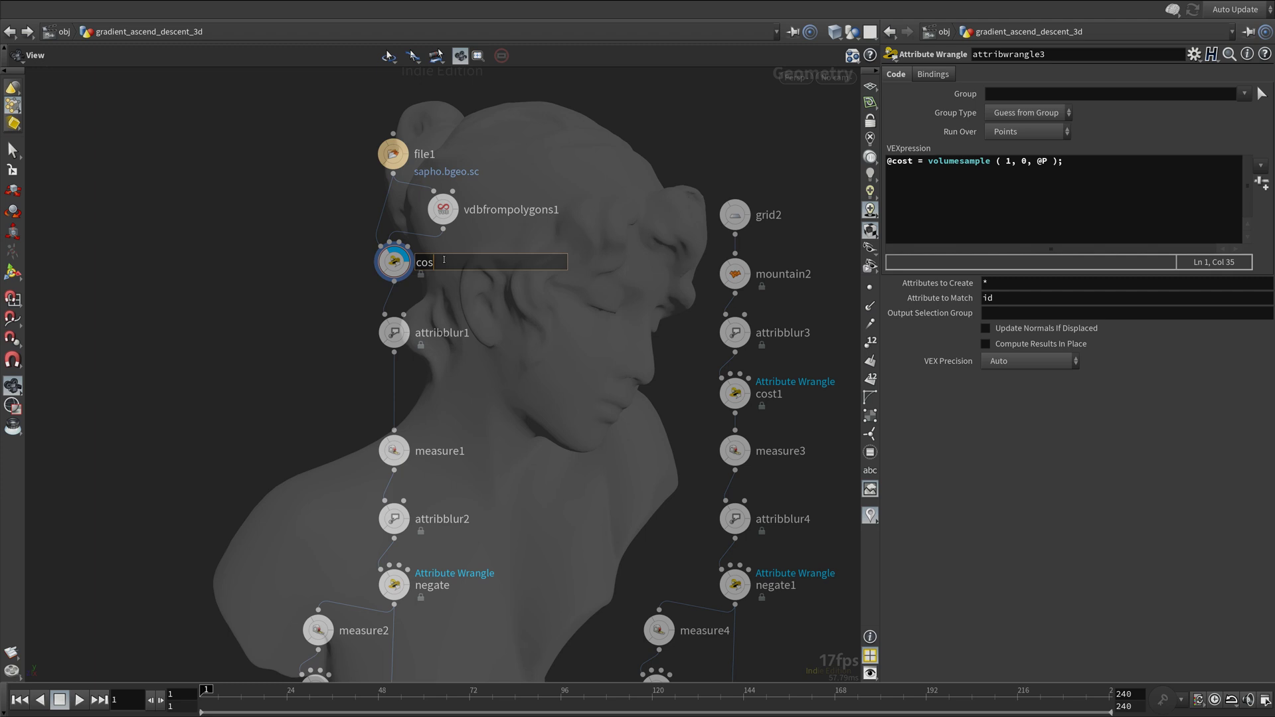
{"action": "left_click", "coordinate": [394, 332]}
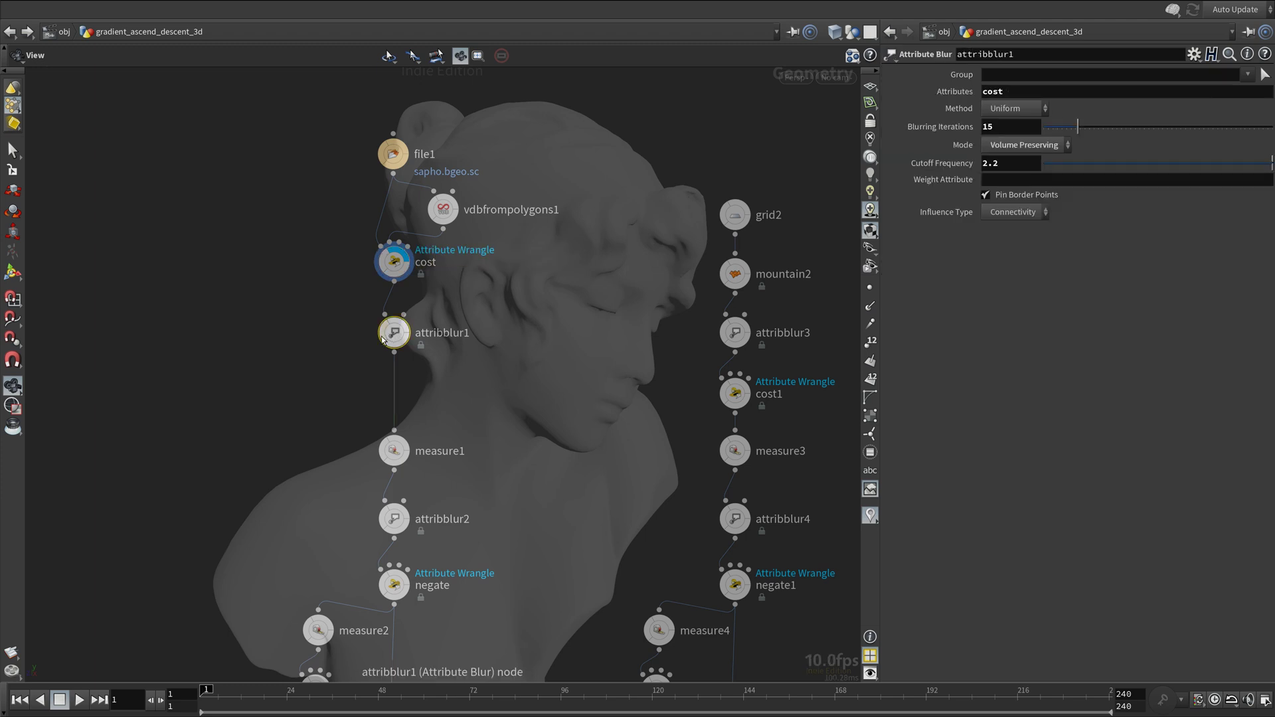
{"action": "mouse_move", "coordinate": [394, 450]}
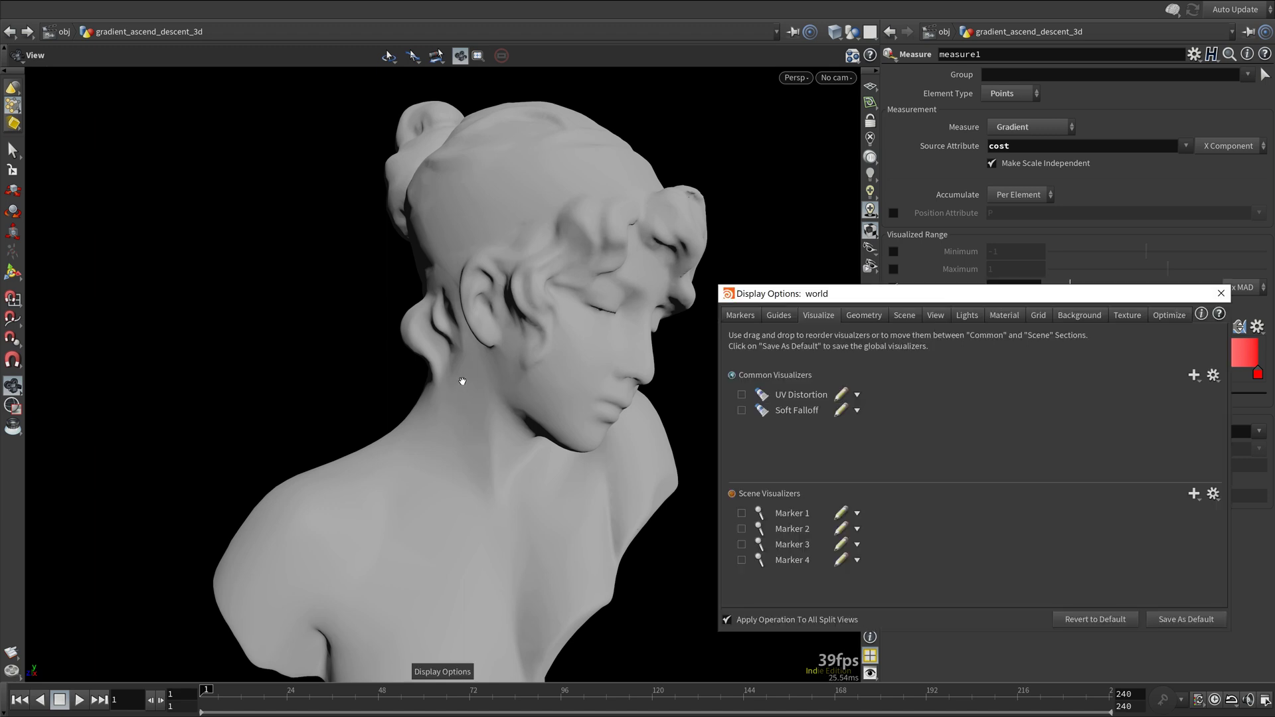
Show the grad marker arrows on the bust, hide them again and return to the network.
{"action": "left_click", "coordinate": [741, 513]}
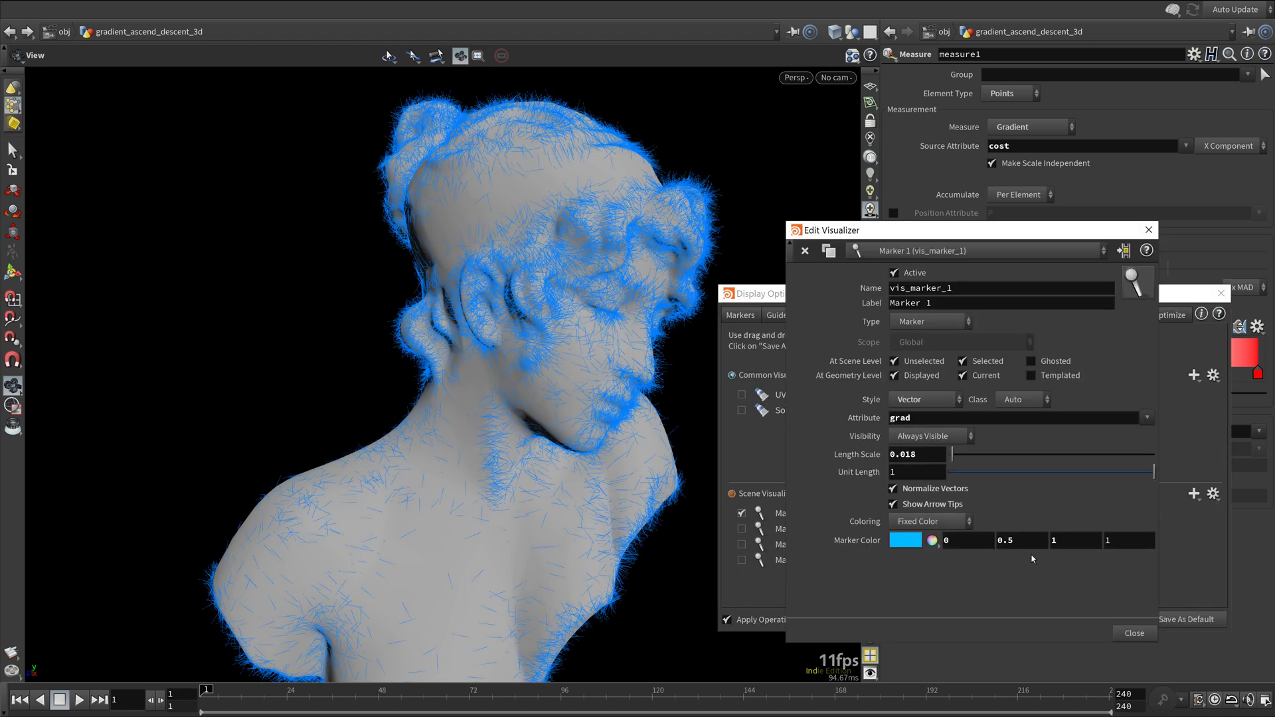
{"action": "left_click", "coordinate": [1148, 230]}
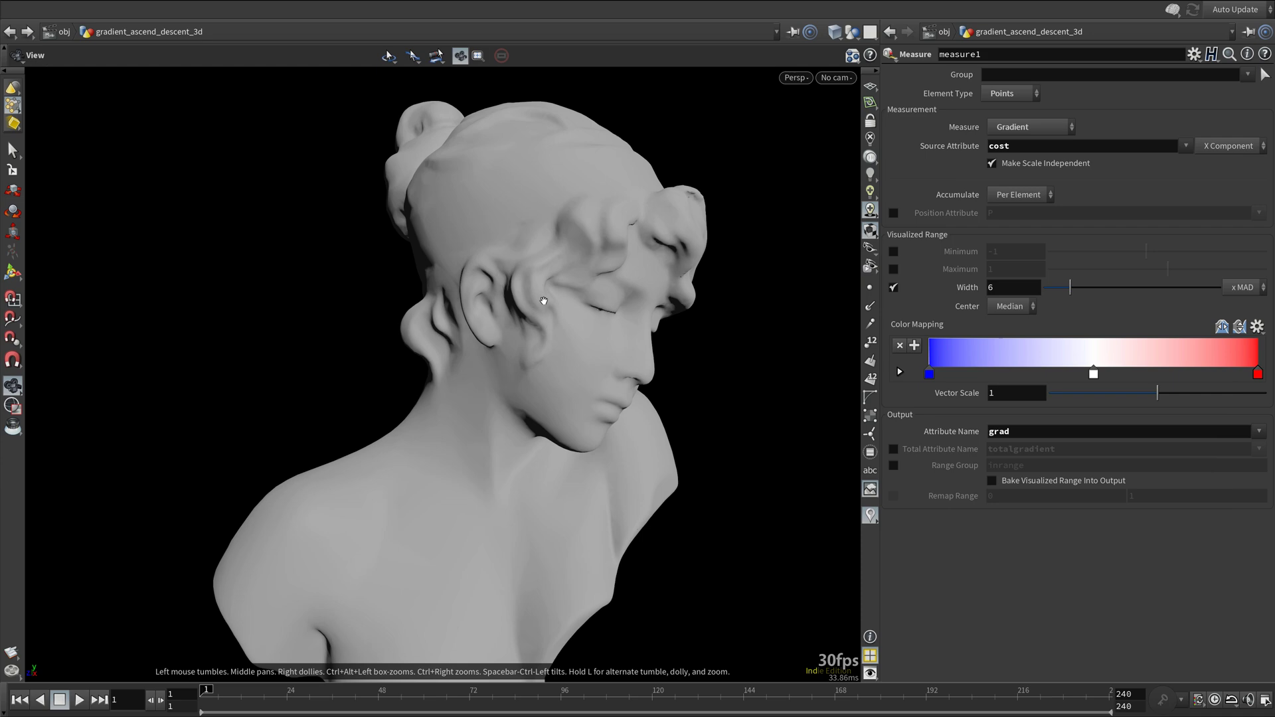
{"action": "left_click", "coordinate": [395, 585]}
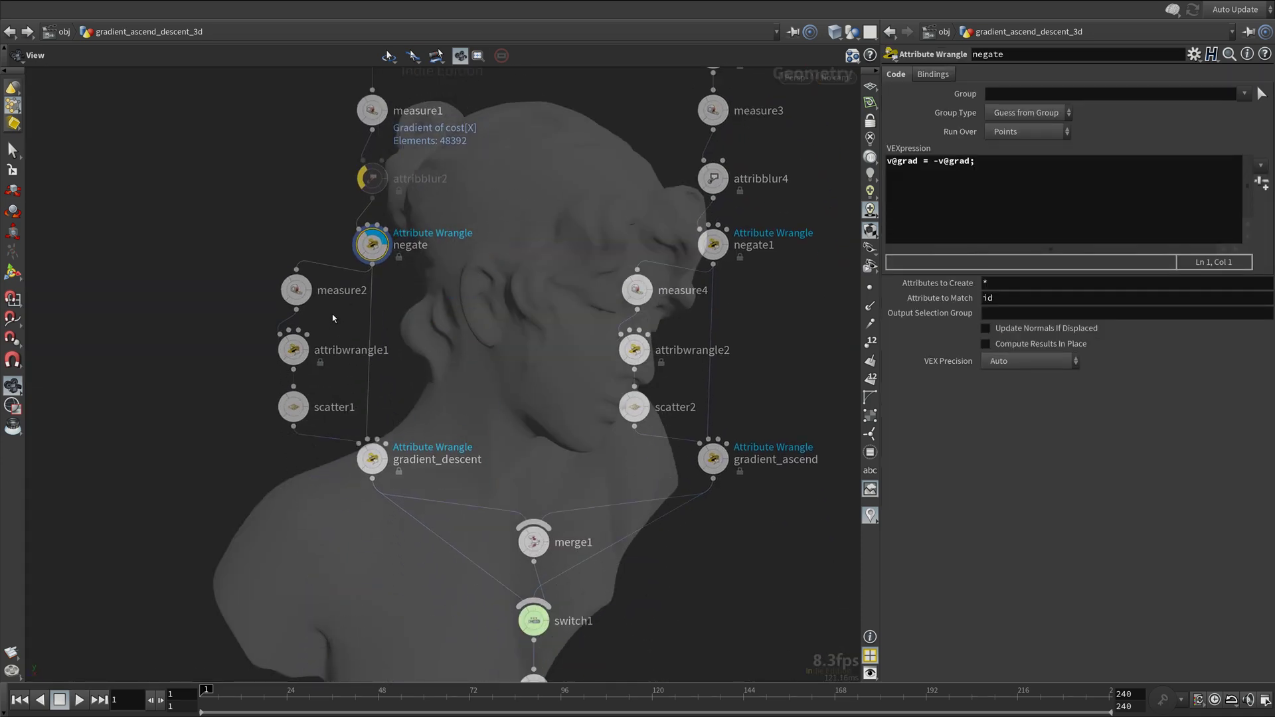
Inspect scatter1, then give gradient_descent a 0.005 step size and 0.01 minimum distance.
{"action": "left_click", "coordinate": [292, 407]}
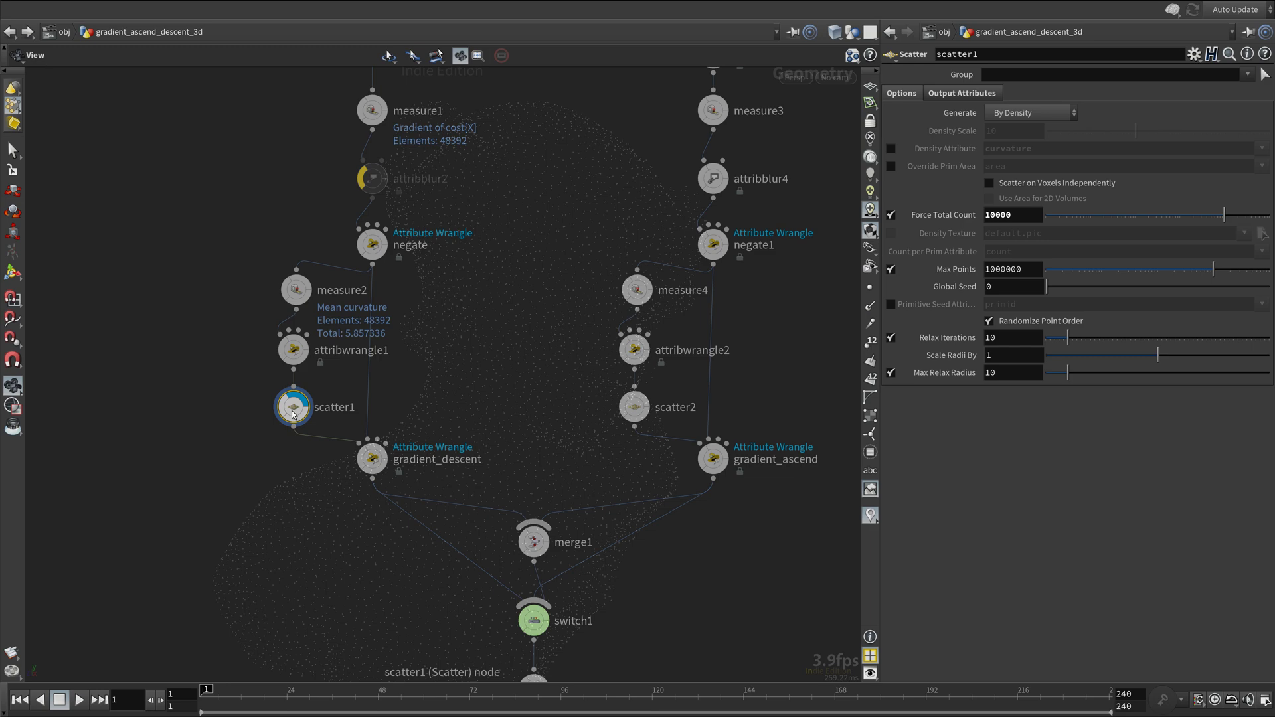
{"action": "mouse_move", "coordinate": [372, 458]}
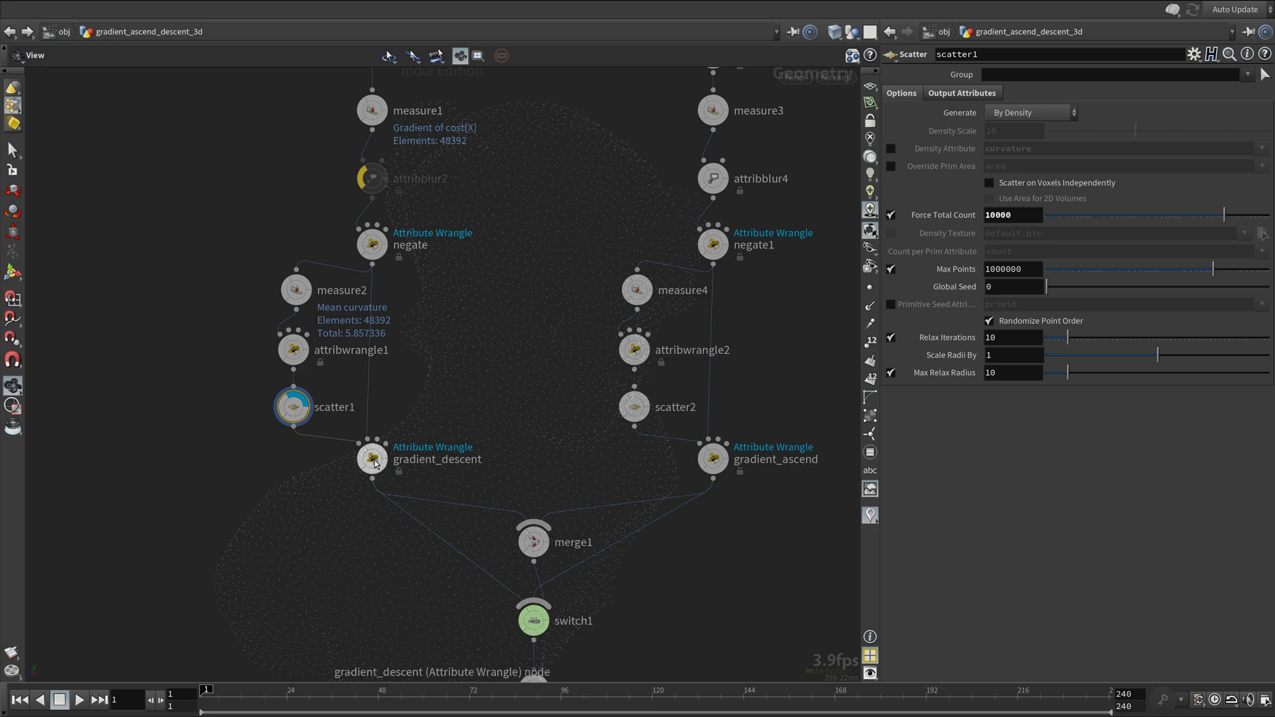
{"action": "left_click", "coordinate": [372, 459]}
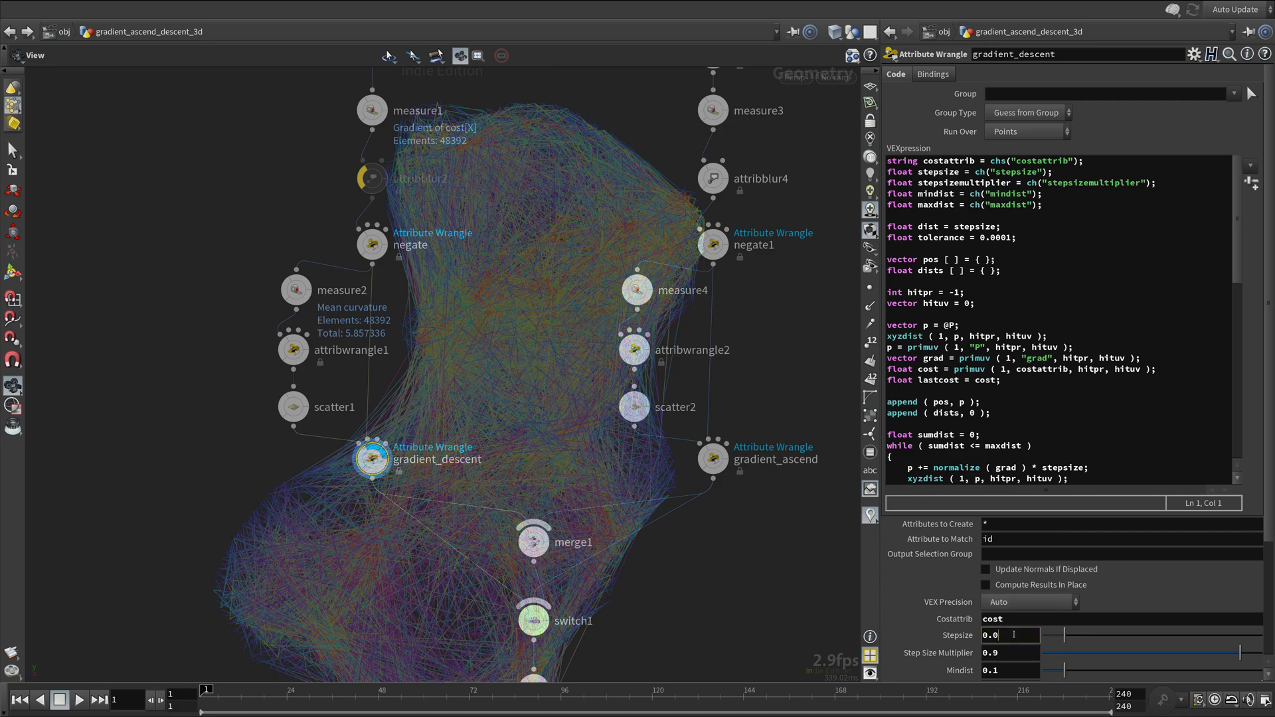
{"action": "type", "text": "0.05"}
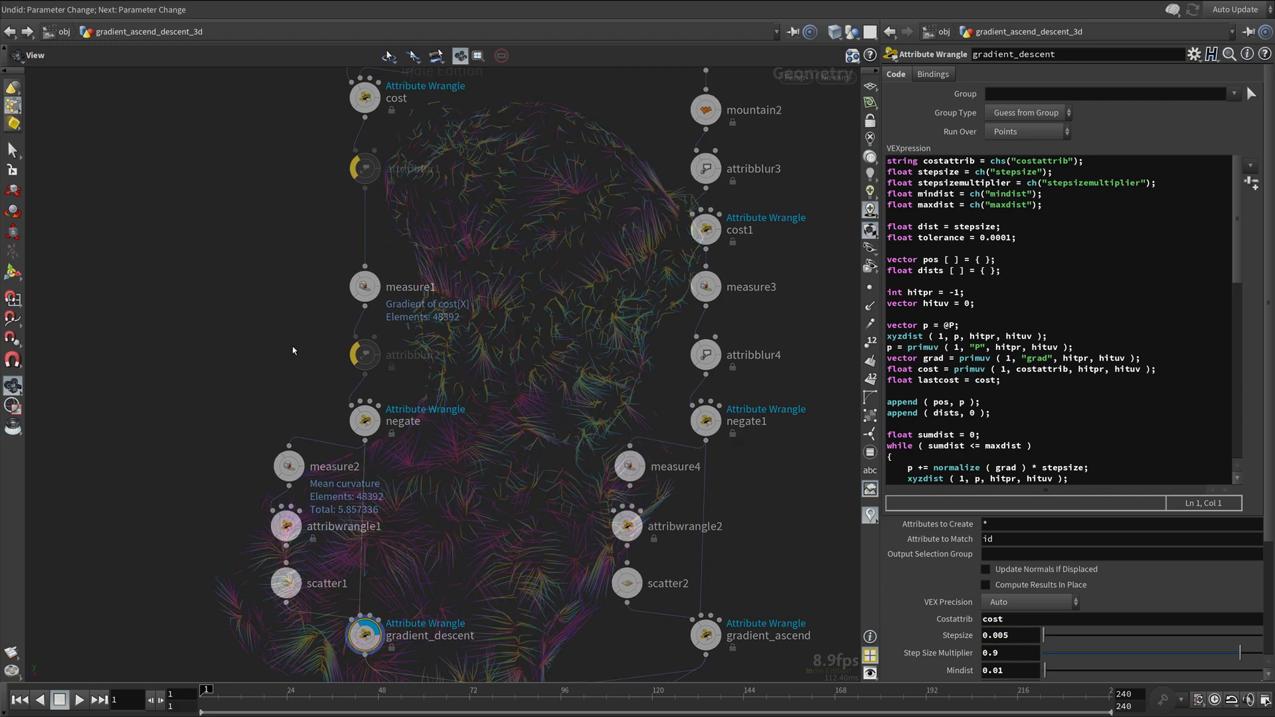
Append * ch("scale") to the cost wrangle, create the spare parameter and set Scale to 100.
{"action": "left_click", "coordinate": [365, 96]}
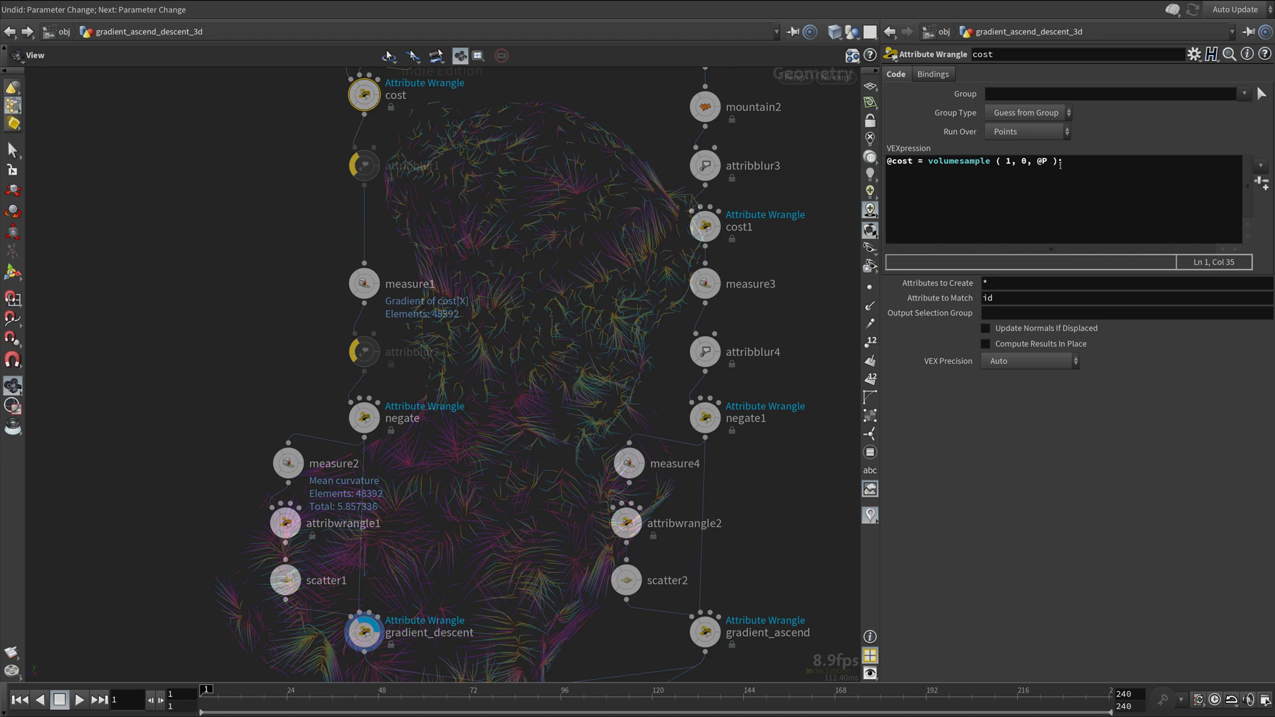
{"action": "type", "text": "* ch(\"scale"}
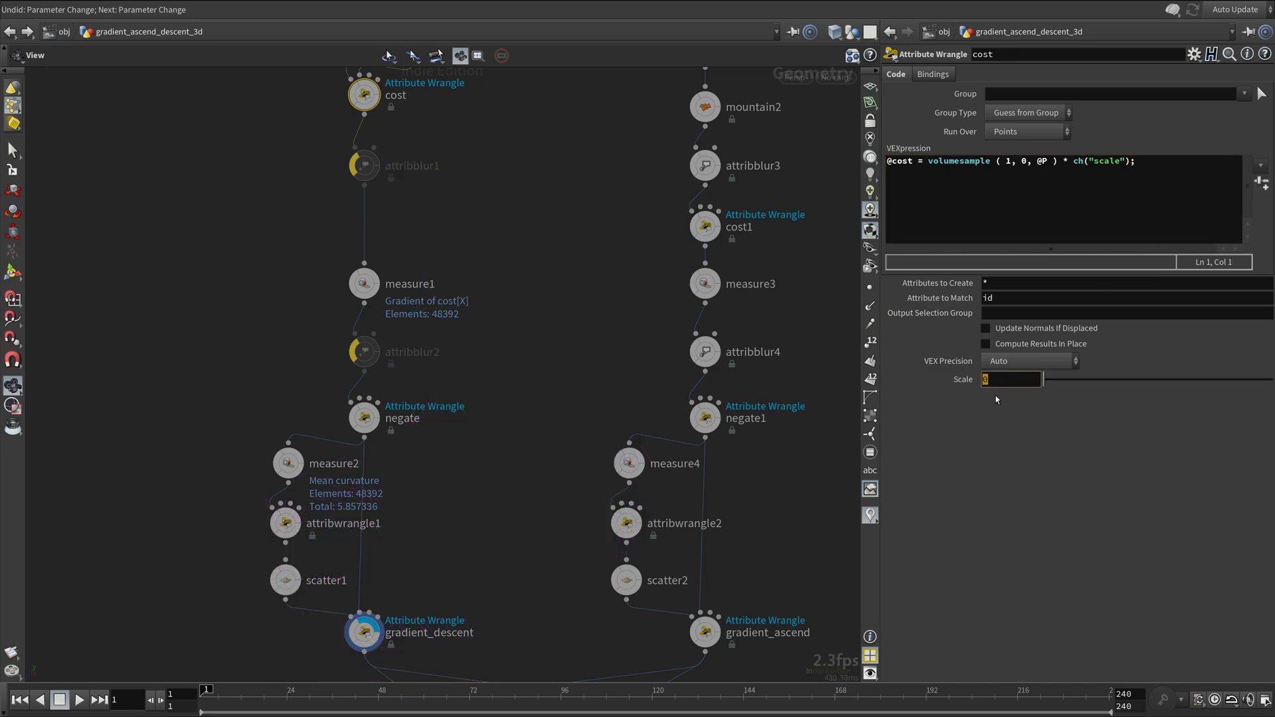
{"action": "type", "text": "10"}
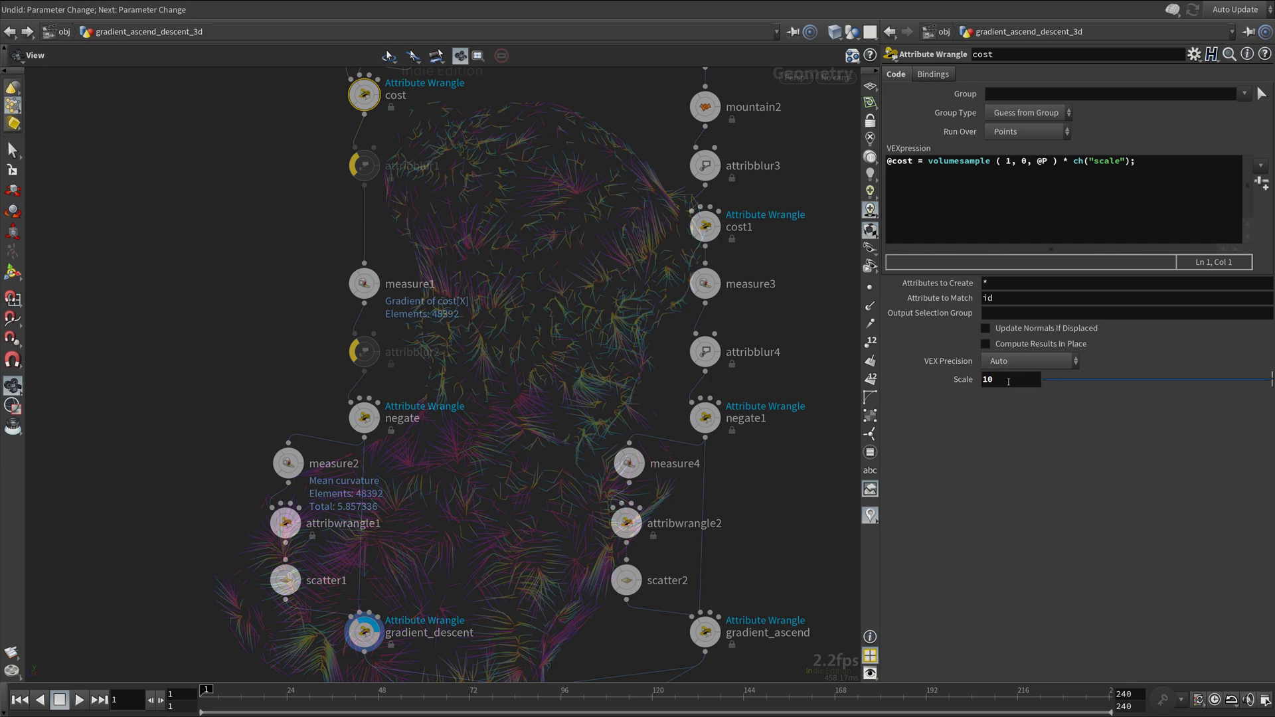
{"action": "type", "text": "100"}
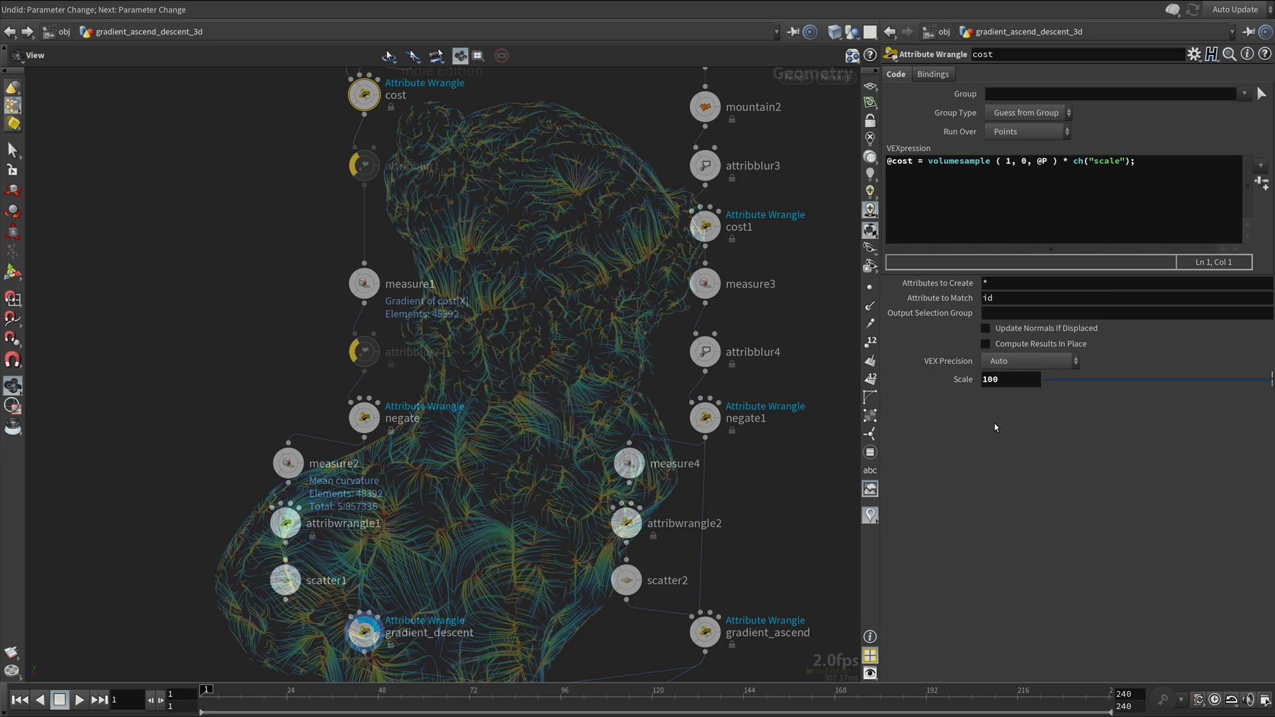
{"action": "mouse_move", "coordinate": [466, 326]}
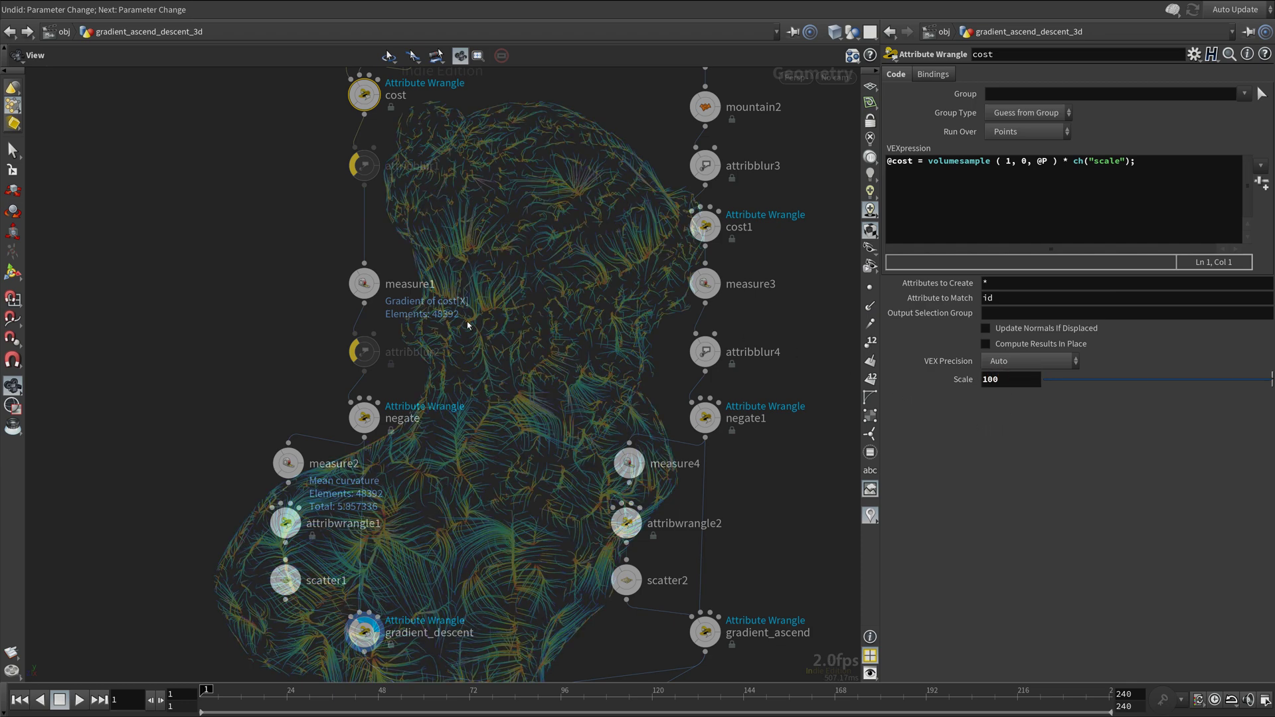
{"action": "scroll", "scroll_direction": "down", "scroll_amount": 3}
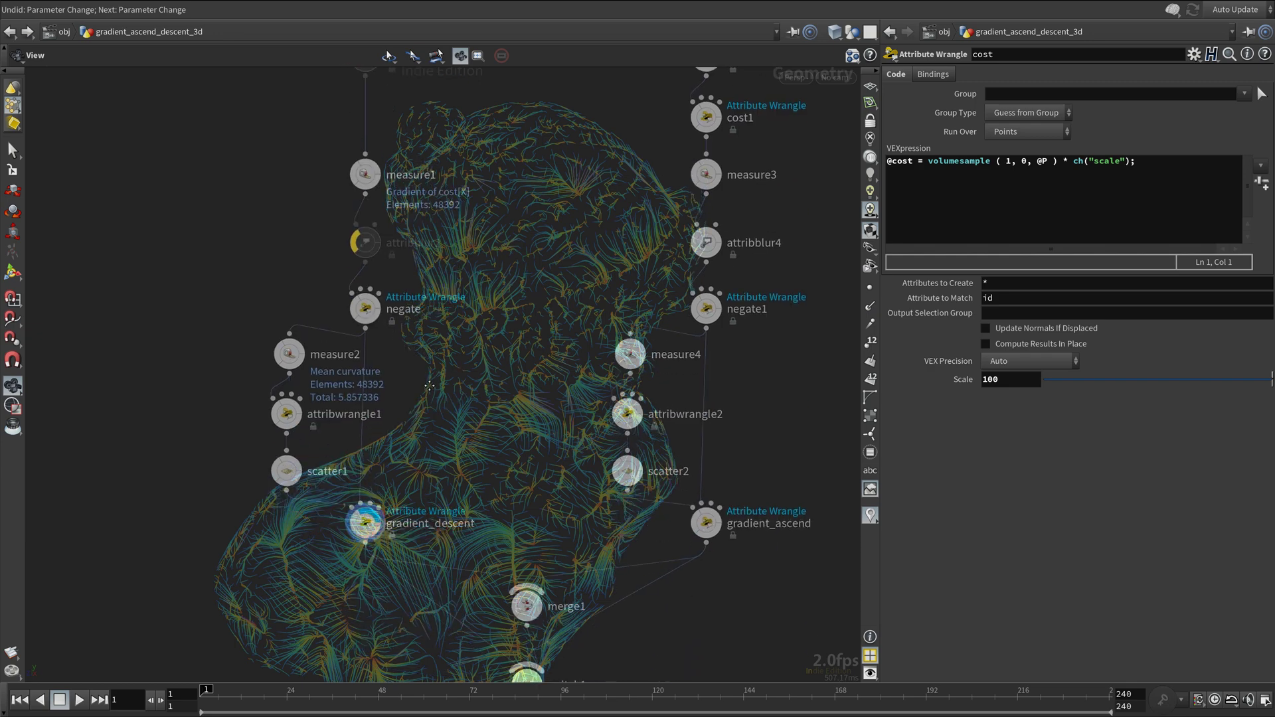
{"action": "left_click", "coordinate": [364, 523]}
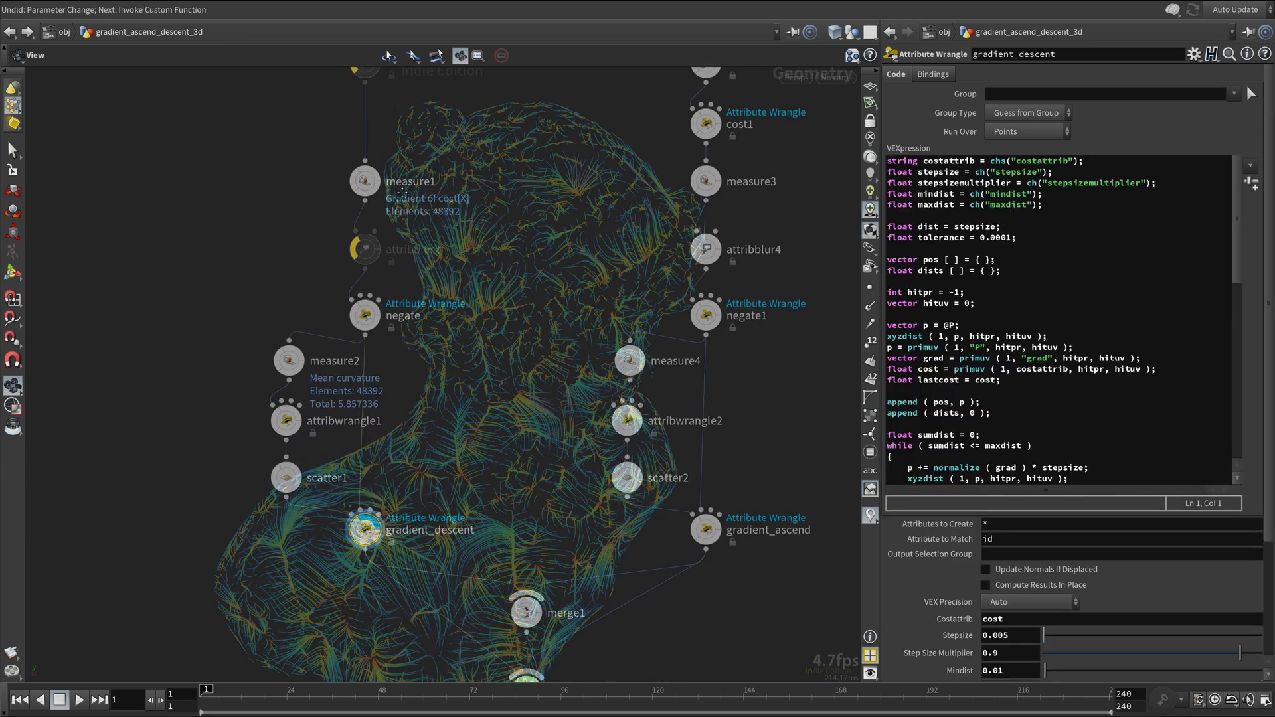
Set the cost blur to 10 iterations to match the gradient blur.
{"action": "left_click", "coordinate": [362, 163]}
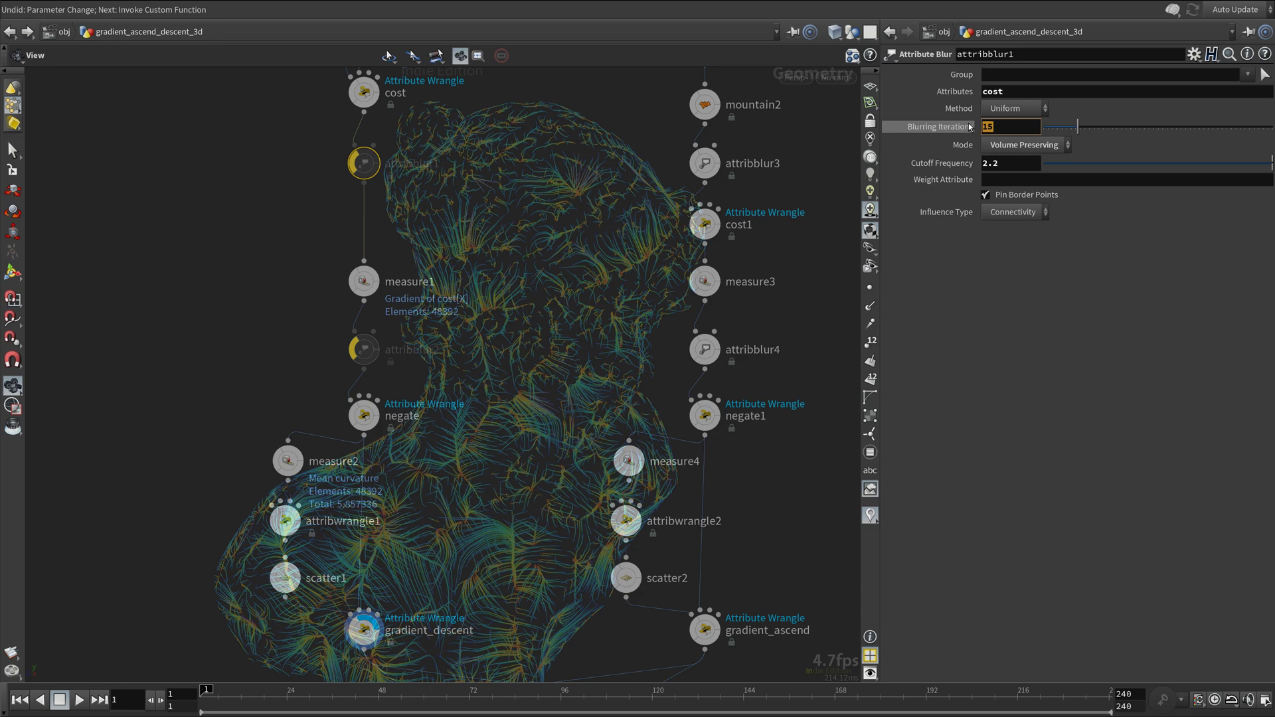
{"action": "type", "text": "5"}
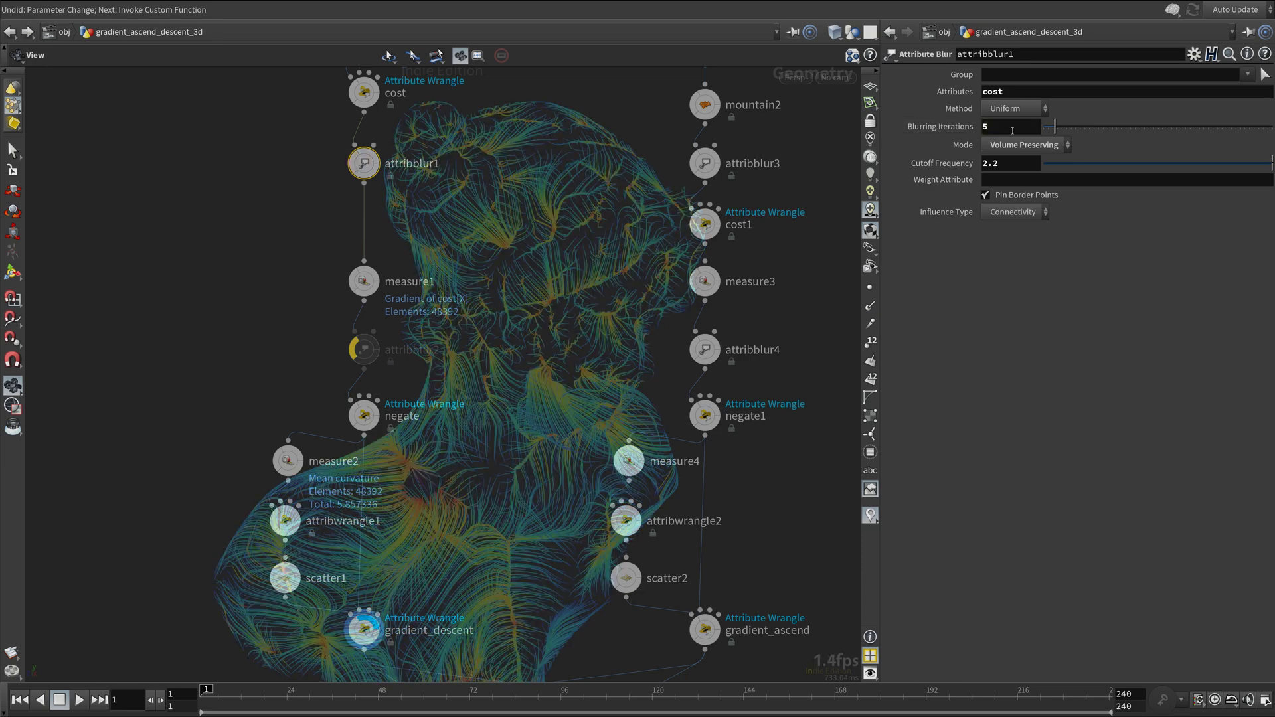
{"action": "type", "text": "10"}
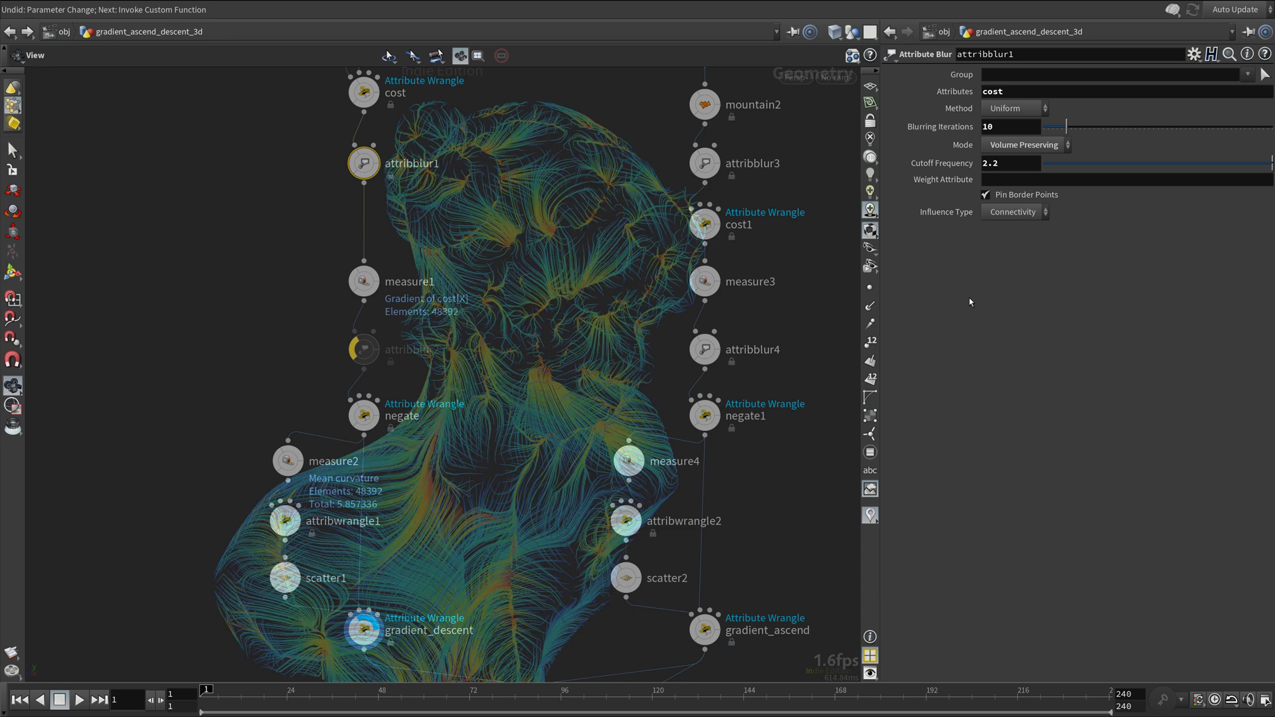
{"action": "left_click", "coordinate": [362, 350]}
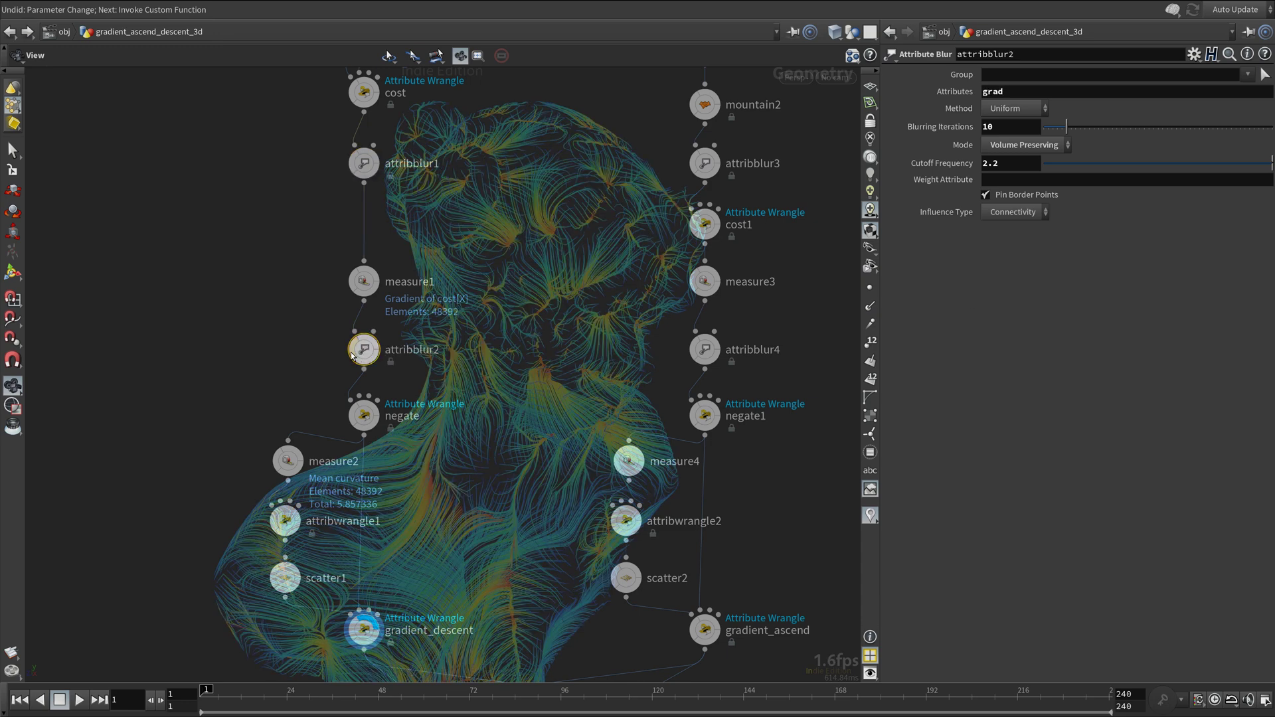
Scroll down and select gradient_descent to show its VEX code and parameters.
{"action": "scroll", "scroll_direction": "down", "scroll_amount": 3}
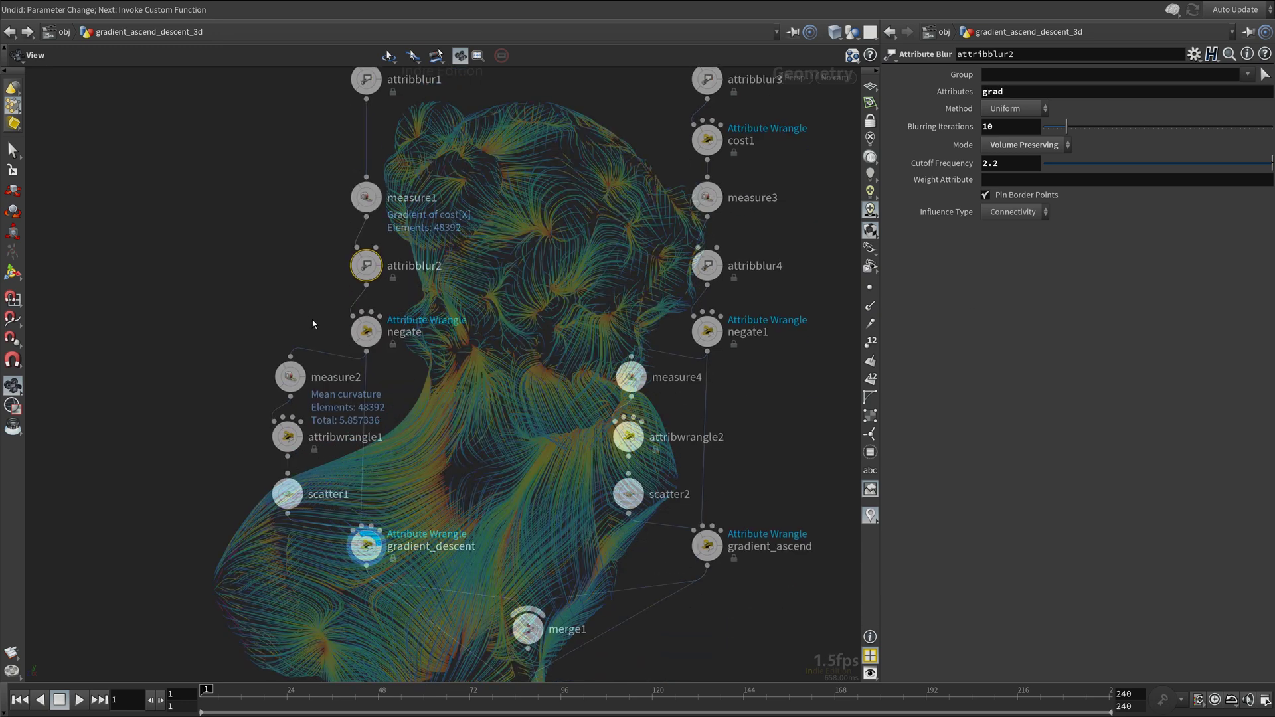
{"action": "scroll", "scroll_direction": "down", "scroll_amount": 3}
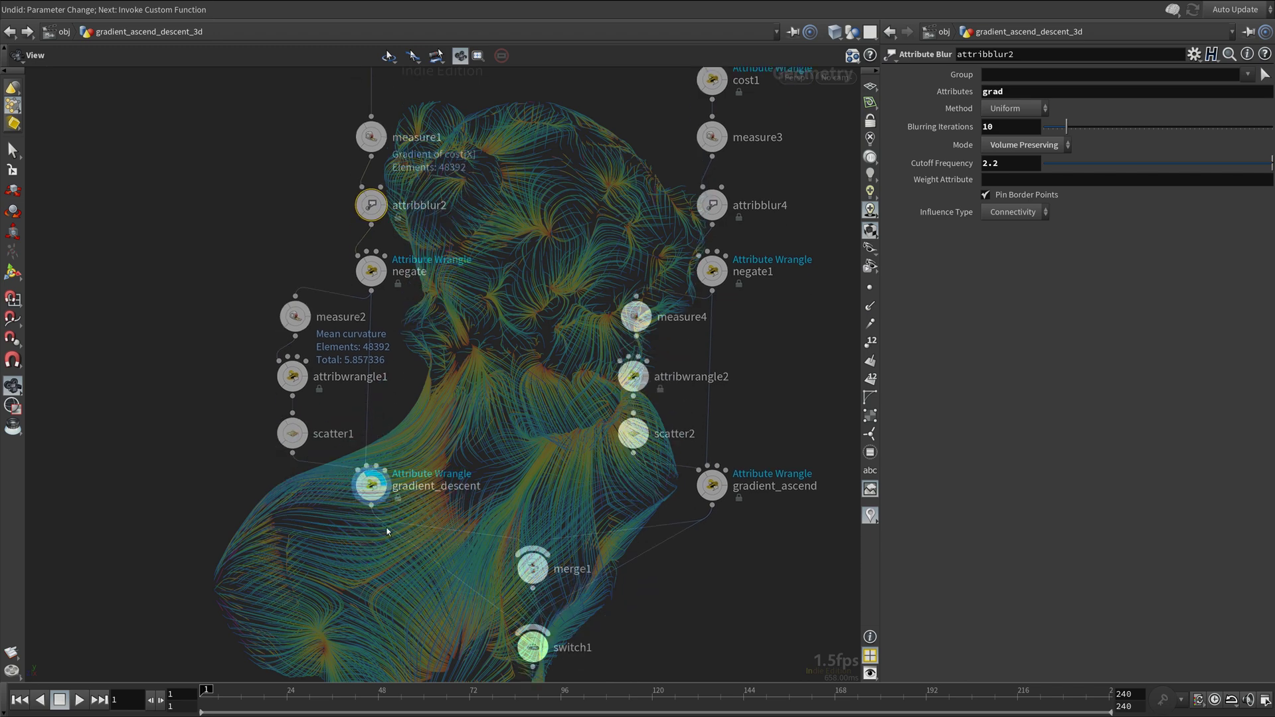
{"action": "left_click", "coordinate": [371, 486]}
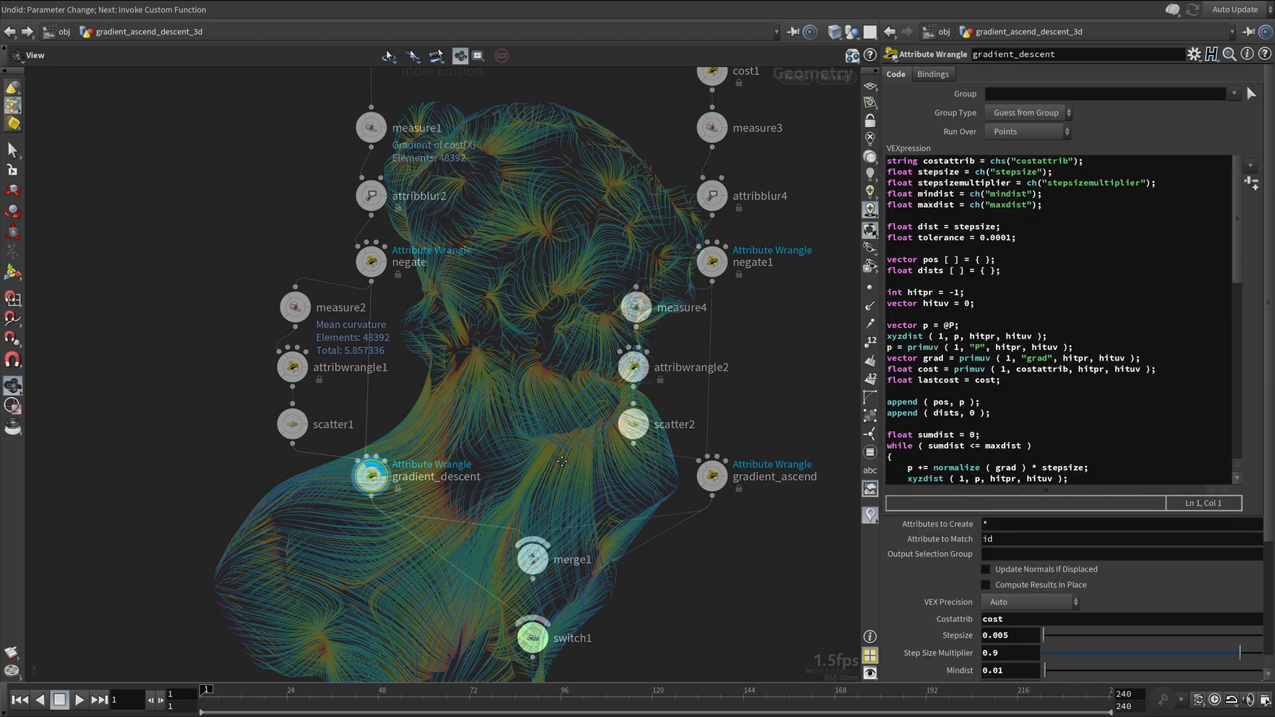
{"action": "scroll", "scroll_direction": "down", "scroll_amount": 3}
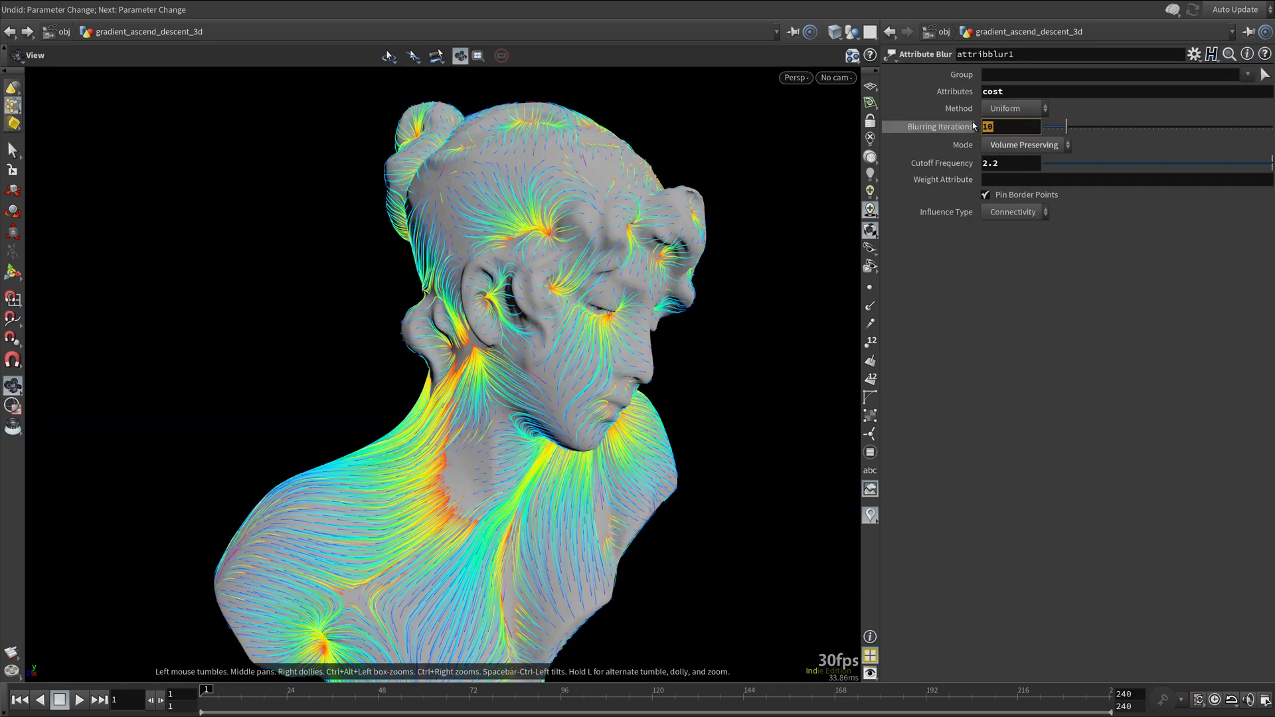
Try Blurring Iterations 15, 20, 25 on attribblur1 and 50, 10 on attribblur2.
{"action": "type", "text": "15"}
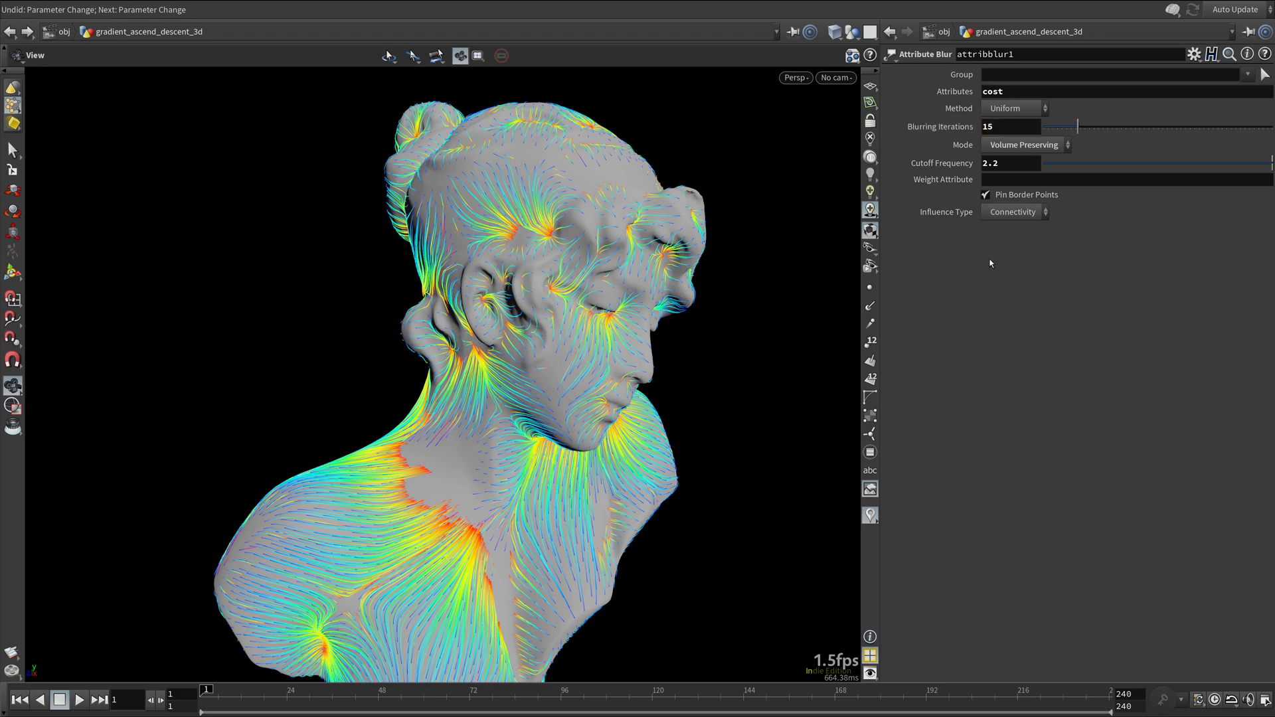
{"action": "type", "text": "20"}
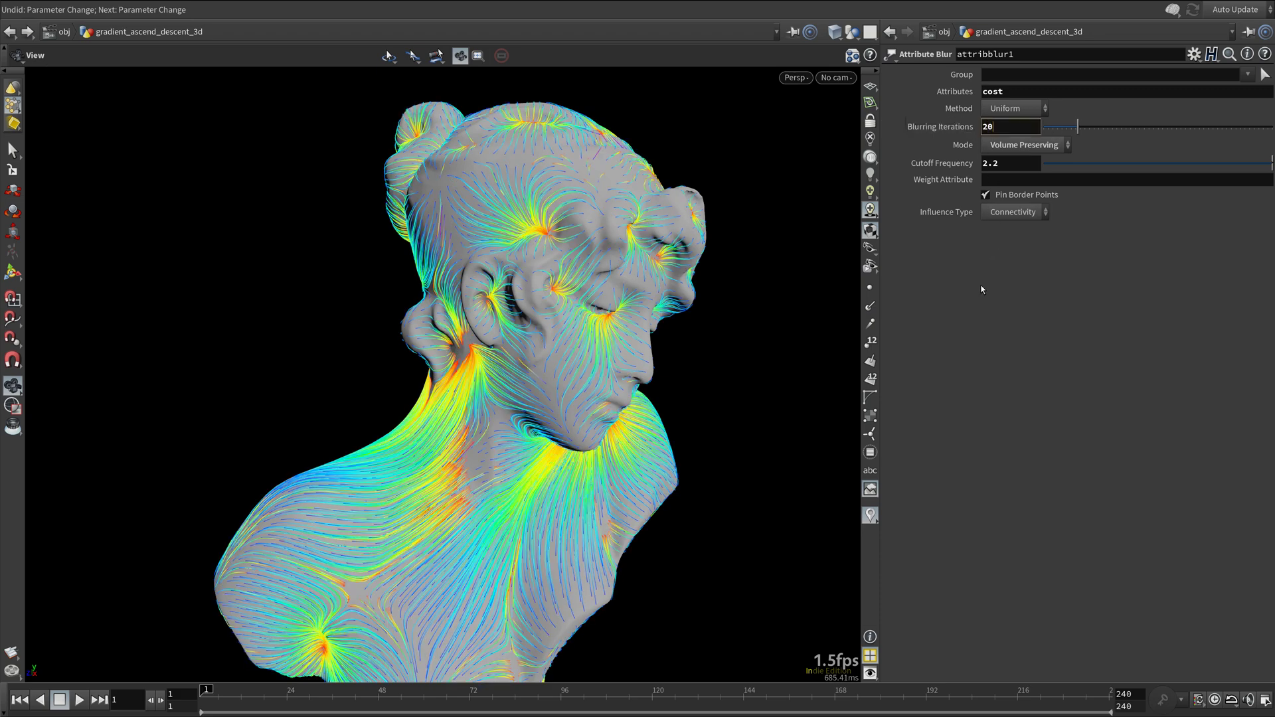
{"action": "type", "text": "25"}
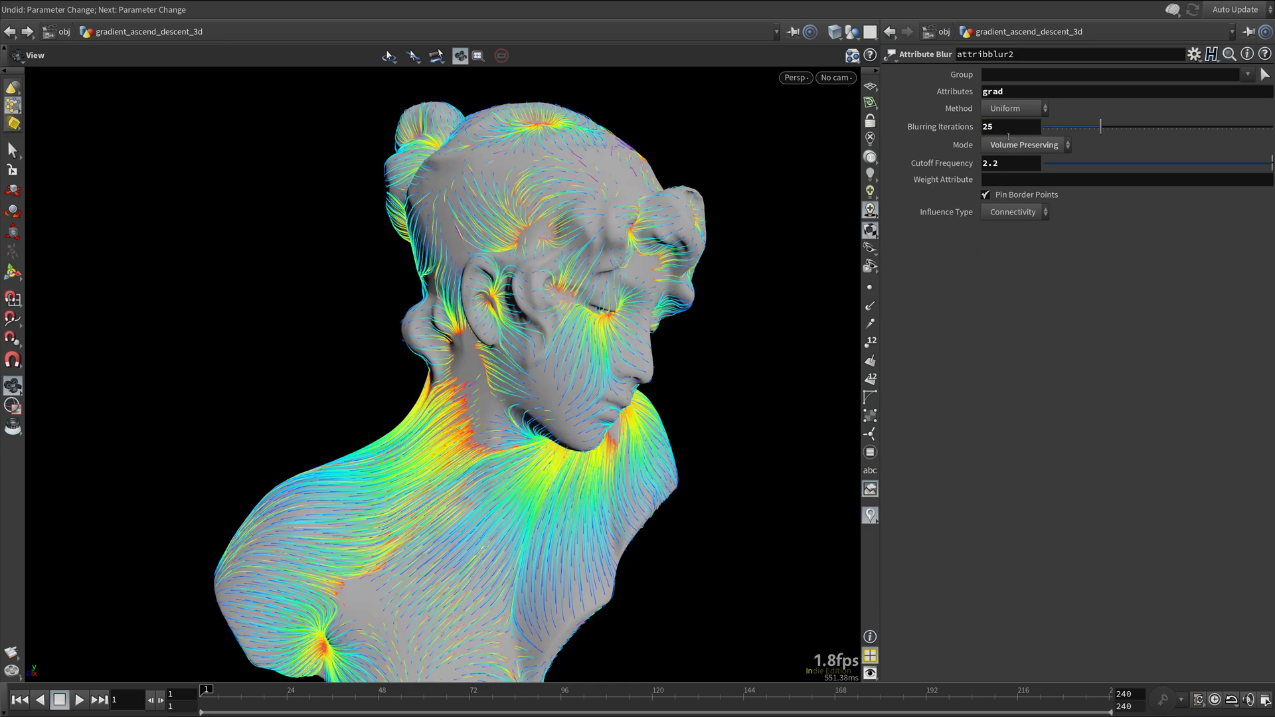
{"action": "type", "text": "50"}
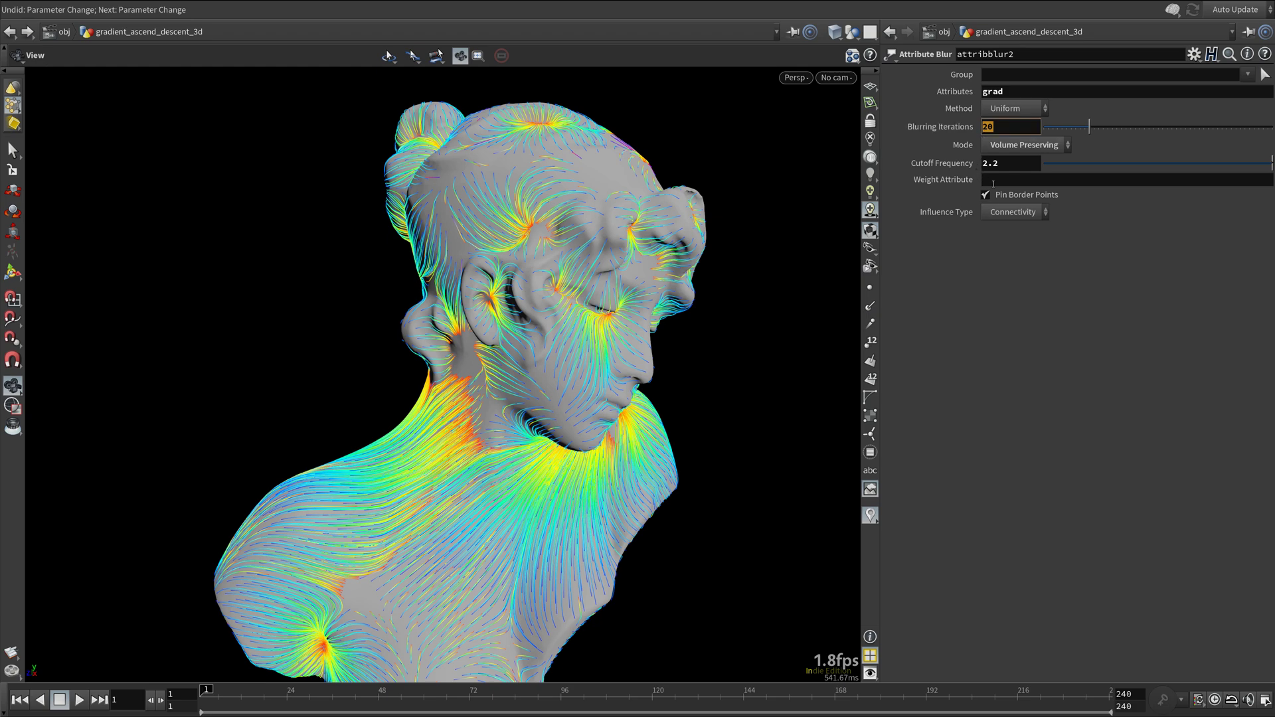
{"action": "type", "text": "10"}
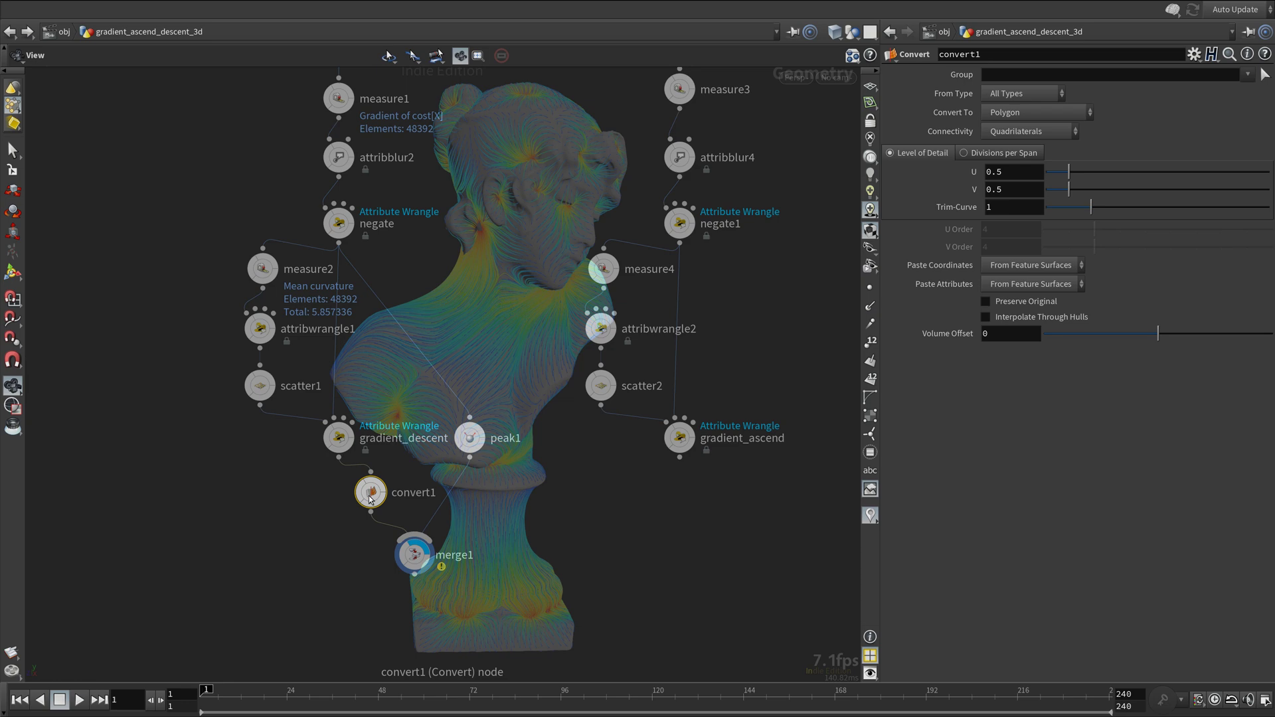
Set the Convert node's output type to NURBS Curve.
{"action": "left_click", "coordinate": [1034, 112]}
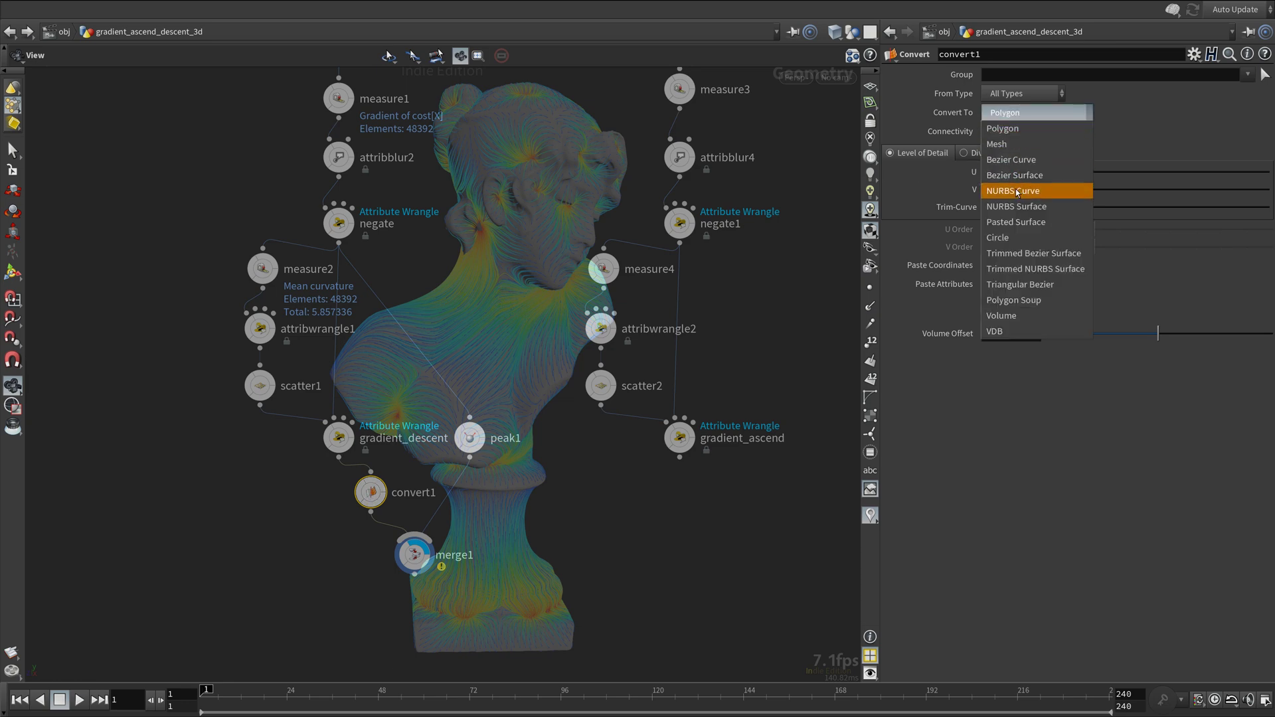
{"action": "left_click", "coordinate": [1013, 190]}
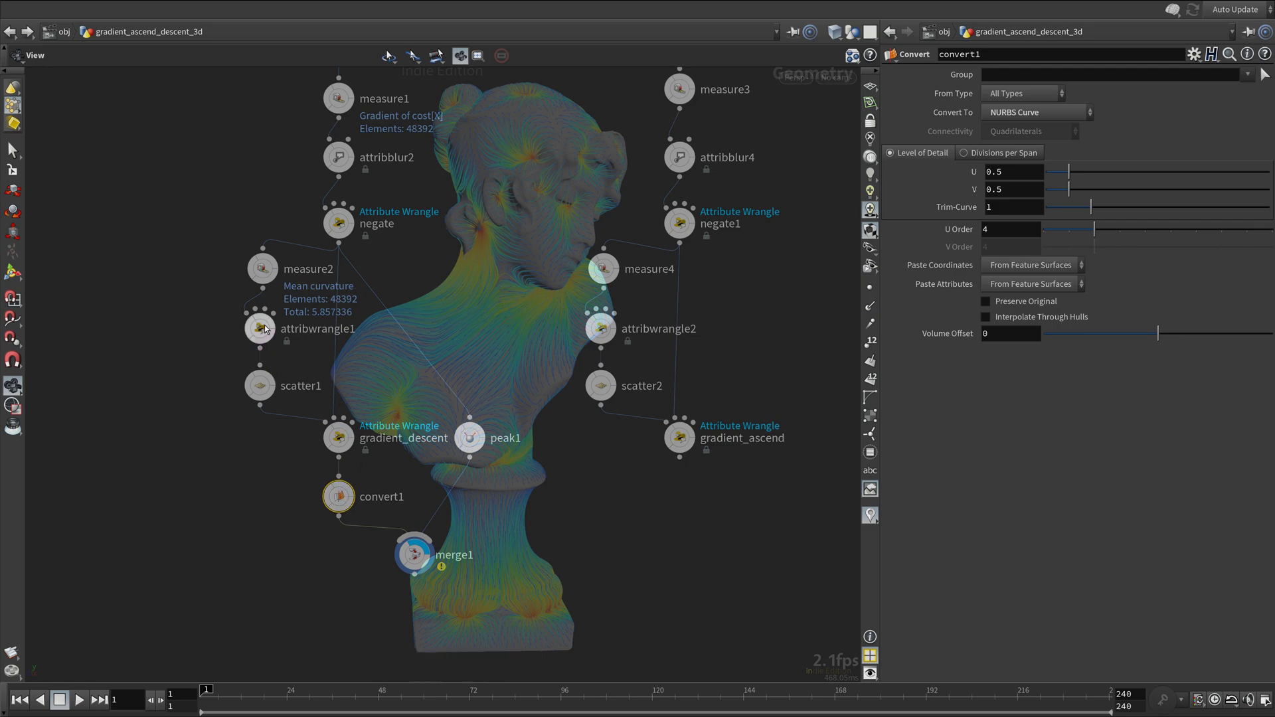
Select measure2 to view the bust's mean curvature colour map.
{"action": "left_click", "coordinate": [262, 269]}
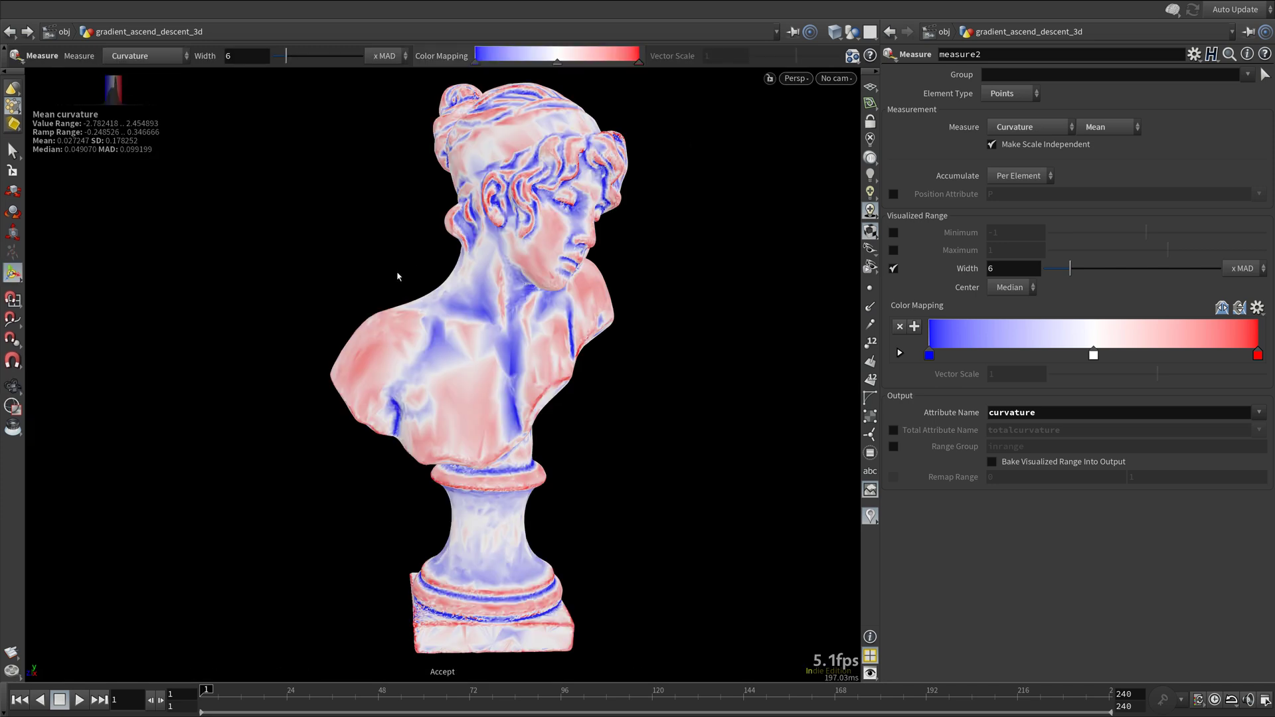
{"action": "mouse_move", "coordinate": [381, 266]}
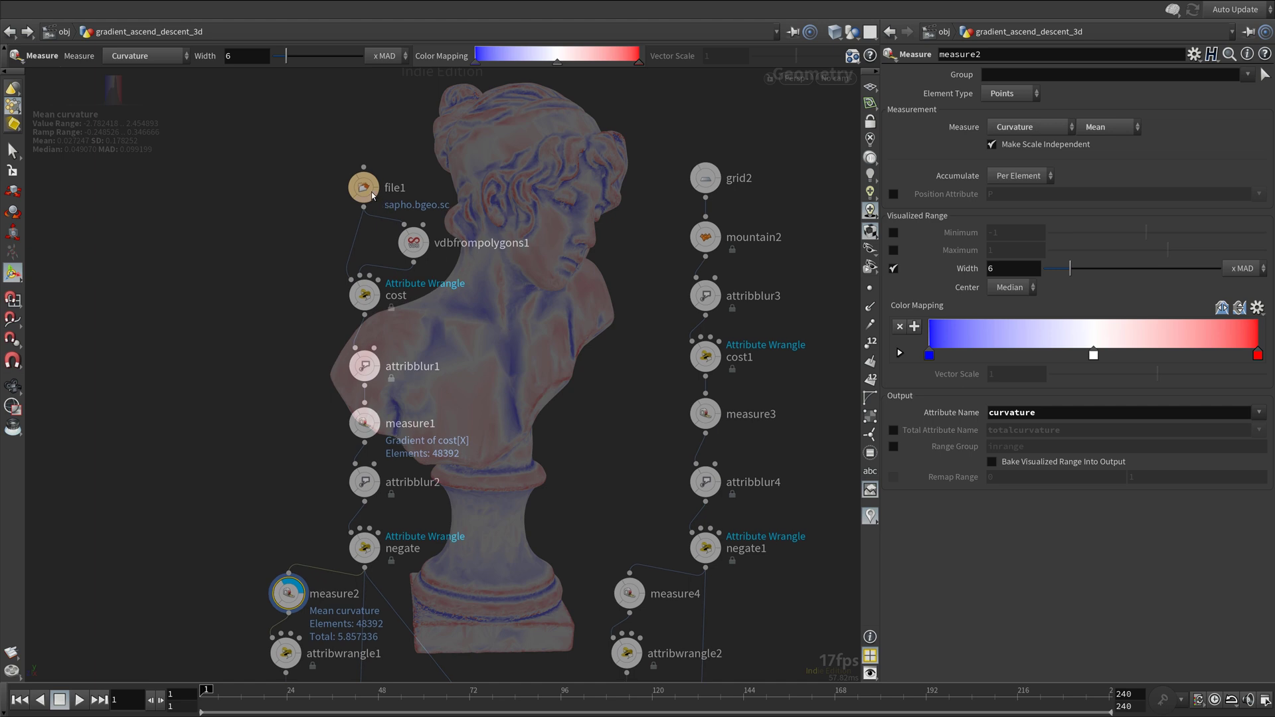
Load sapho_uniform.bgeo.sc in file1 and review flow lines and mean curvature on it.
{"action": "left_click", "coordinate": [363, 186]}
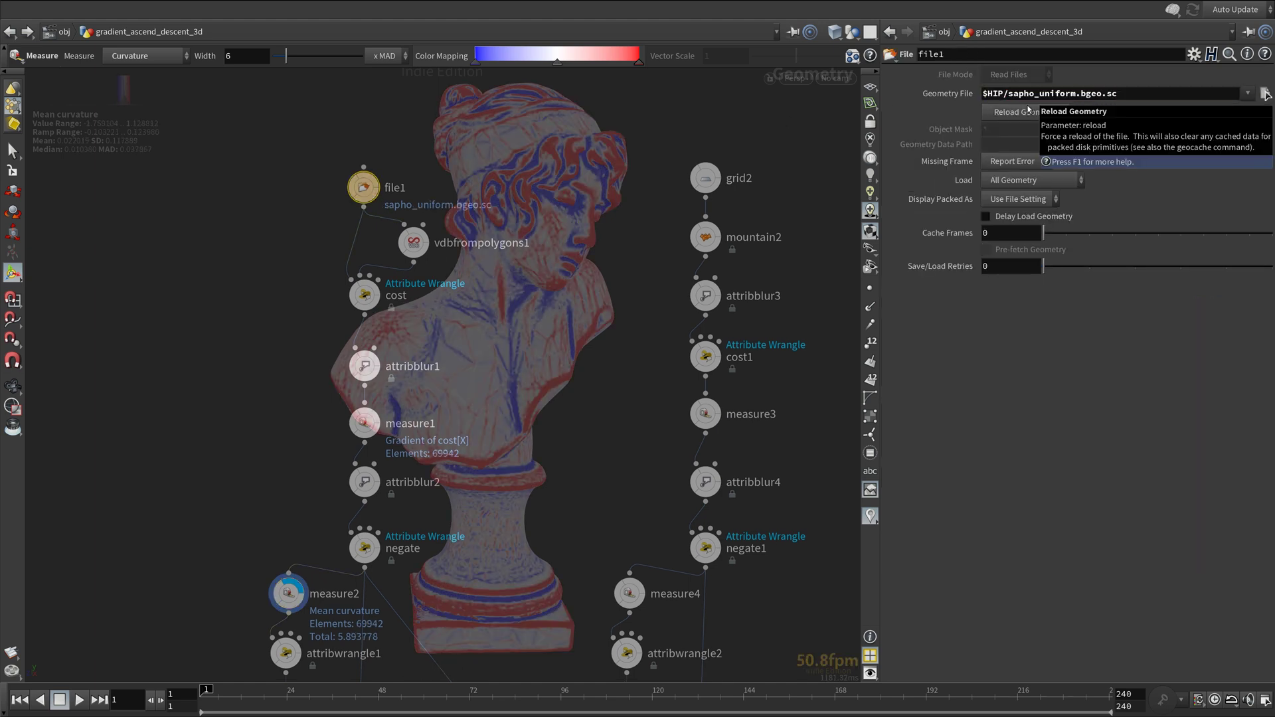
{"action": "left_click", "coordinate": [364, 365]}
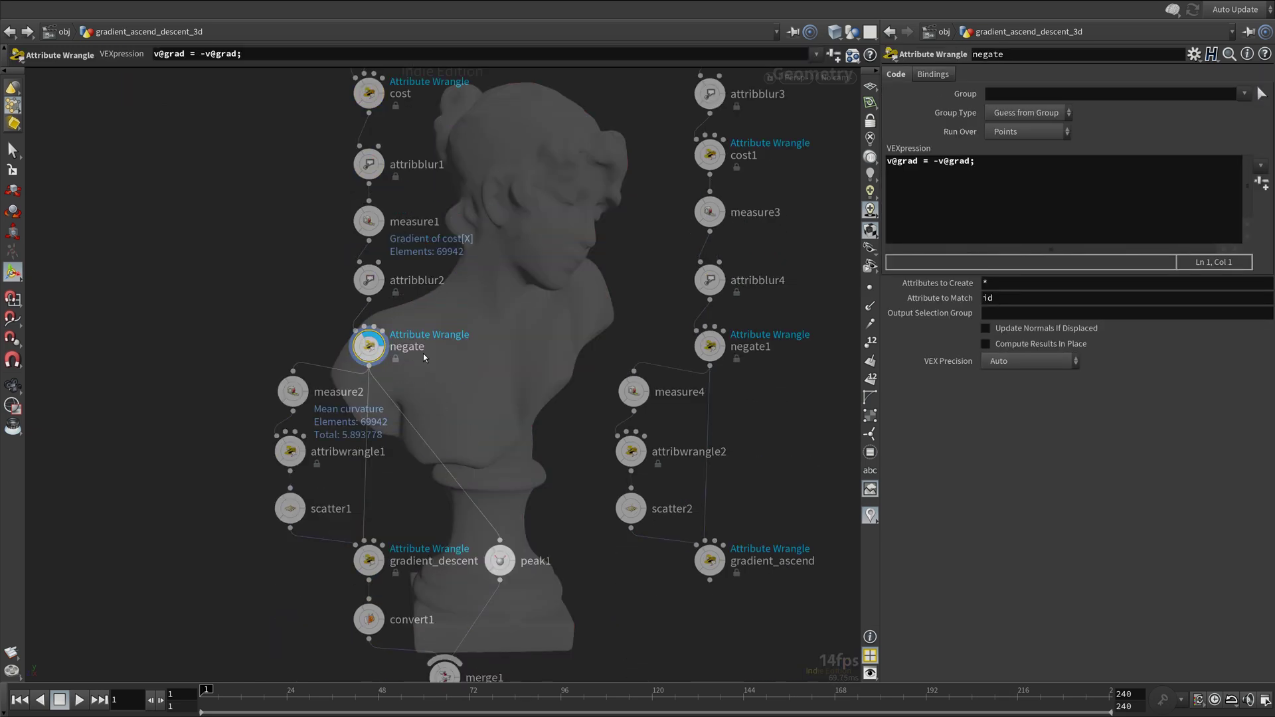
{"action": "left_click", "coordinate": [374, 431]}
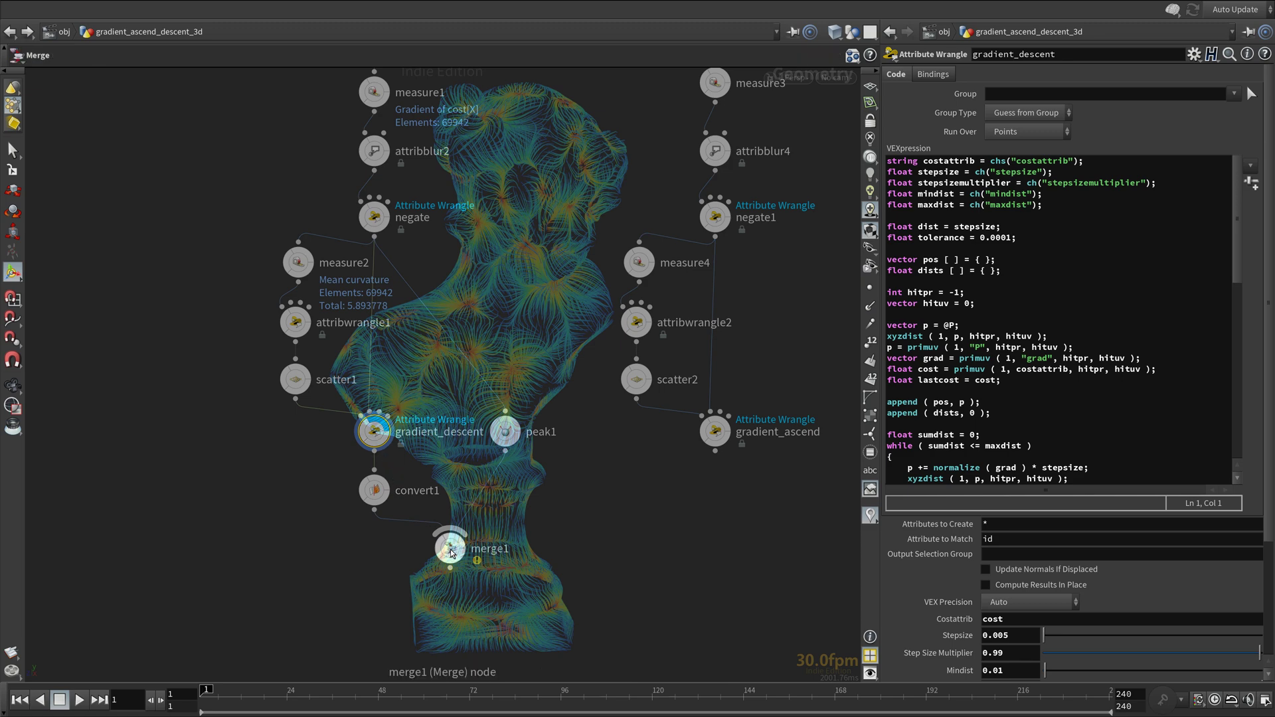
{"action": "left_click", "coordinate": [449, 548]}
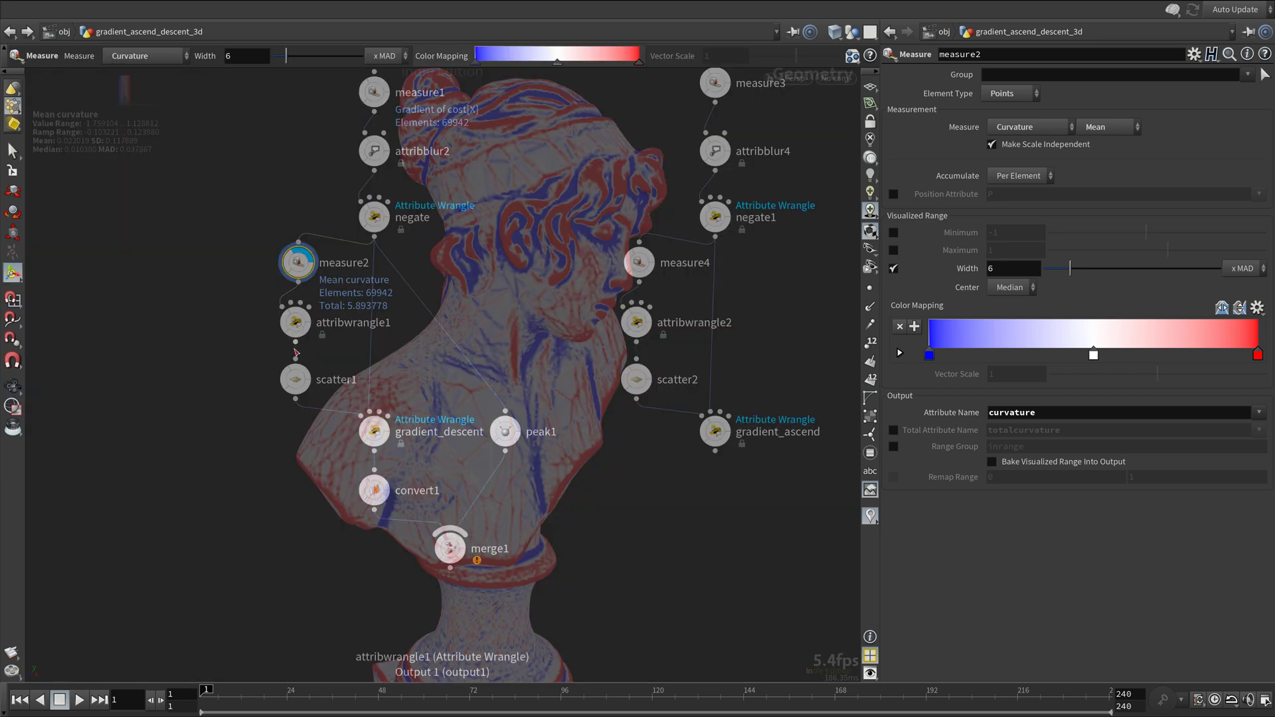
Inspect per-point curvature in the spreadsheet and remap curvature over -1.7 to 1.1.
{"action": "left_click", "coordinate": [295, 322]}
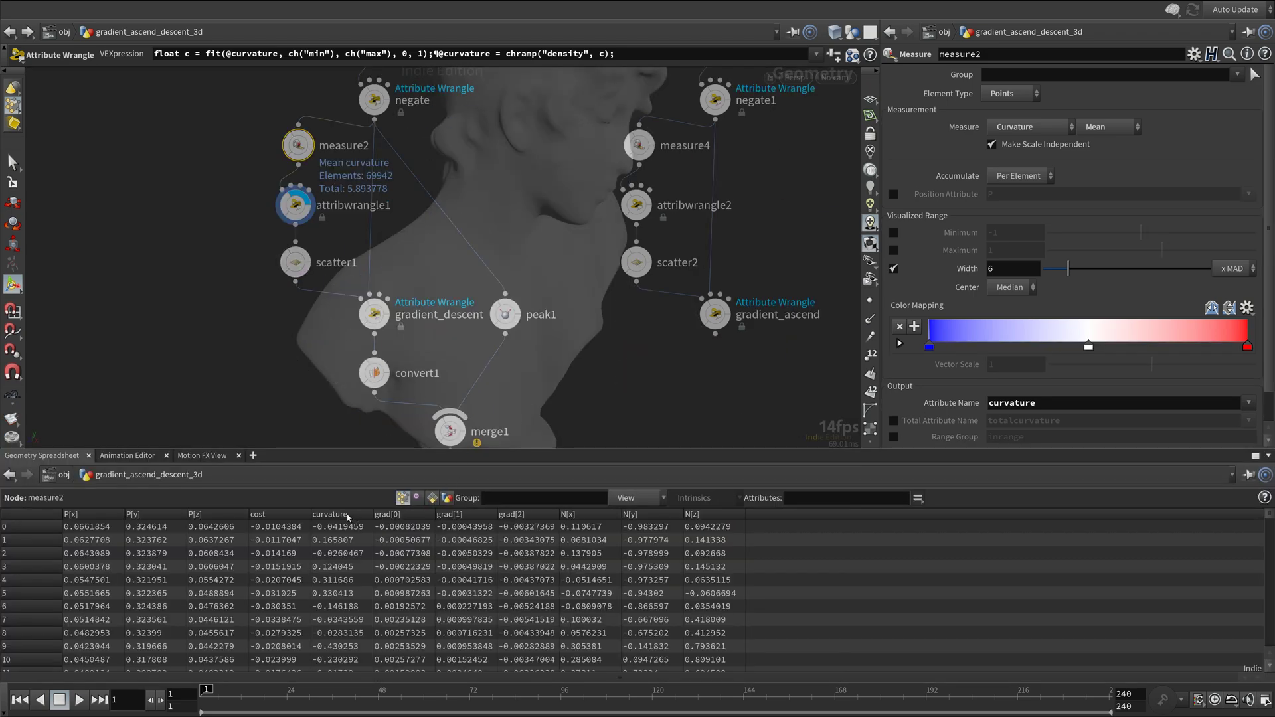
{"action": "left_click", "coordinate": [331, 514]}
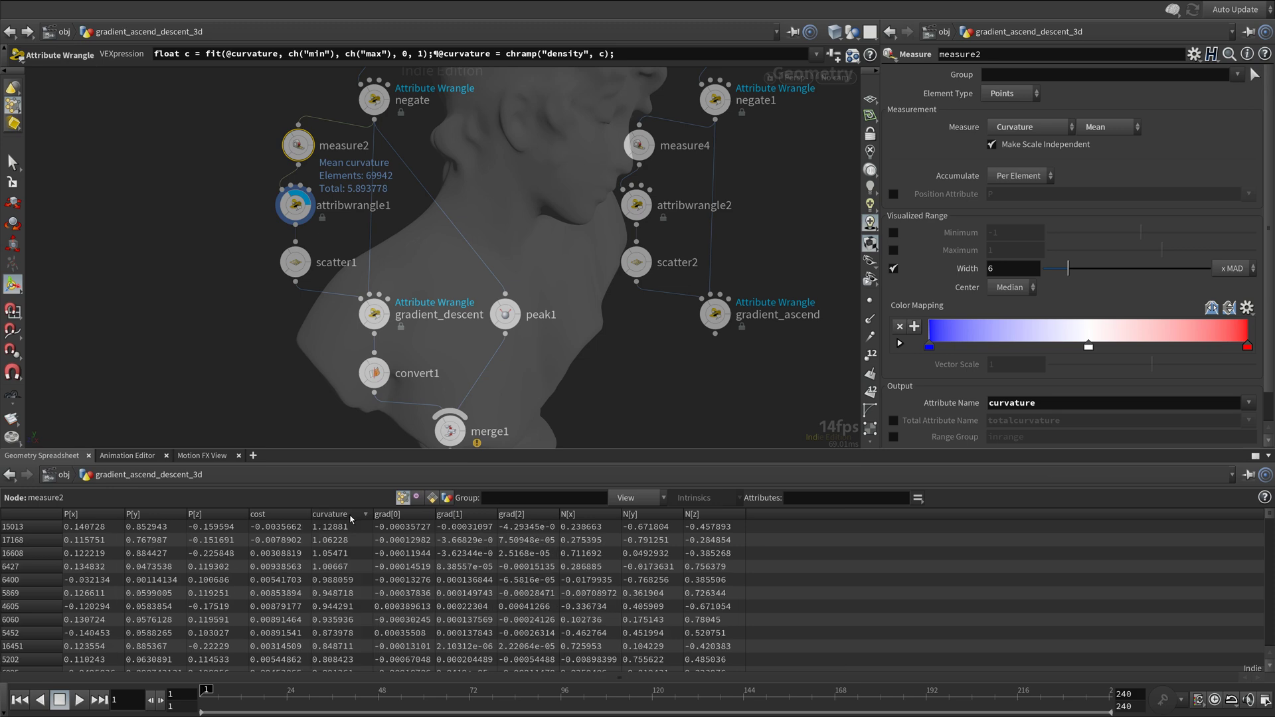
{"action": "left_click", "coordinate": [331, 514]}
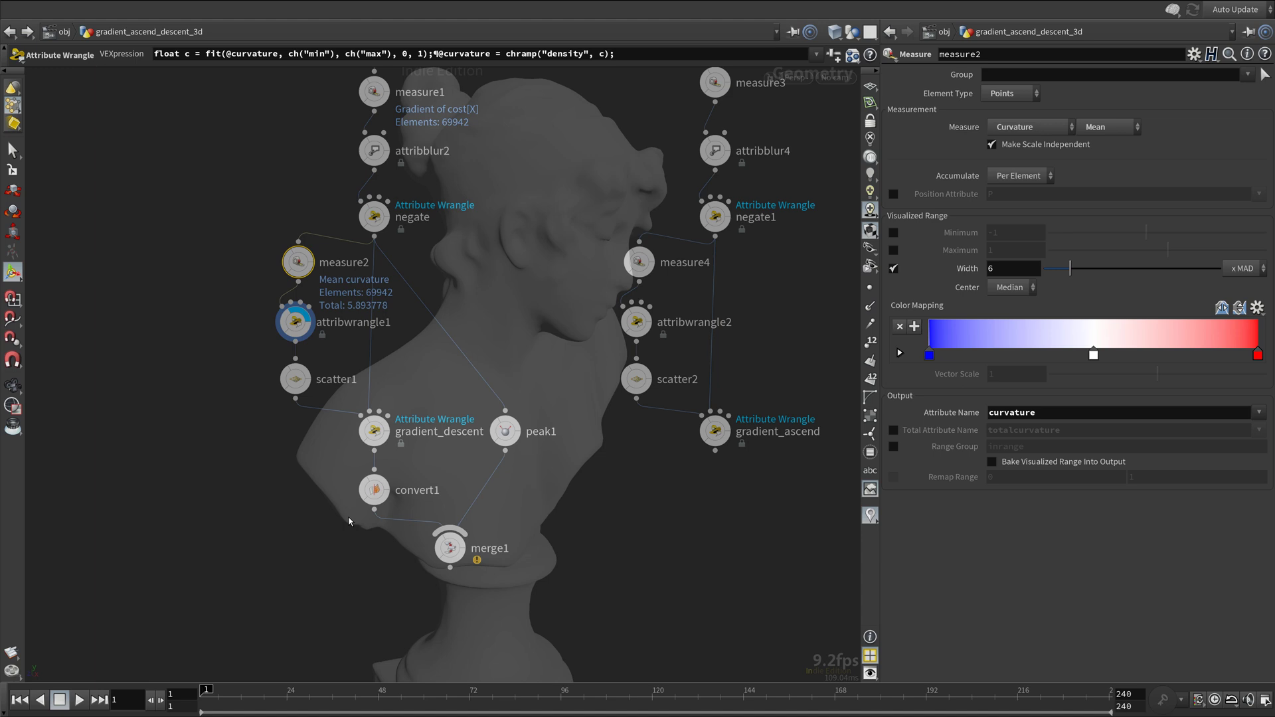
{"action": "left_click", "coordinate": [295, 322]}
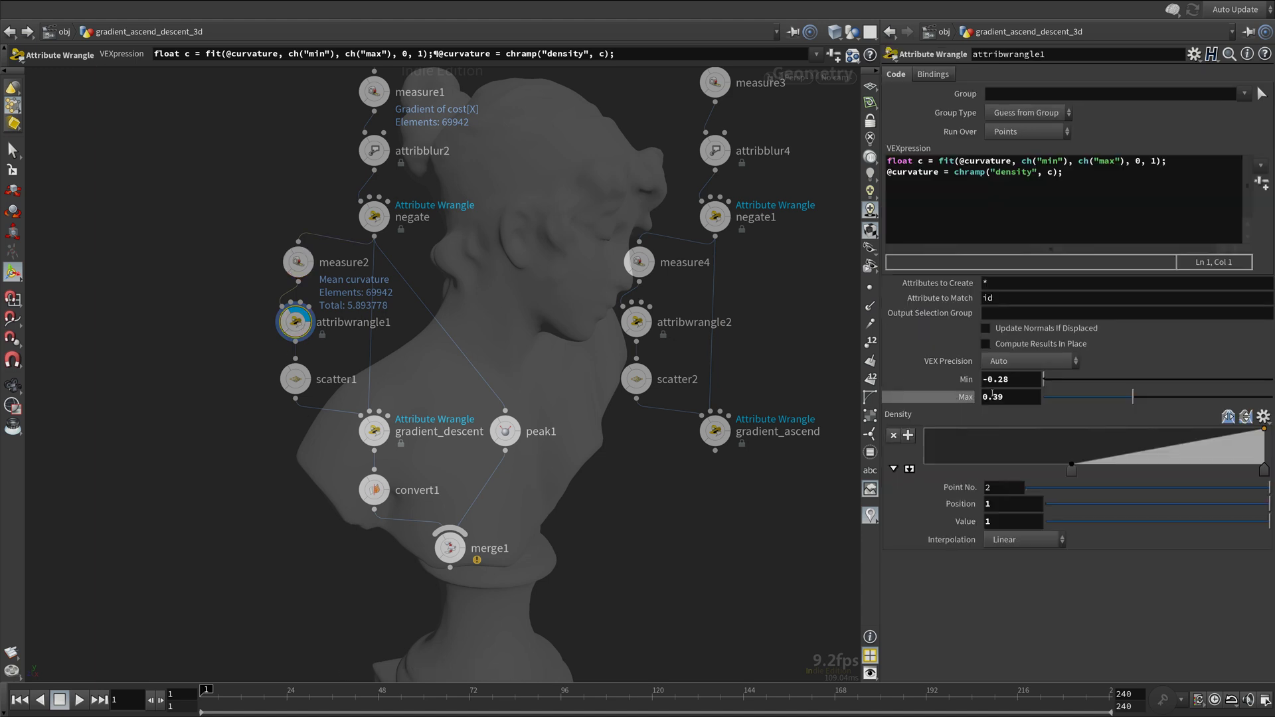
{"action": "triple_click", "coordinate": [1009, 378]}
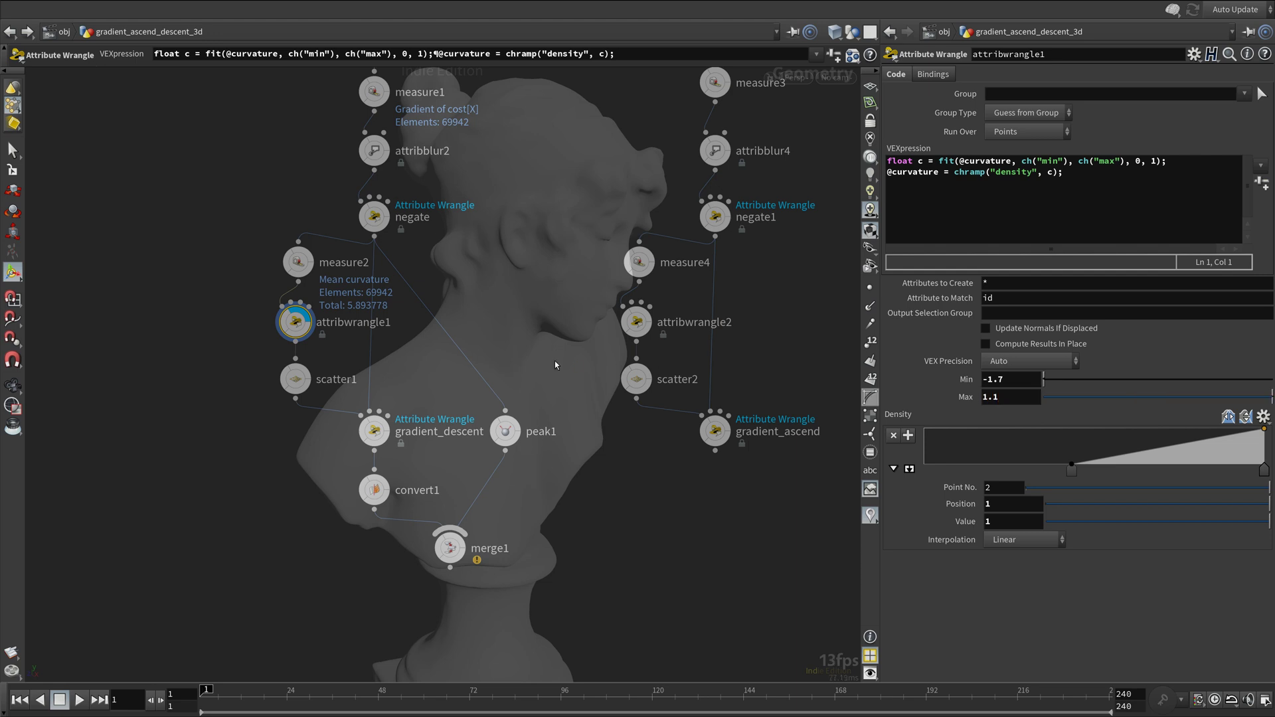
Scatter seeds by curvature density, tune the ramp, and view the merged flow lines.
{"action": "left_click", "coordinate": [295, 379]}
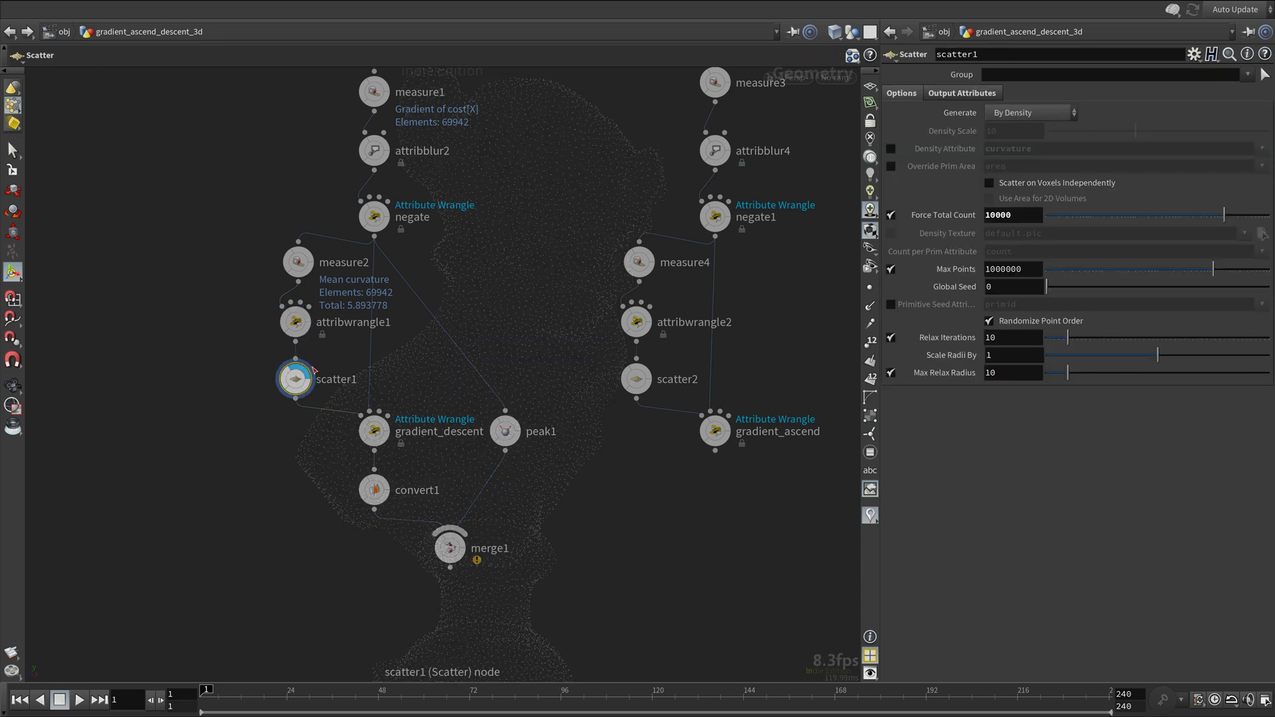
{"action": "left_click", "coordinate": [893, 149]}
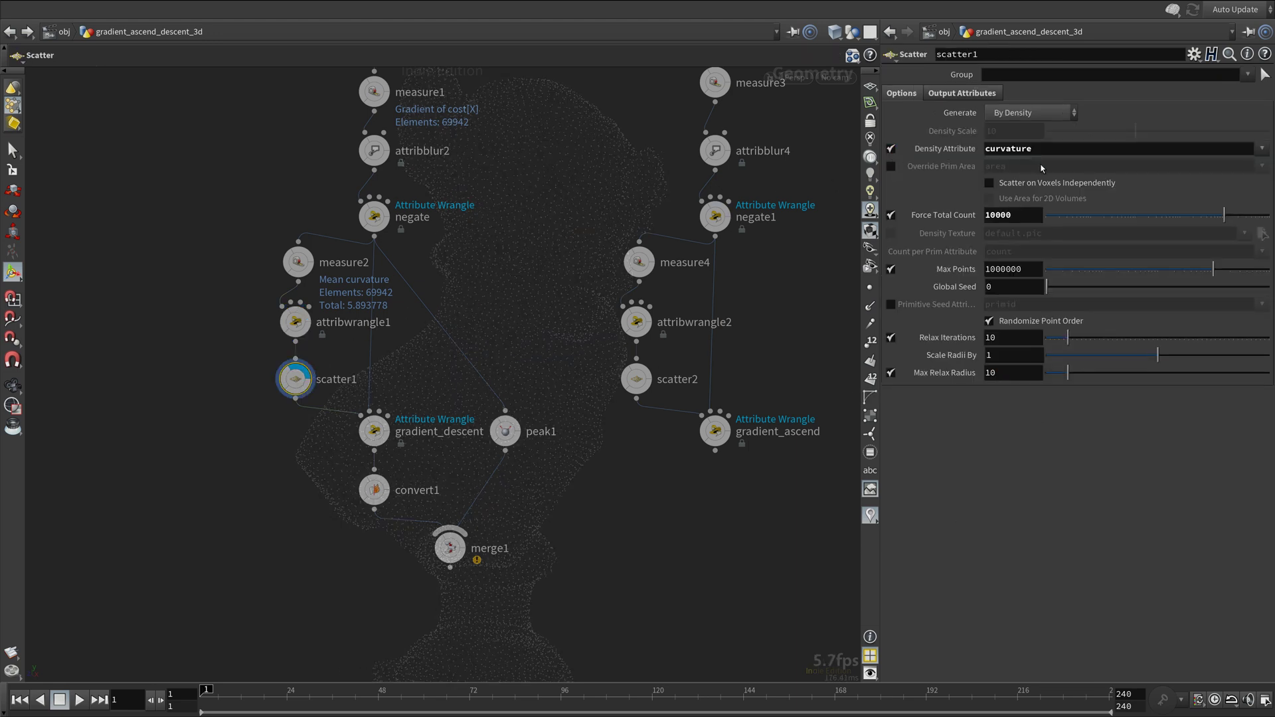
{"action": "left_click", "coordinate": [295, 322]}
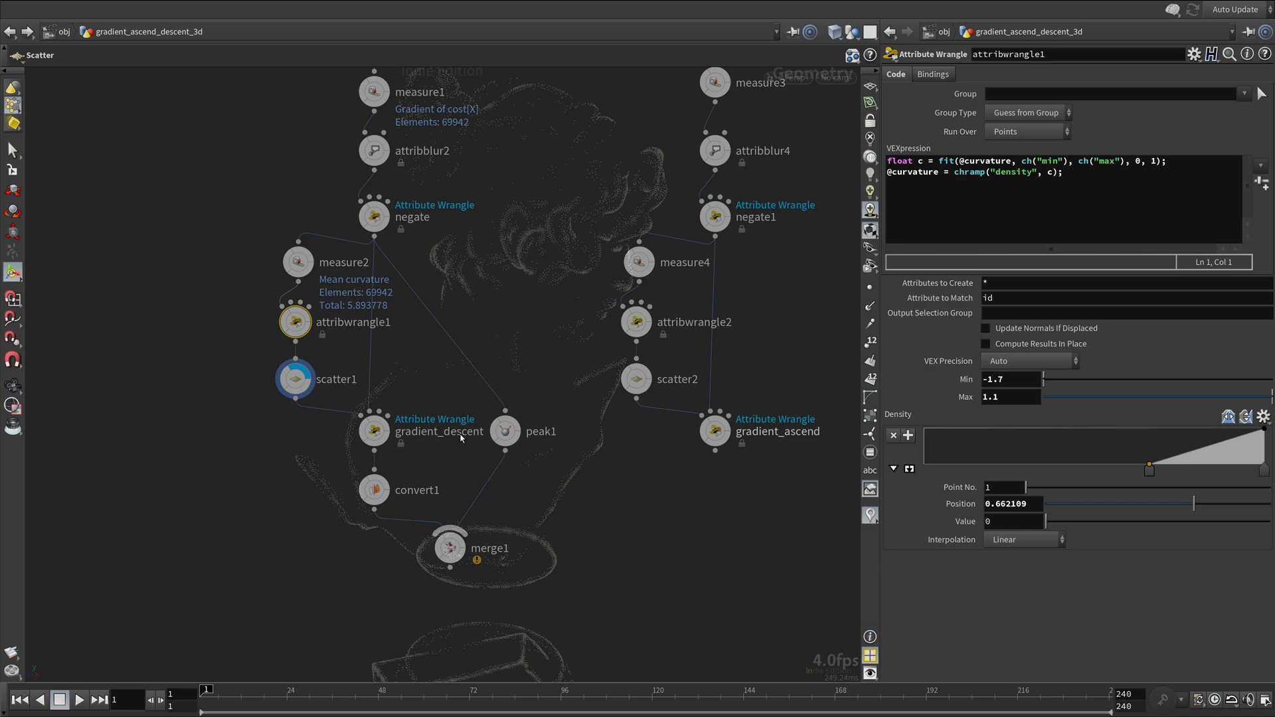
{"action": "left_click", "coordinate": [373, 430]}
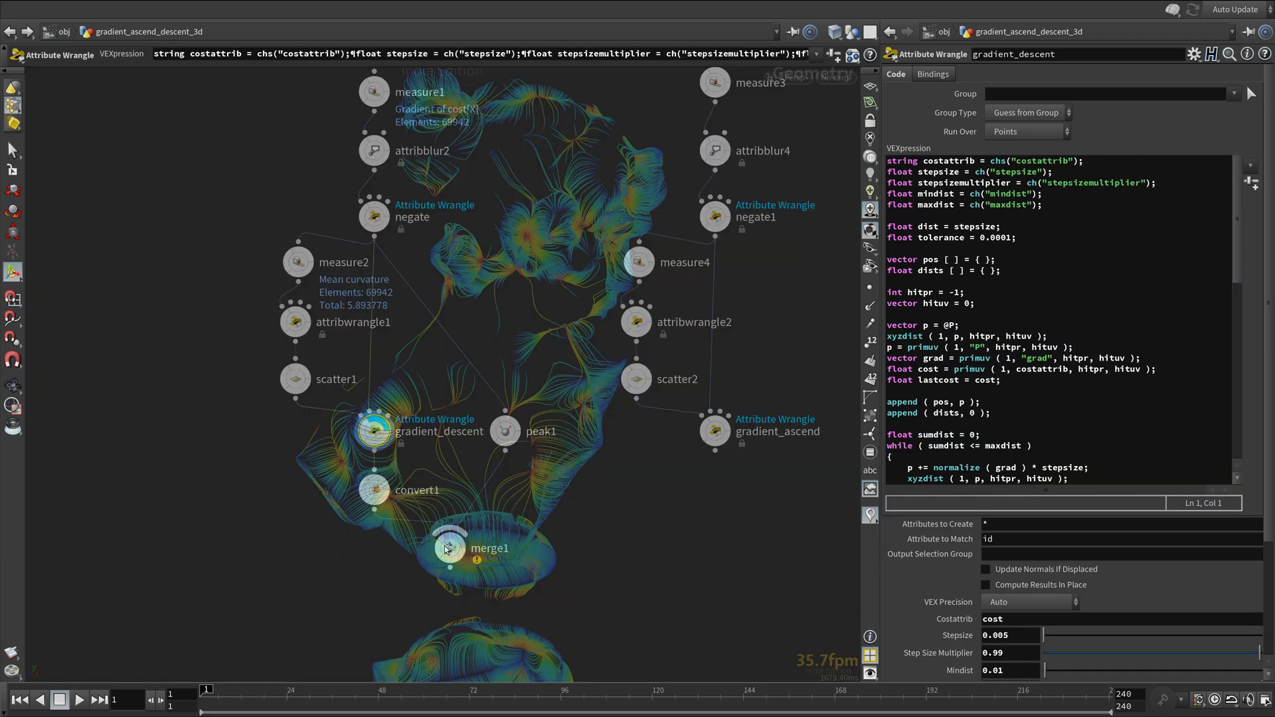
{"action": "left_click", "coordinate": [449, 547]}
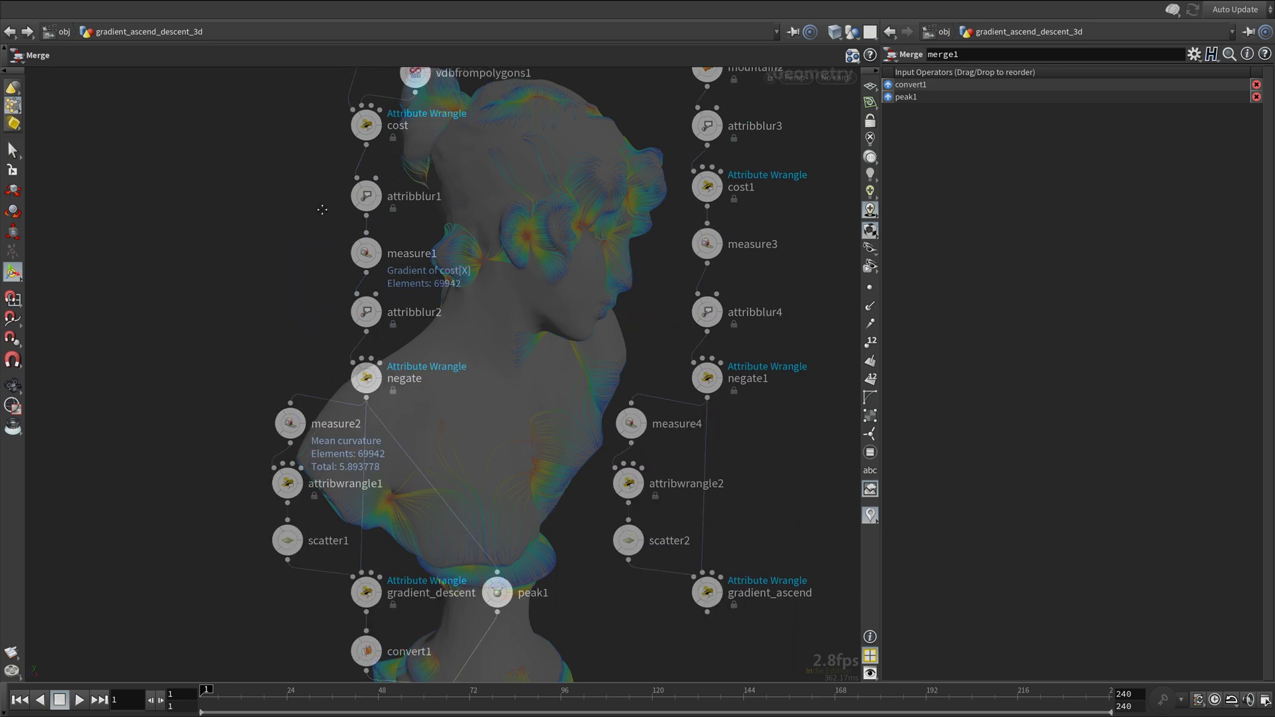
Return to the original bust and check curvature, seeds, flow lines and the convert1/peak1 merge.
{"action": "left_click", "coordinate": [383, 141]}
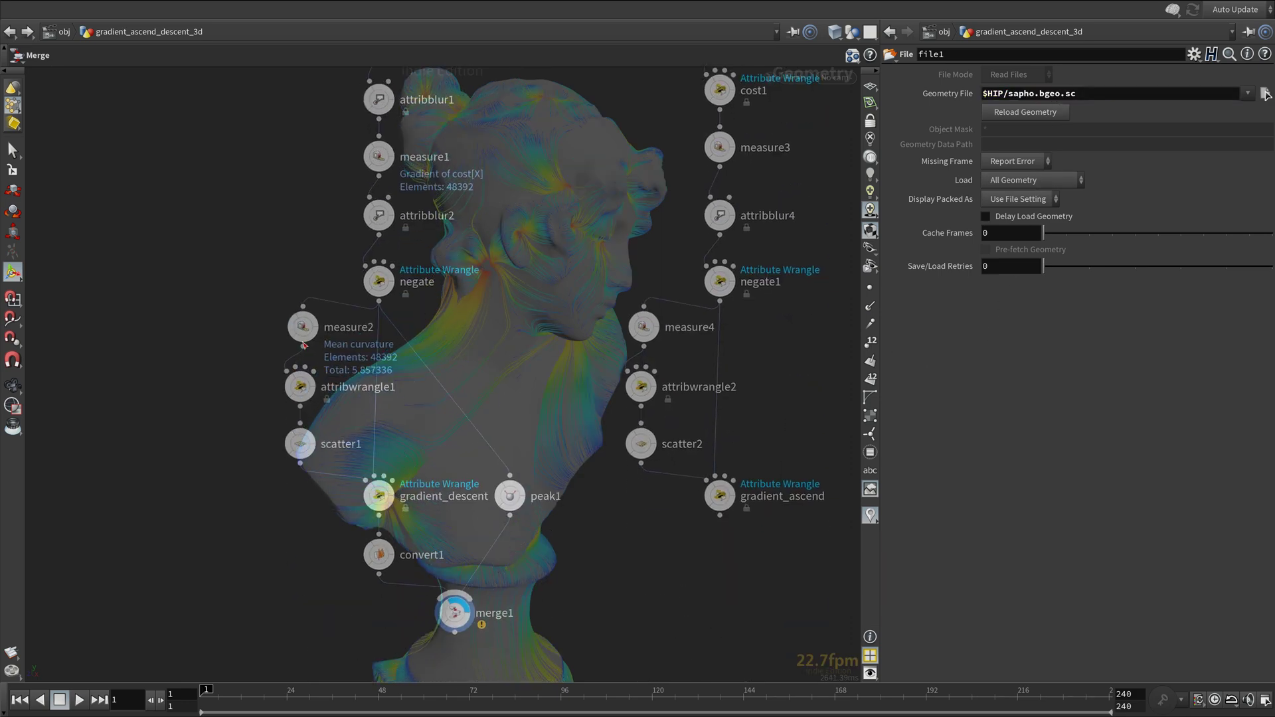
{"action": "left_click", "coordinate": [301, 326]}
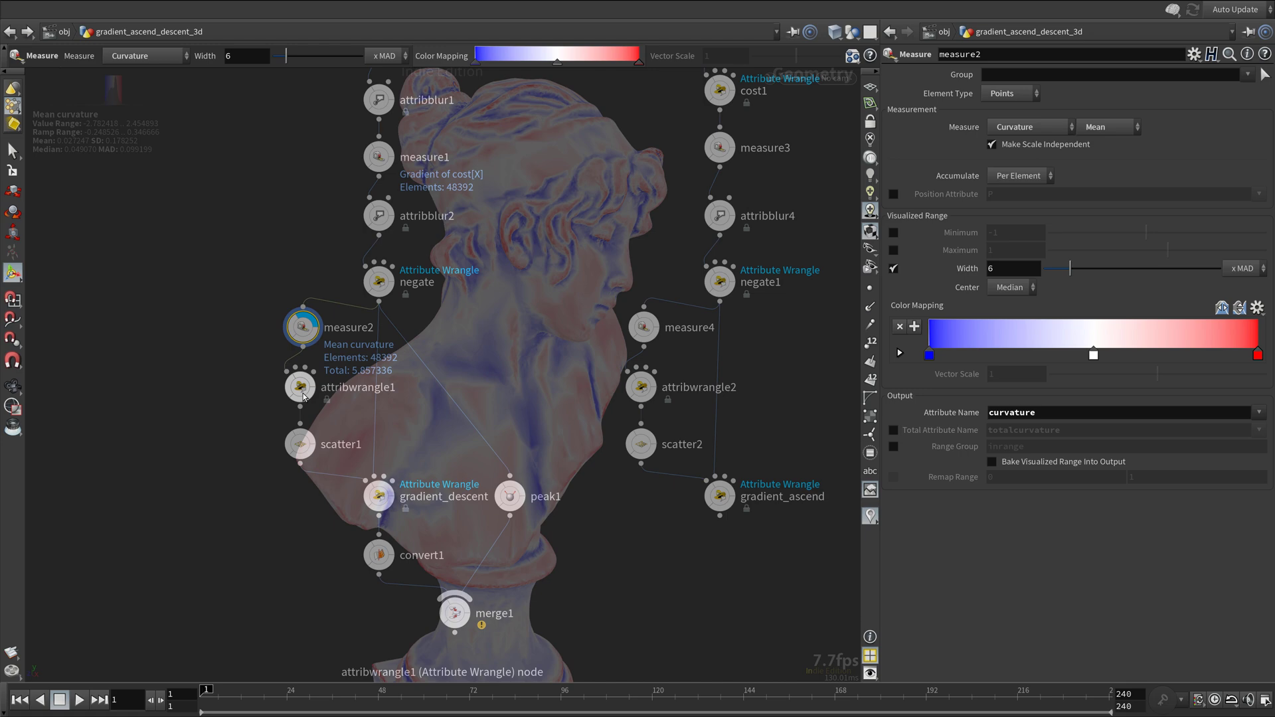
{"action": "left_click", "coordinate": [300, 444]}
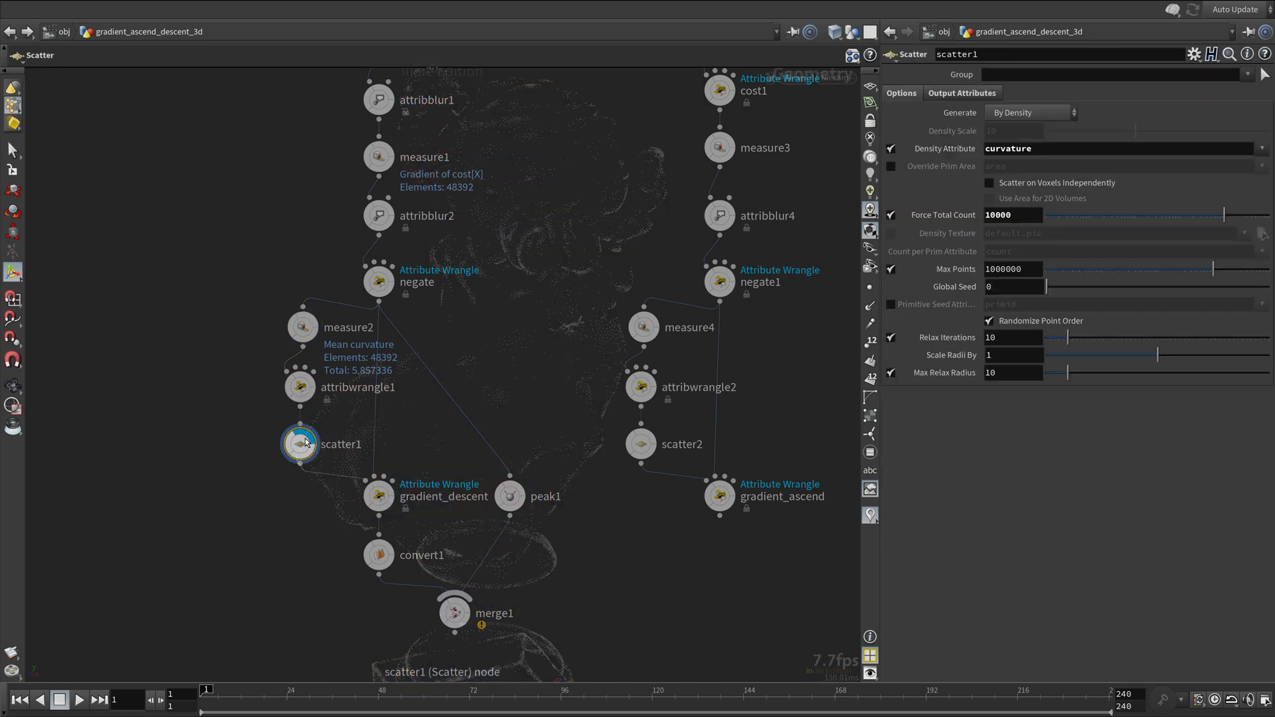
{"action": "left_click", "coordinate": [378, 496]}
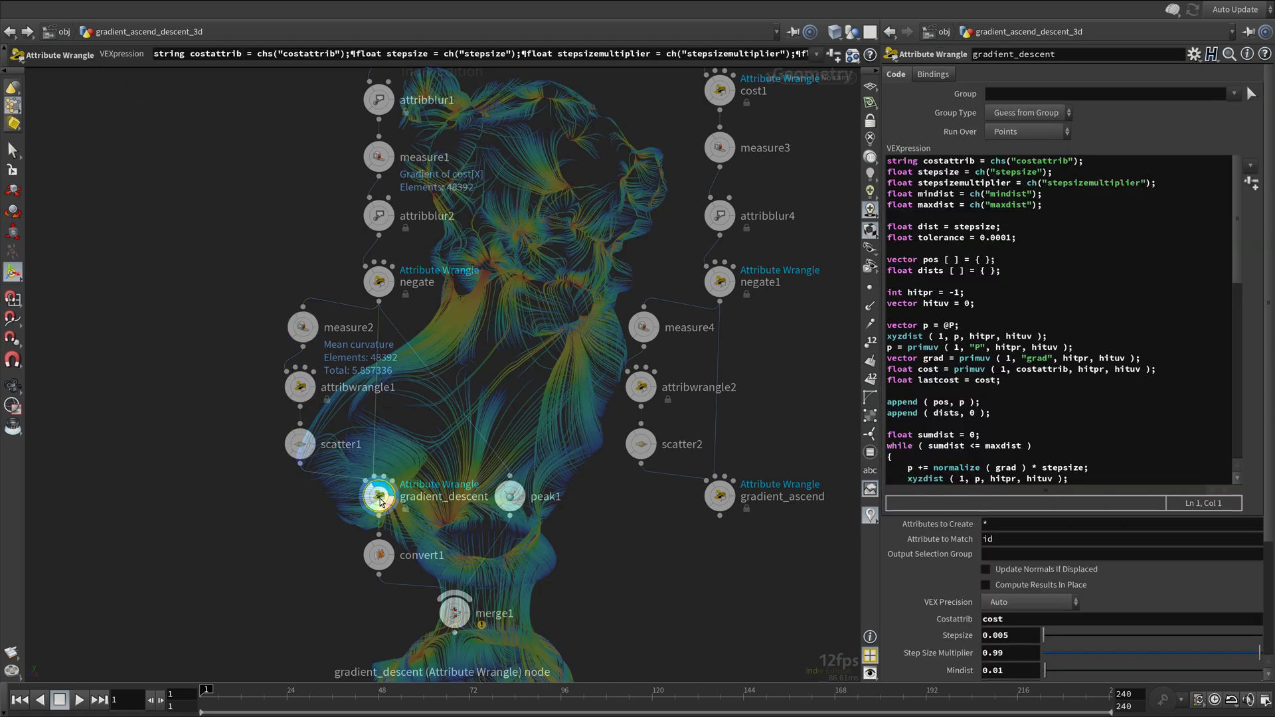
{"action": "left_click", "coordinate": [454, 611]}
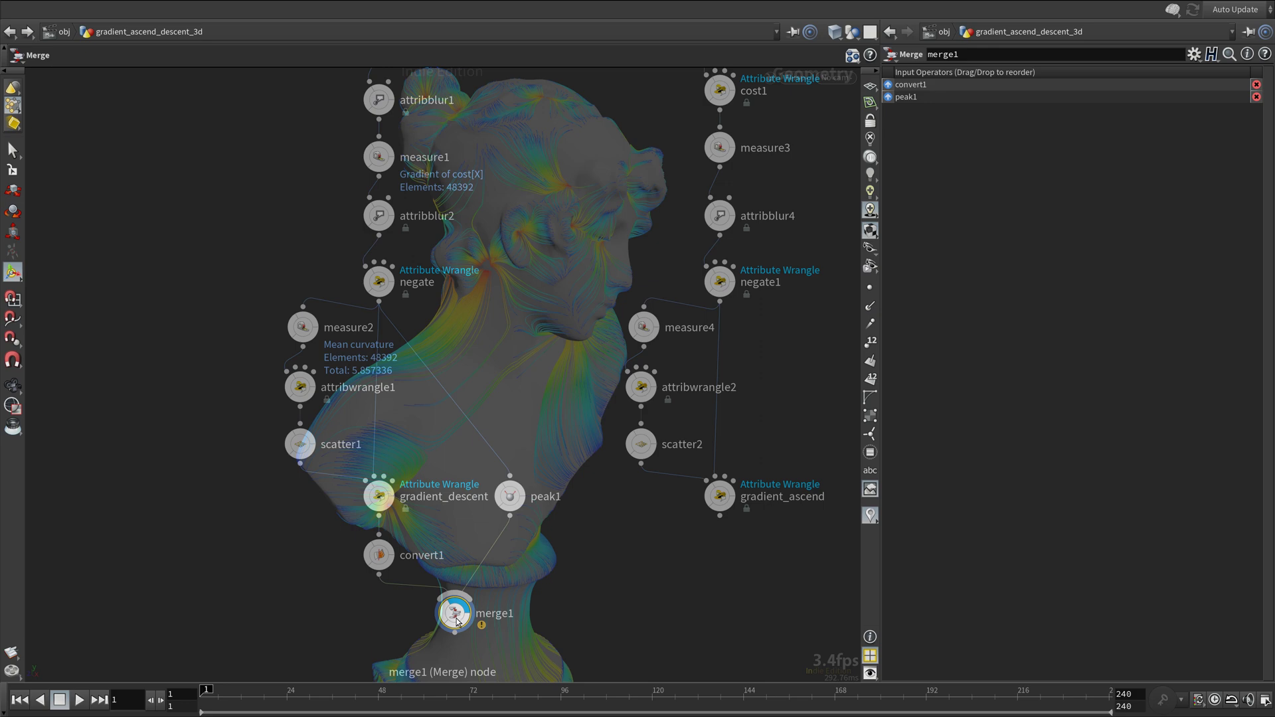
{"action": "left_click", "coordinate": [299, 443]}
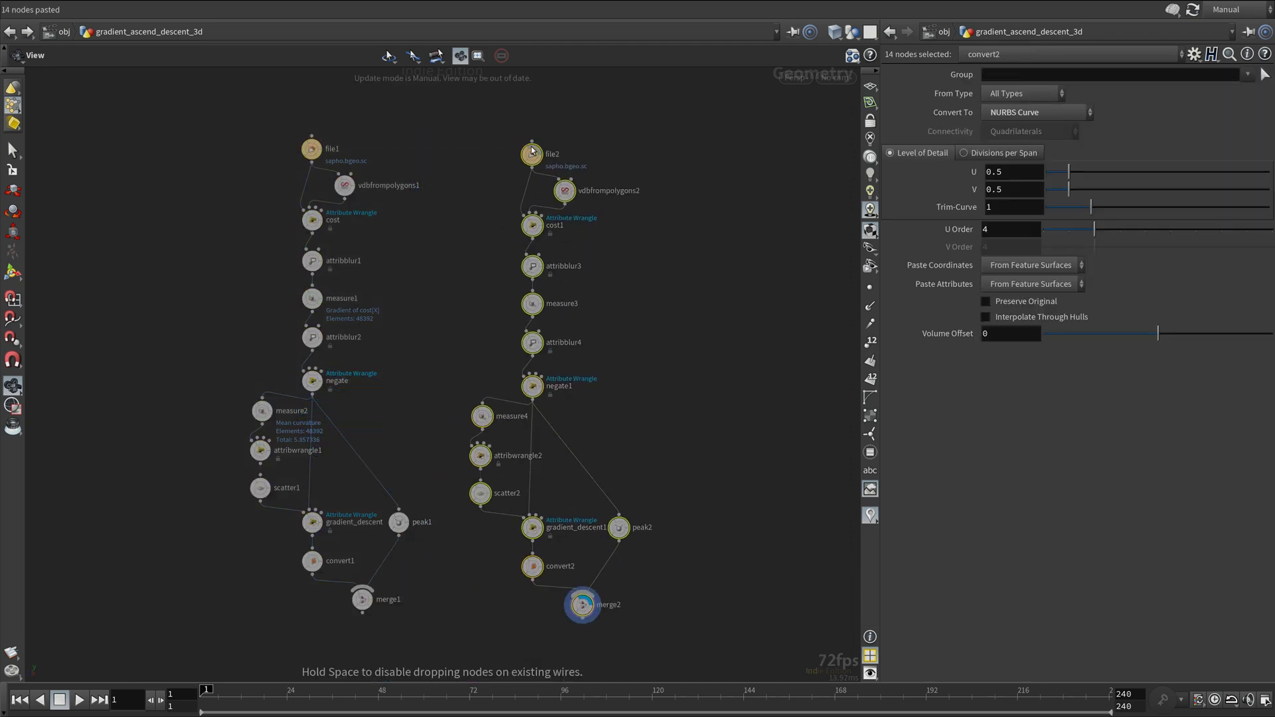
Edit cost1 in the pasted ascent branch and view the switch between merge1 and merge2.
{"action": "left_click", "coordinate": [534, 219]}
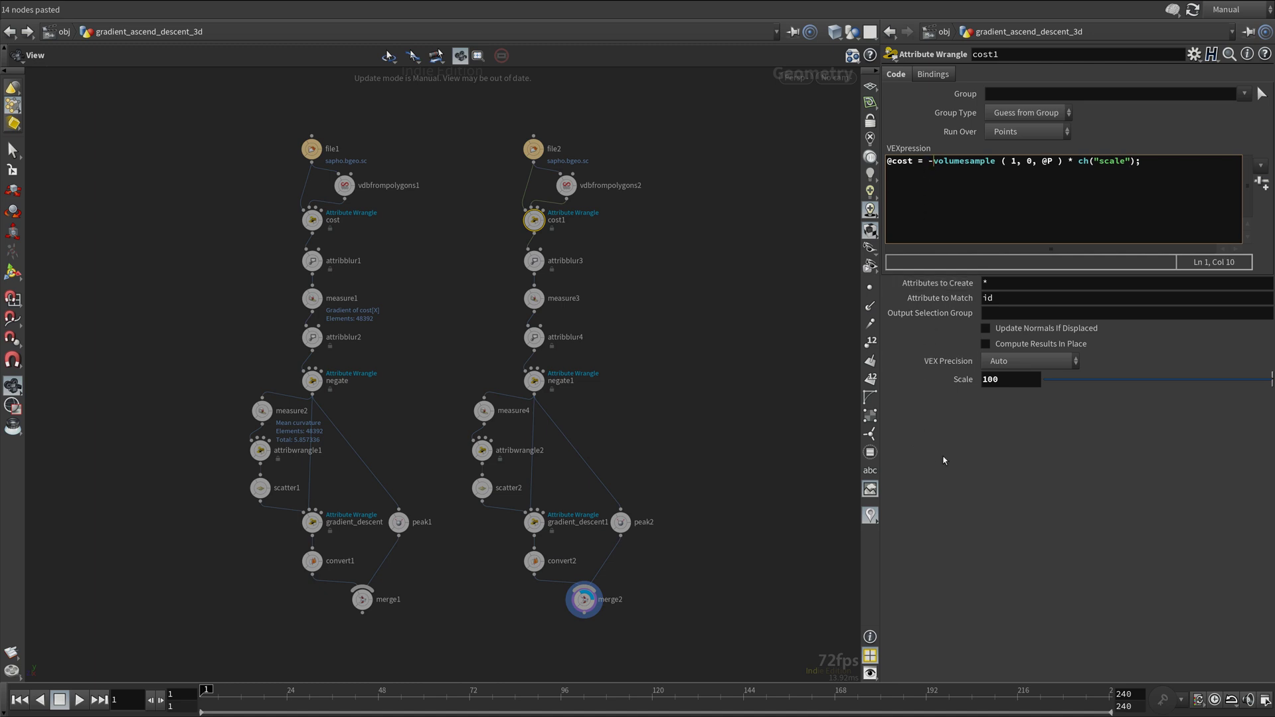
{"action": "double_click", "coordinate": [572, 522]}
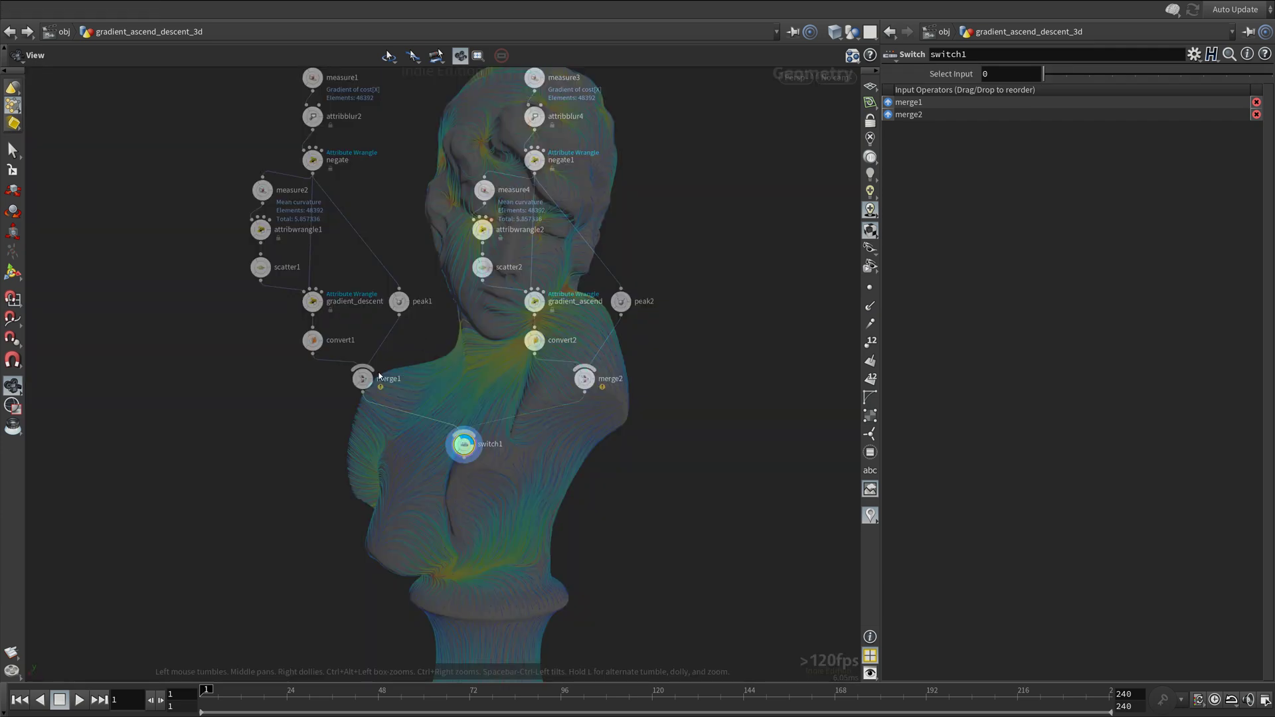
{"action": "left_click", "coordinate": [314, 339]}
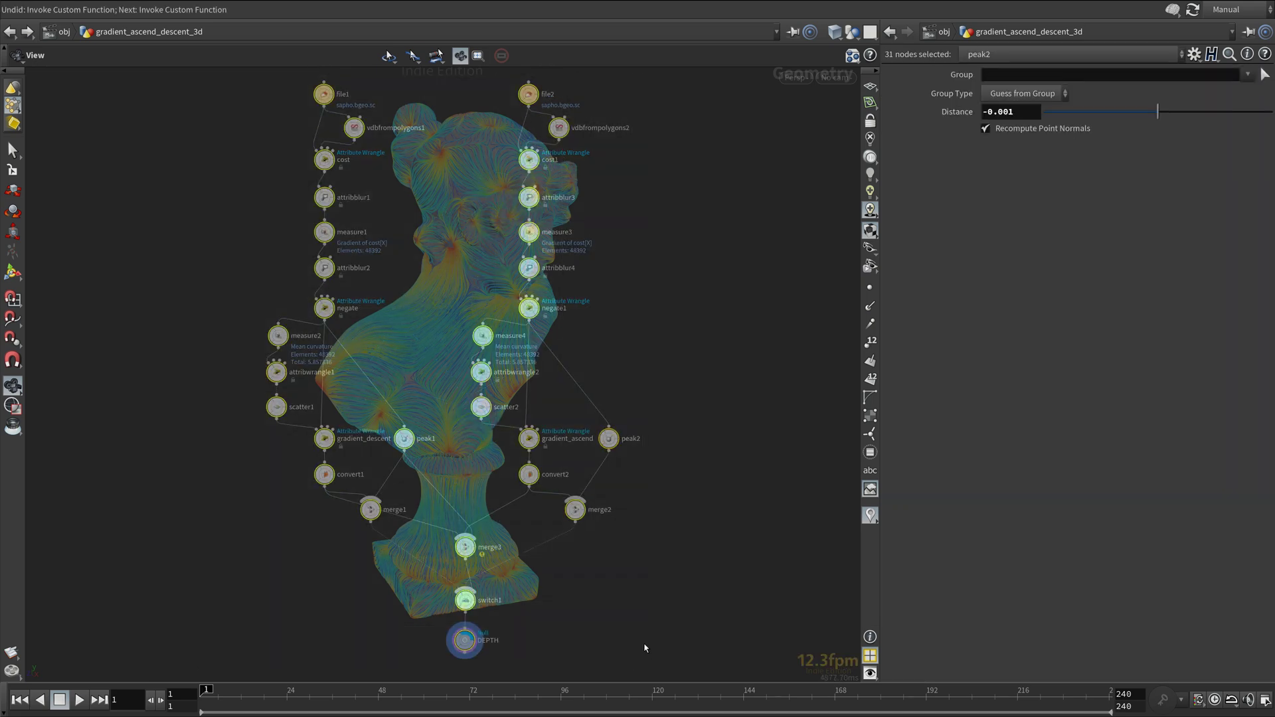
Paste a duplicate of the whole 31-node setup and select its file3 load.
{"action": "key", "text": "ctrl+v"}
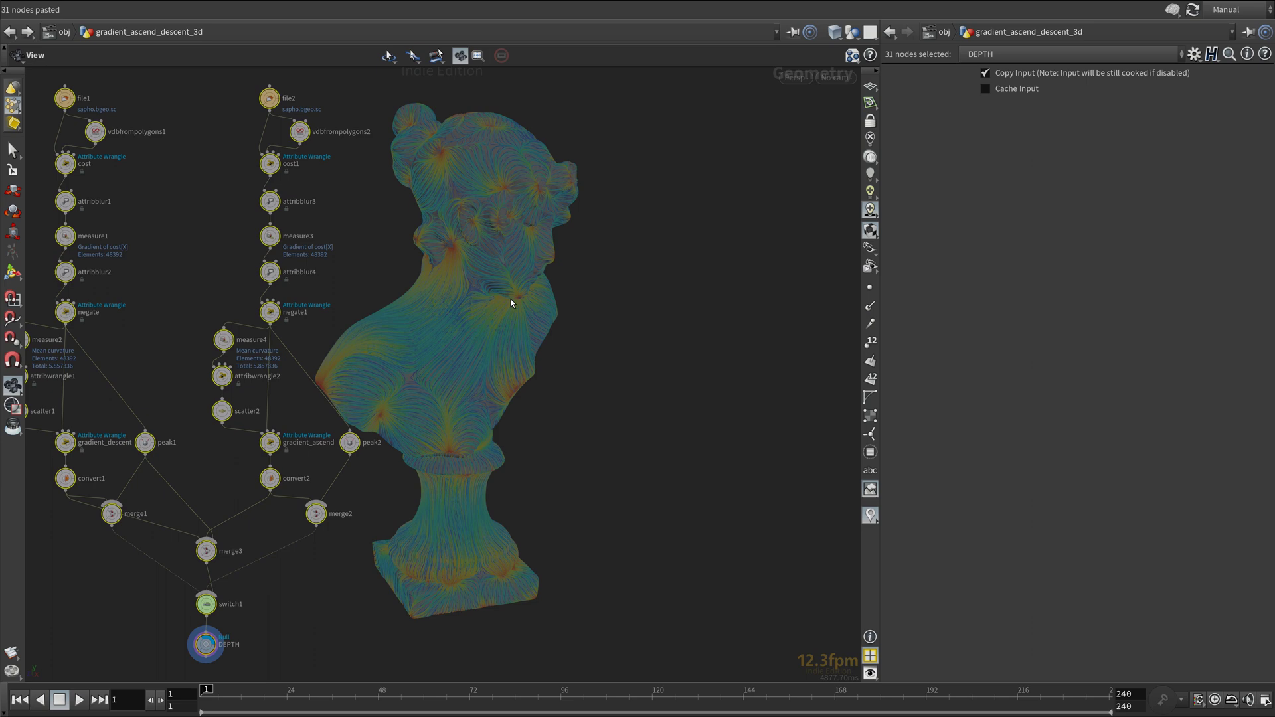
{"action": "key", "text": "ctrl+v"}
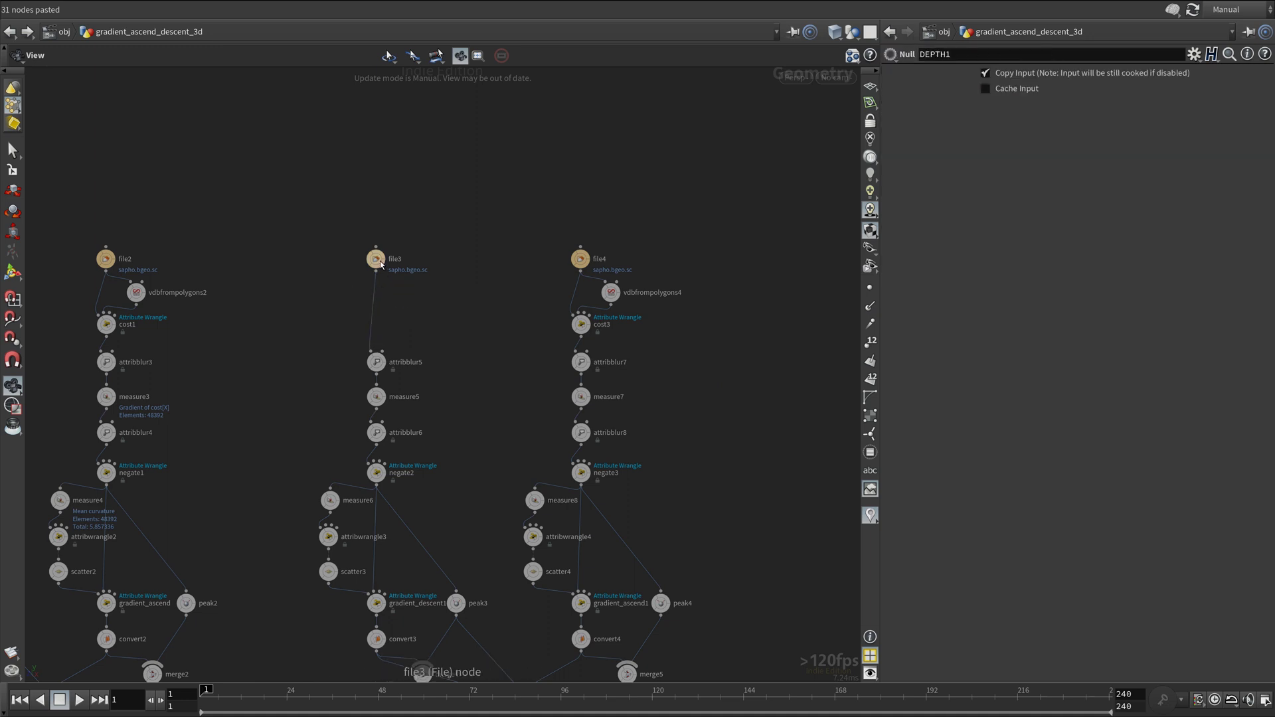
{"action": "left_click", "coordinate": [376, 259]}
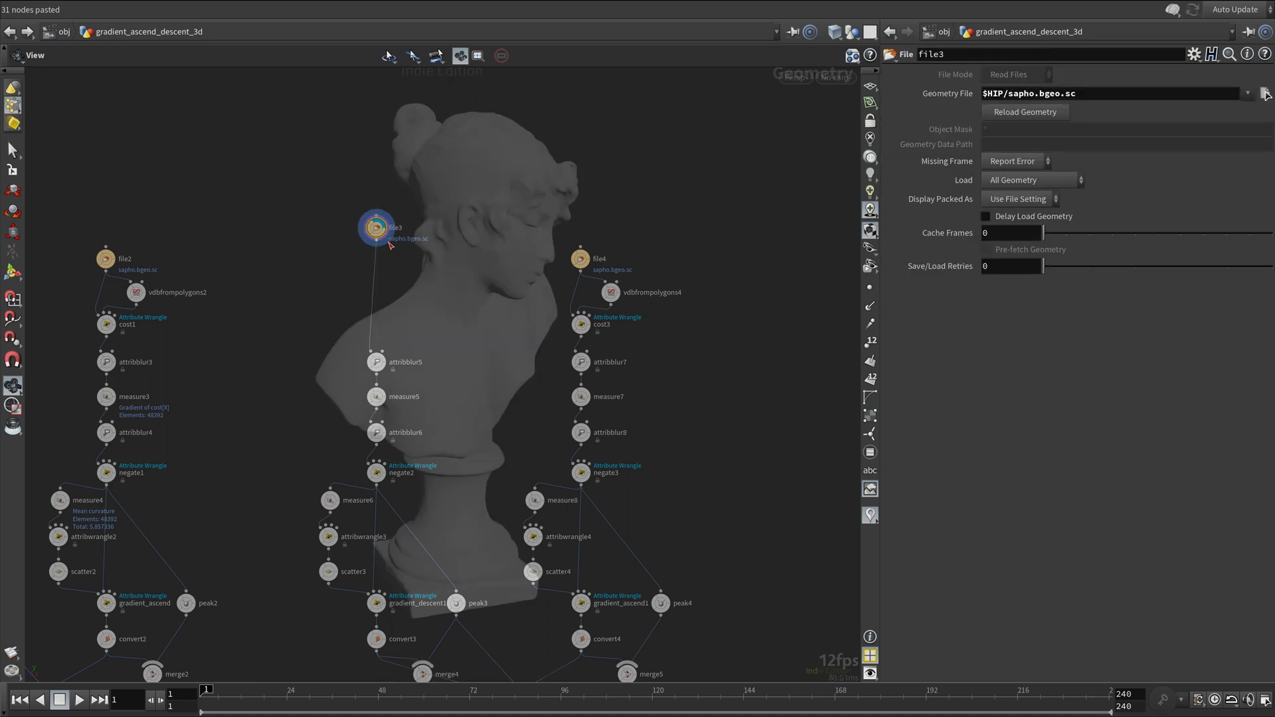
Add a Measure node under file3 computing curvature on points as cost.
{"action": "type", "text": "measu"}
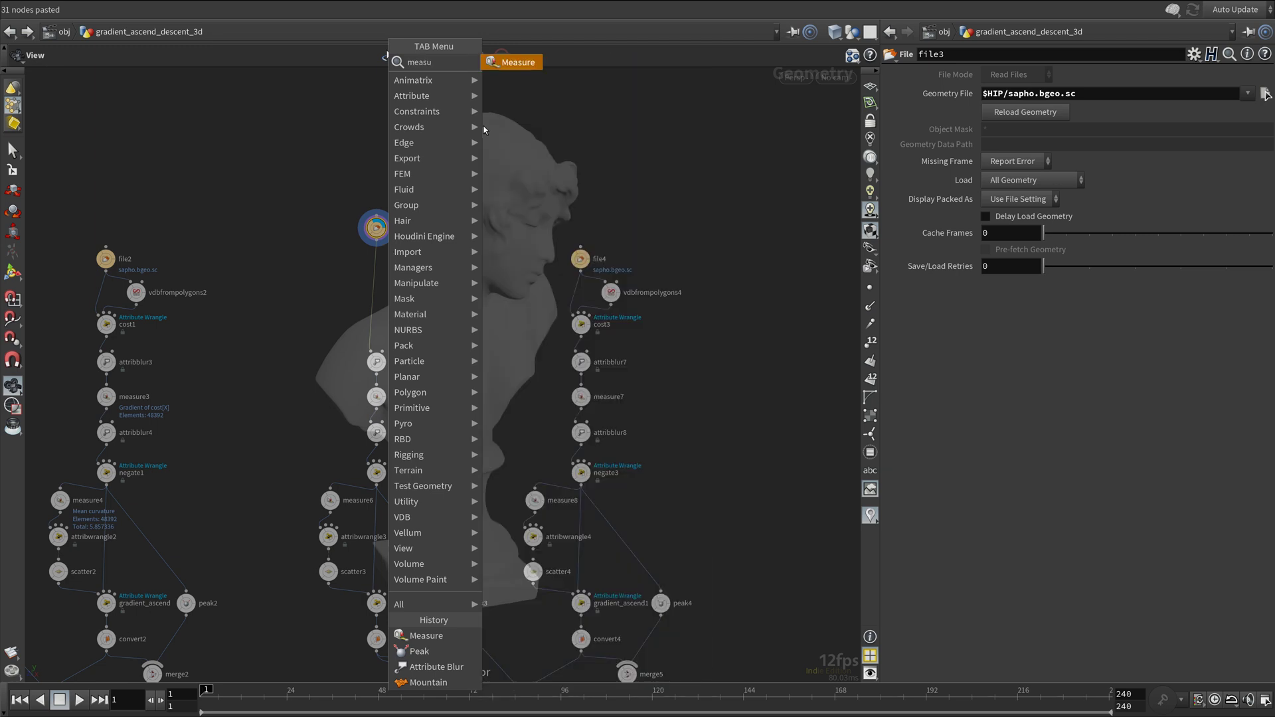
{"action": "left_click", "coordinate": [426, 636]}
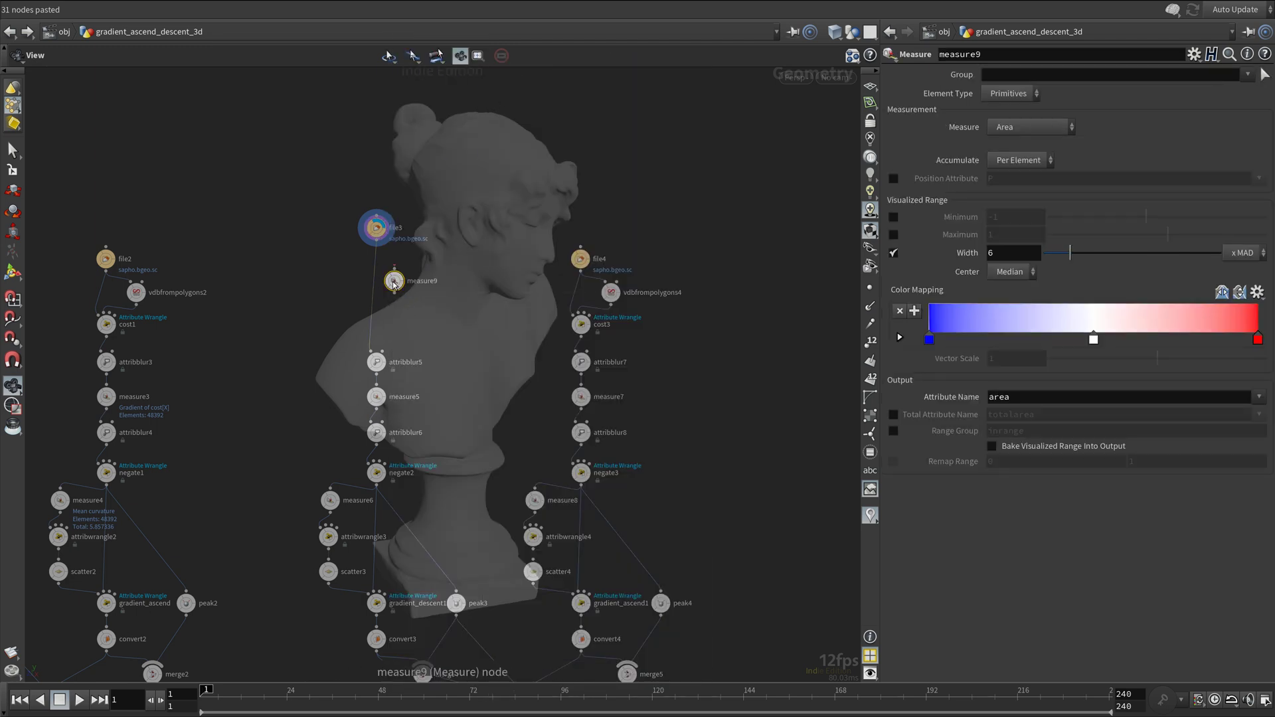
{"action": "left_click", "coordinate": [1027, 128]}
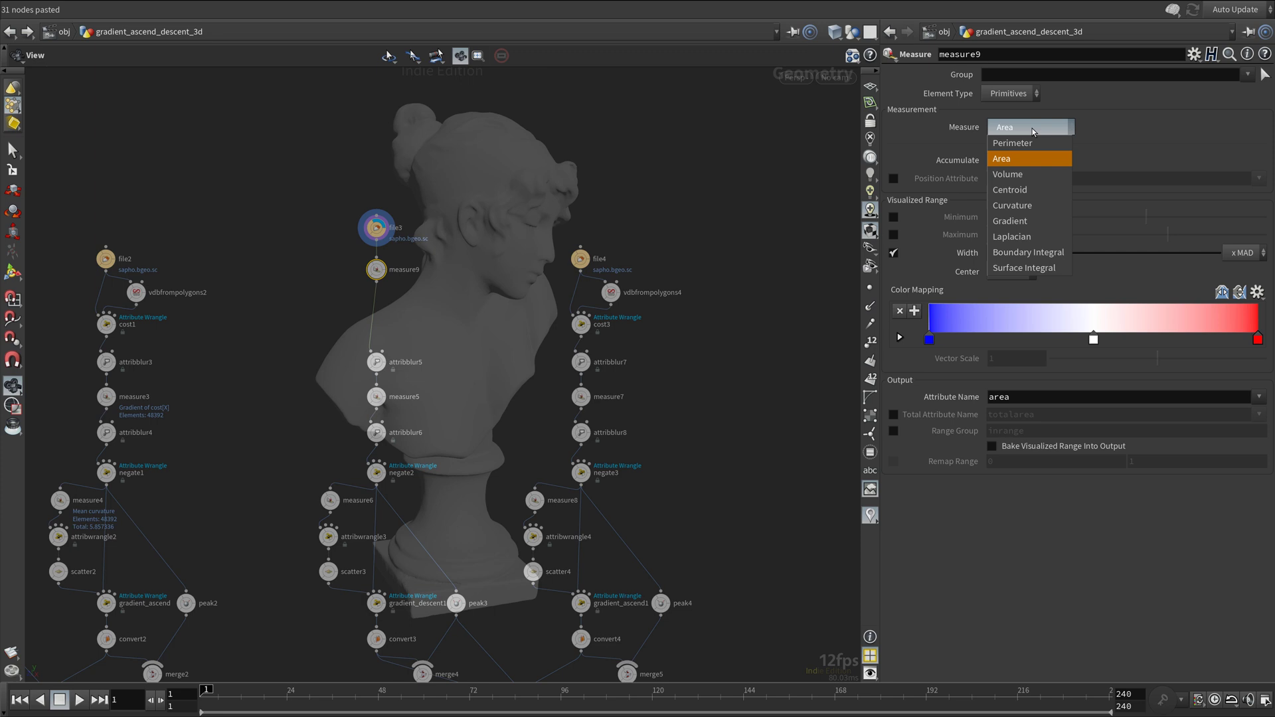
{"action": "left_click", "coordinate": [1013, 204]}
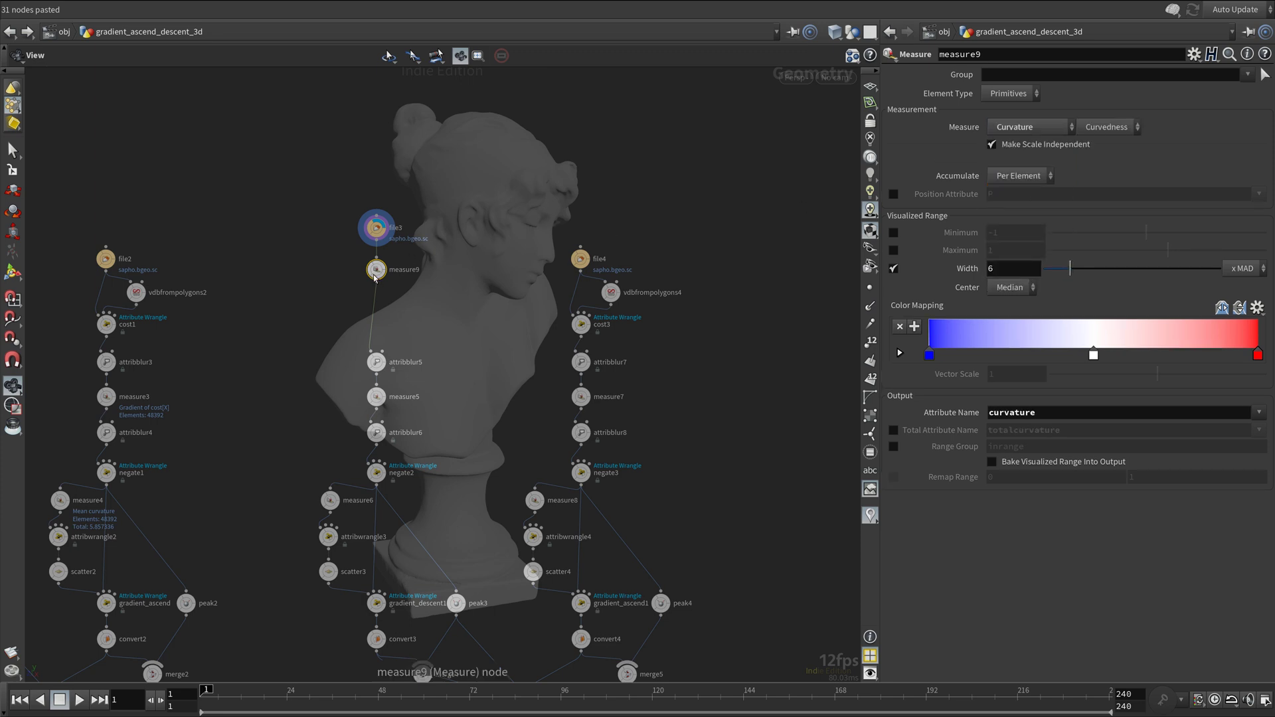
{"action": "left_click", "coordinate": [1009, 93]}
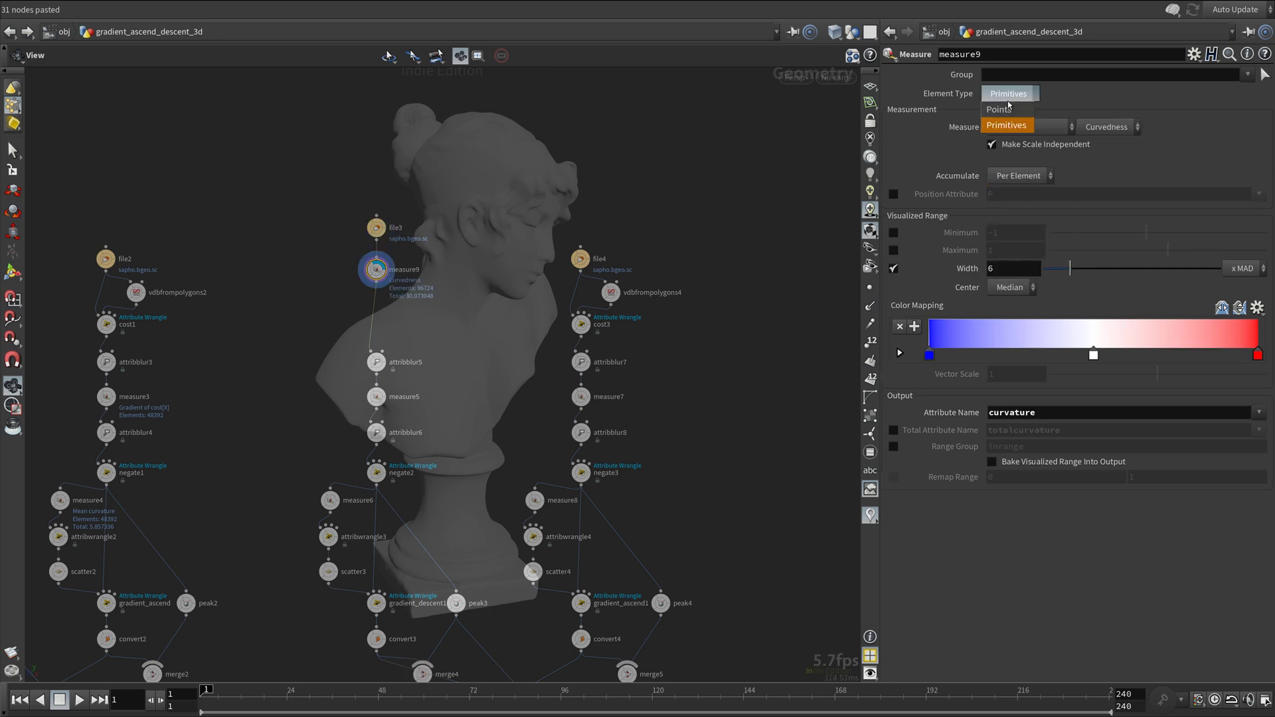
{"action": "left_click", "coordinate": [999, 108]}
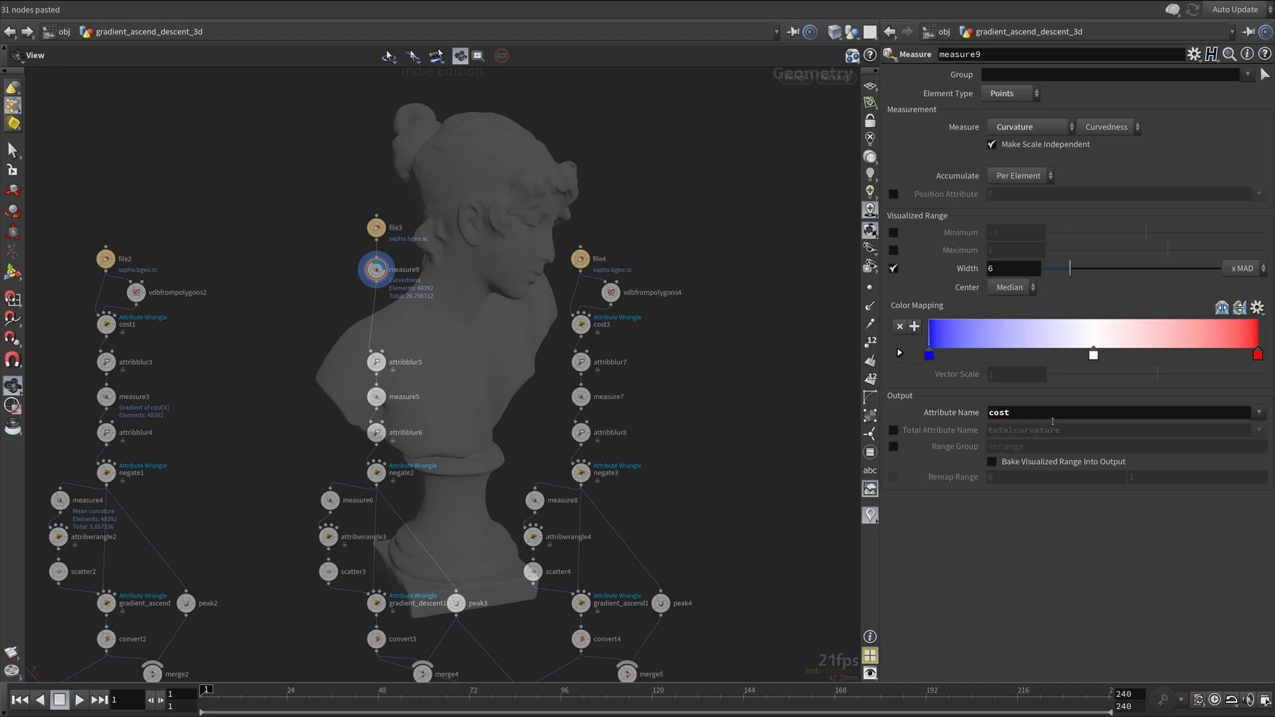
Review the copy's cost blur, negate wrangle and scatter, then display its flow lines.
{"action": "left_click", "coordinate": [376, 362]}
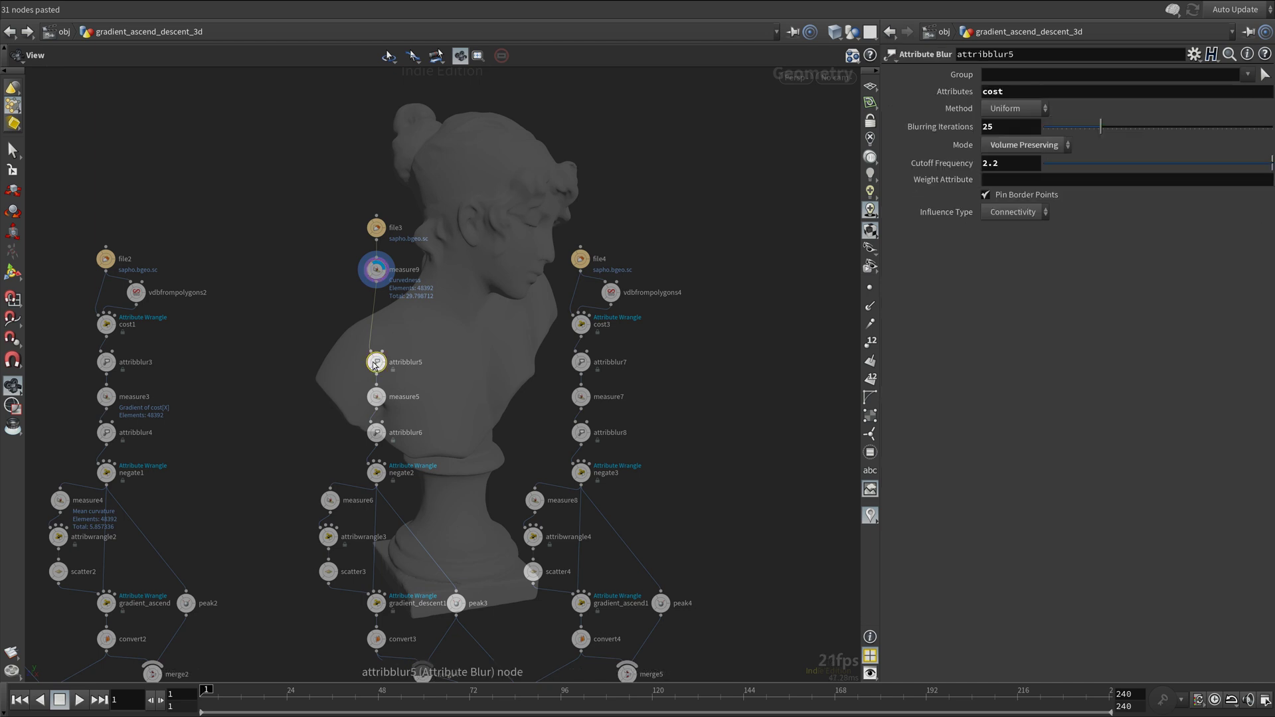
{"action": "left_click", "coordinate": [376, 398]}
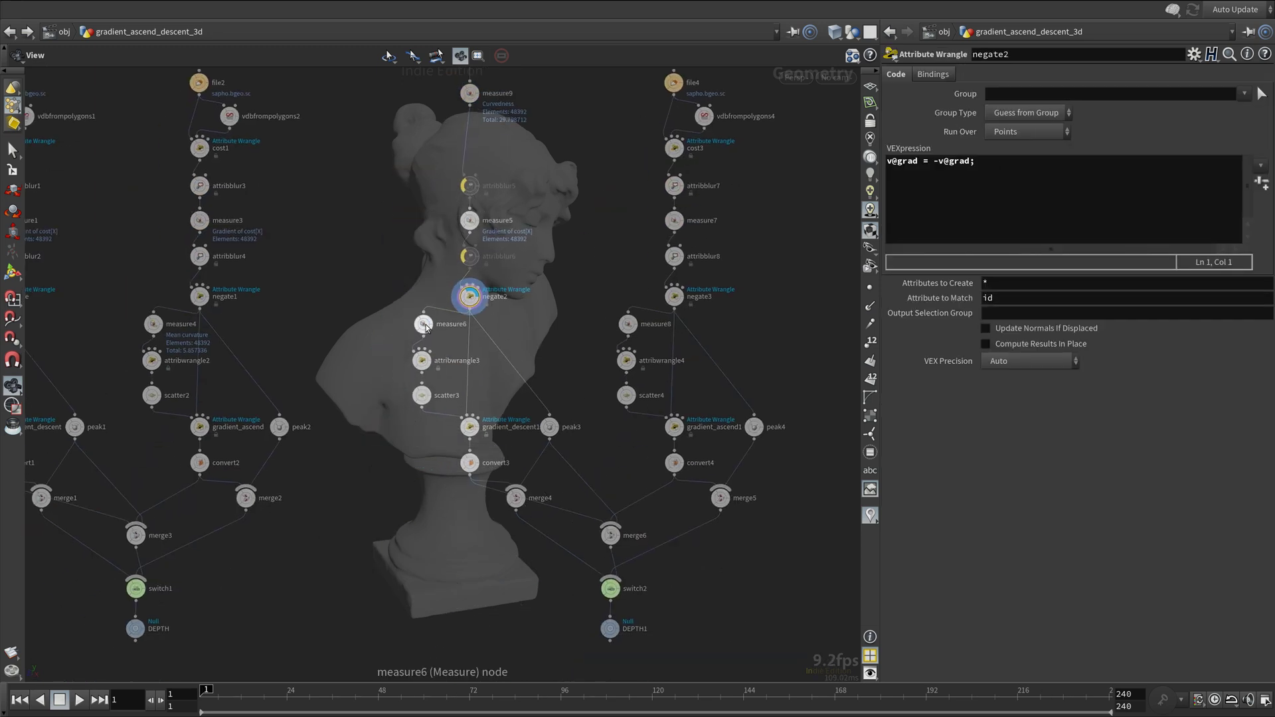
{"action": "left_click", "coordinate": [422, 394]}
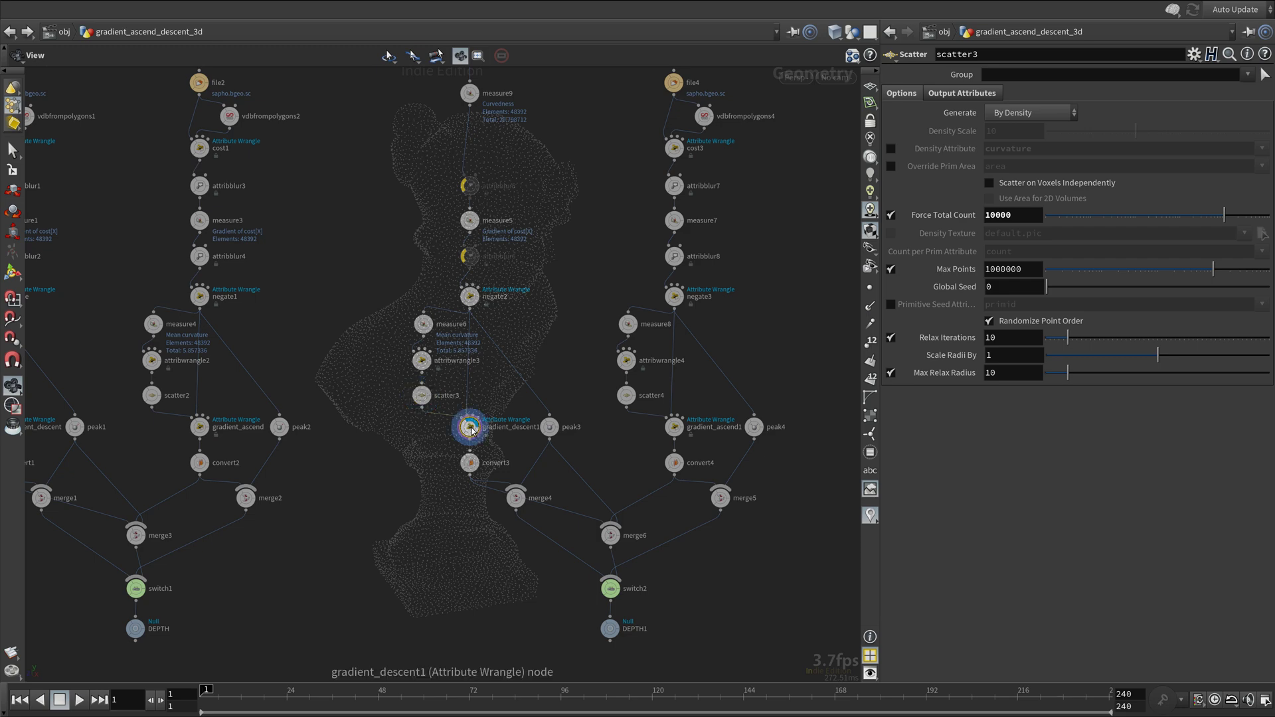
{"action": "left_click", "coordinate": [469, 427]}
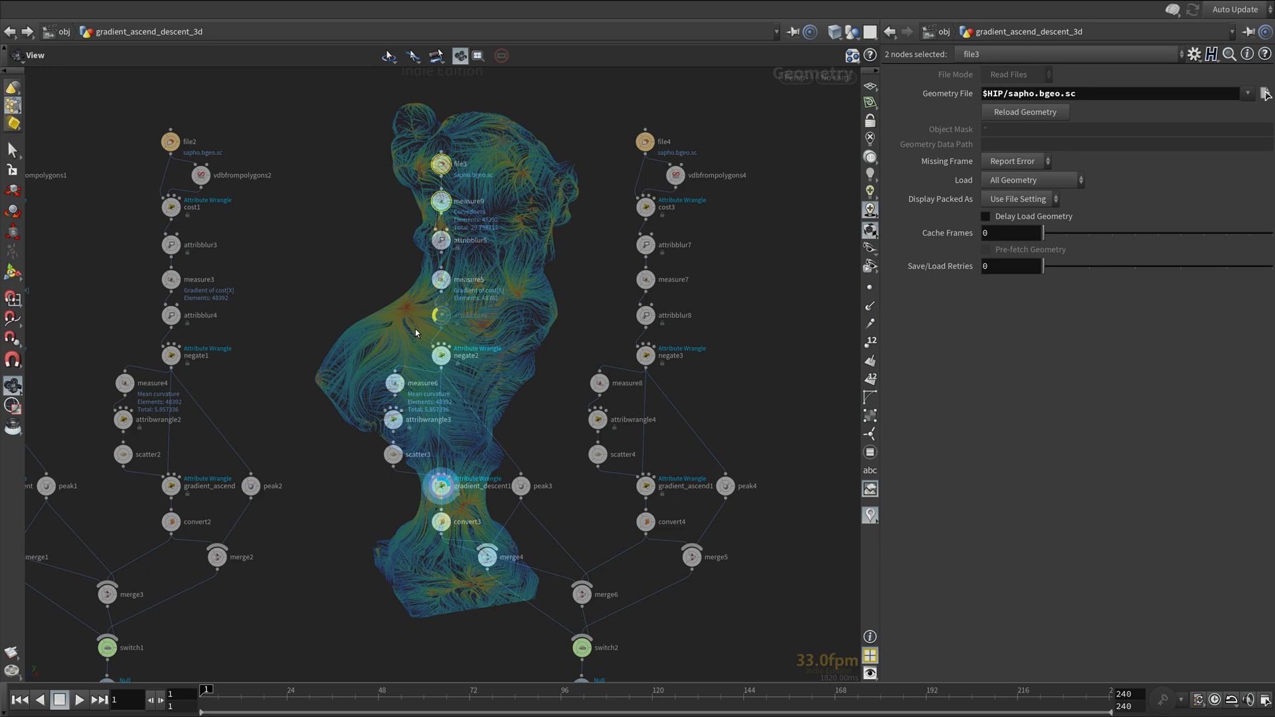
{"action": "mouse_move", "coordinate": [486, 557]}
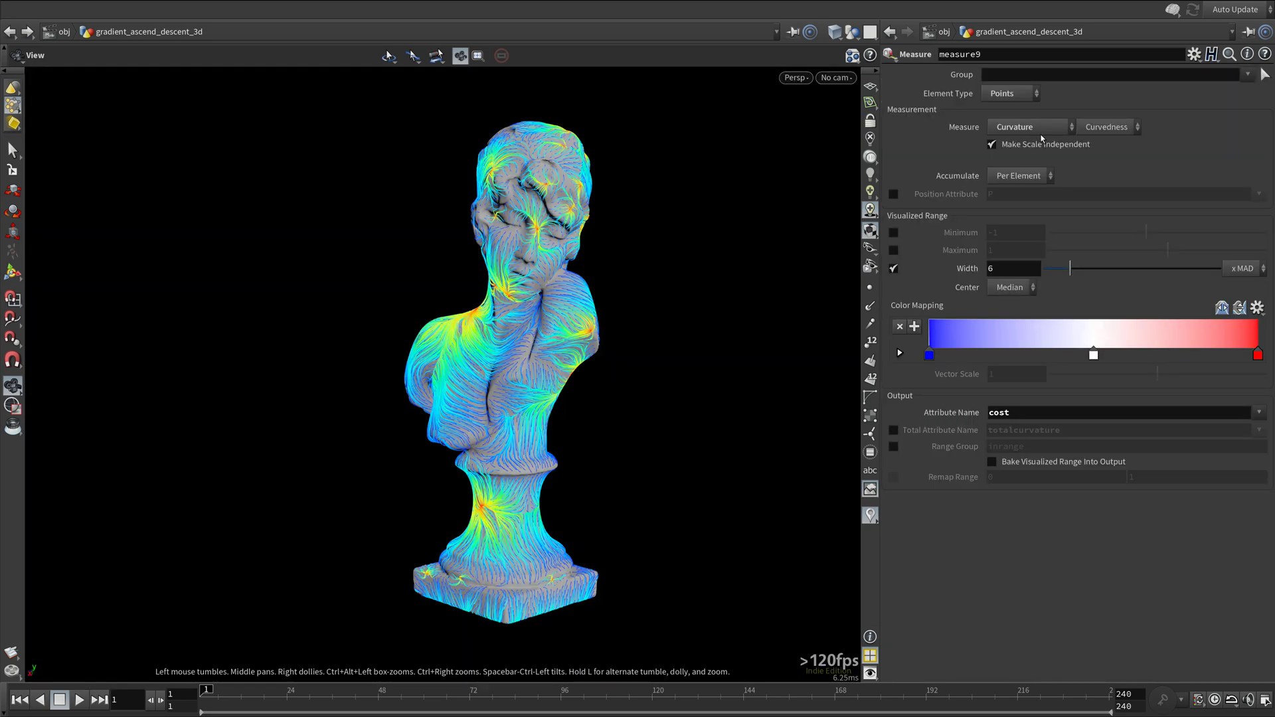
Try Gaussian and mean curvature types on measure9 while checking the gradient nodes.
{"action": "left_click", "coordinate": [1107, 126]}
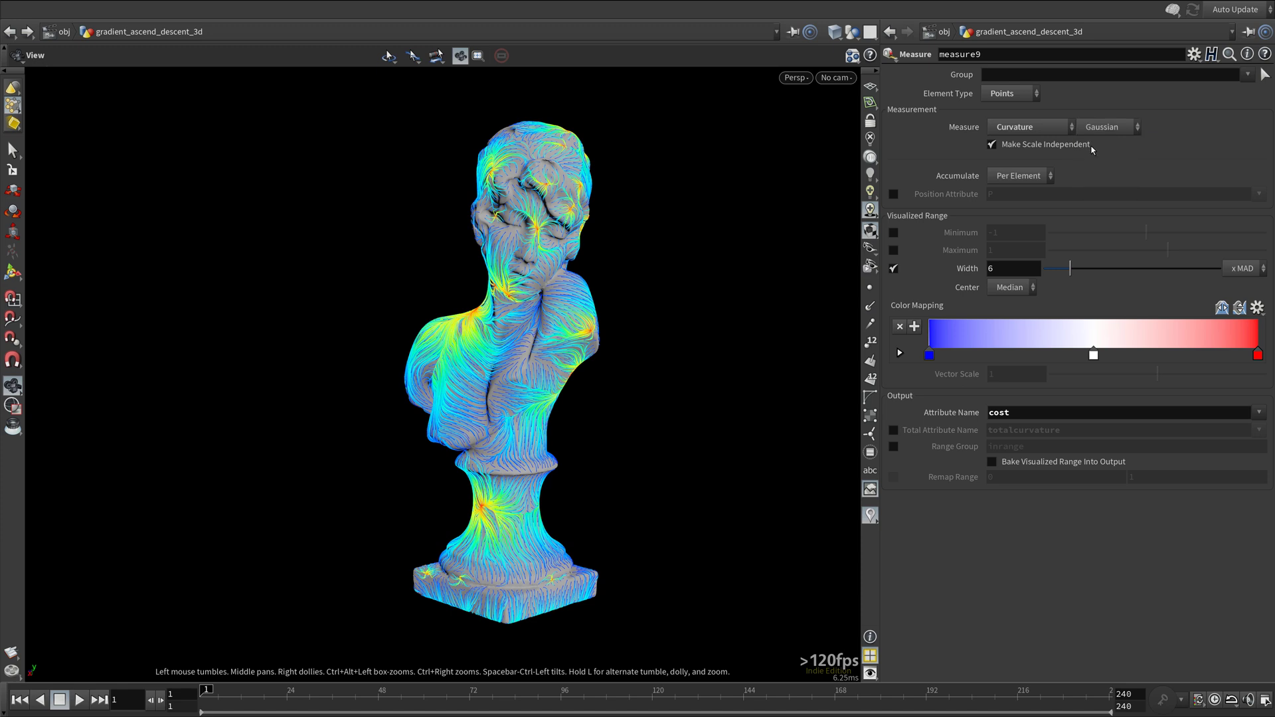
{"action": "left_click", "coordinate": [1107, 127]}
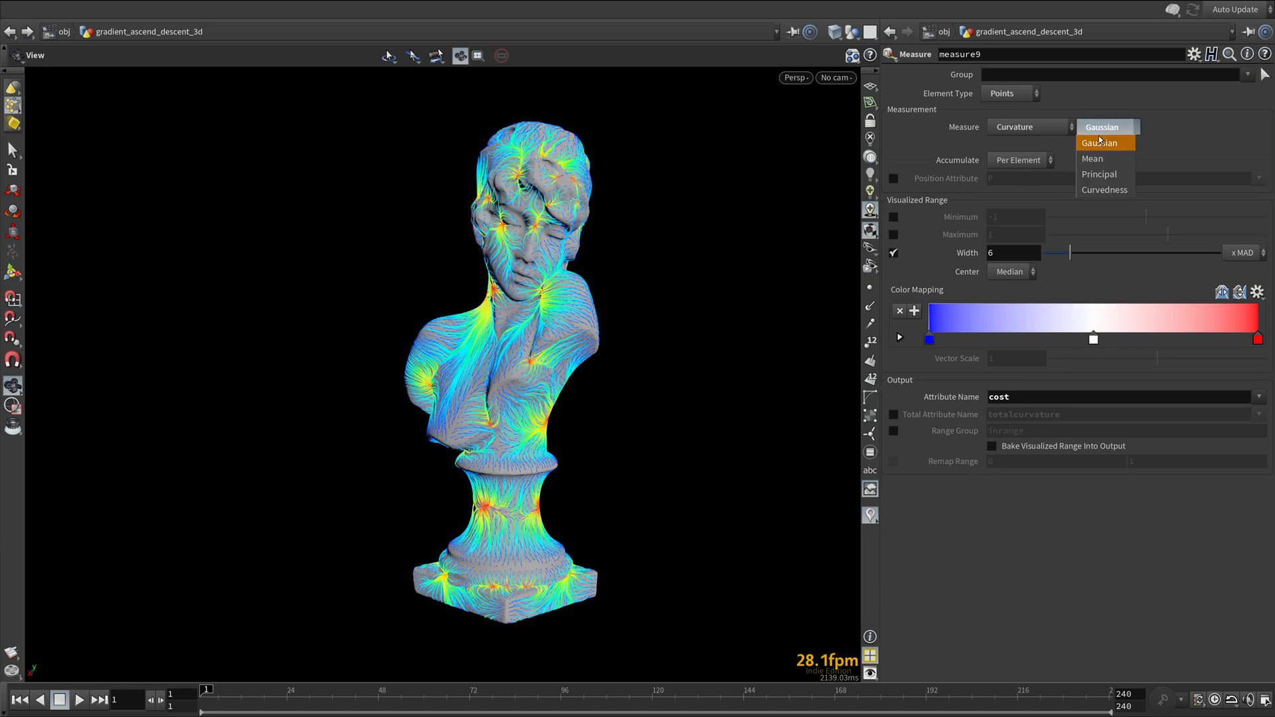
{"action": "left_click", "coordinate": [1104, 190]}
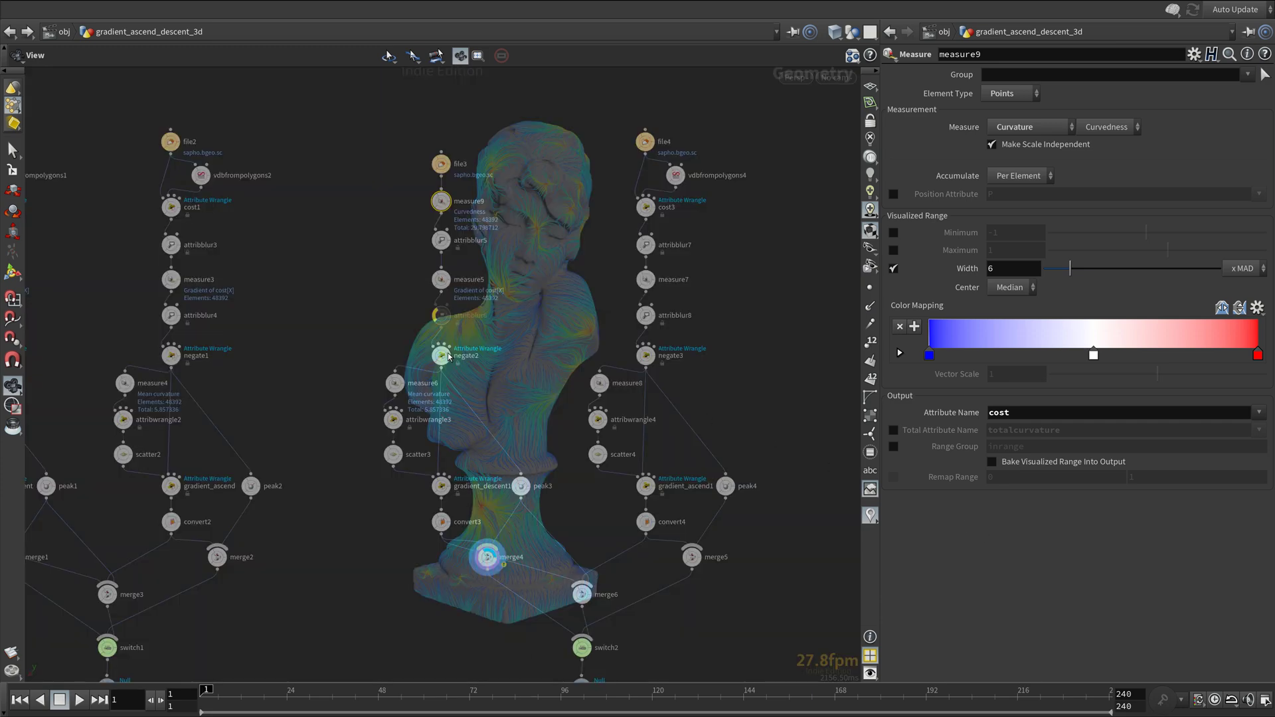
{"action": "left_click", "coordinate": [441, 316]}
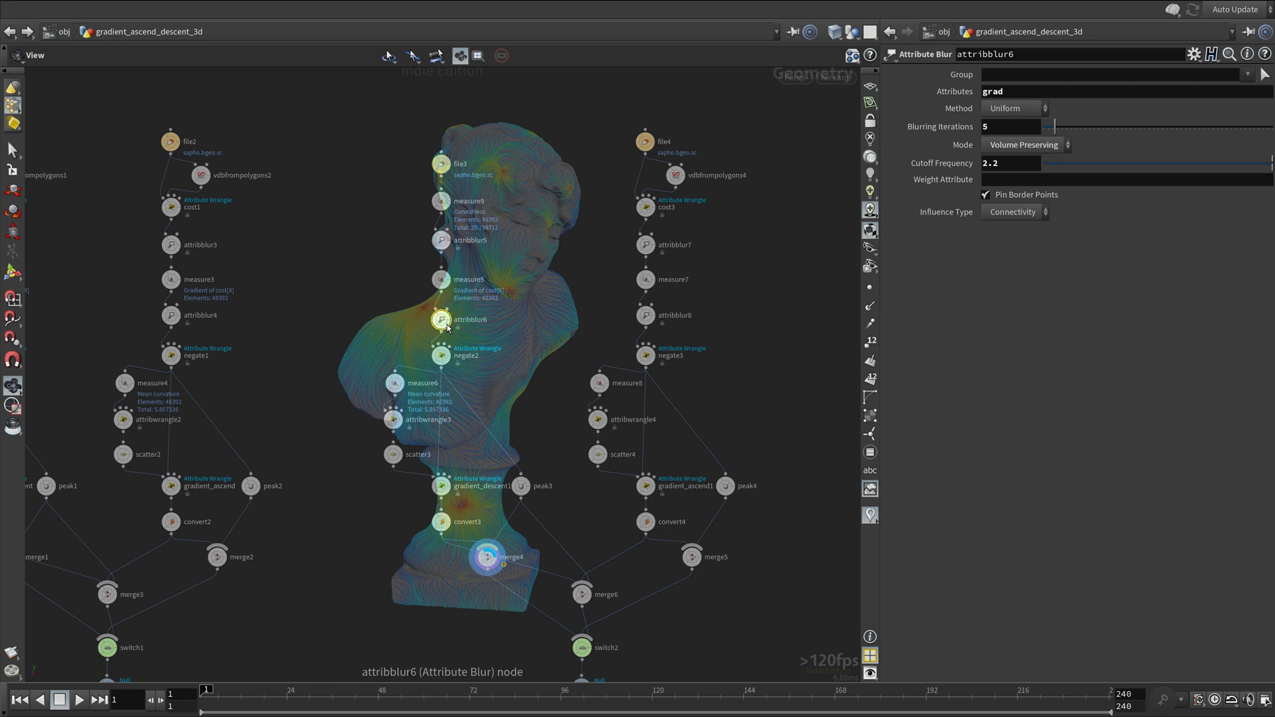
{"action": "left_click", "coordinate": [441, 279]}
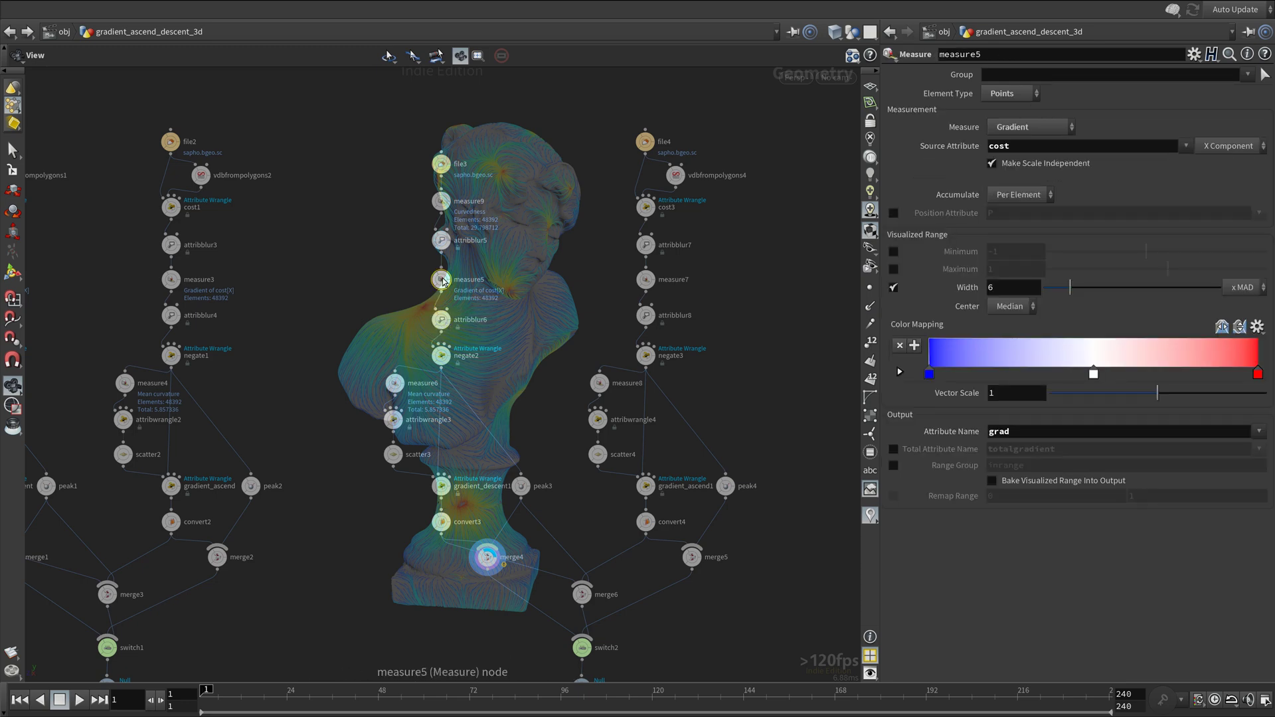
{"action": "left_click", "coordinate": [441, 200]}
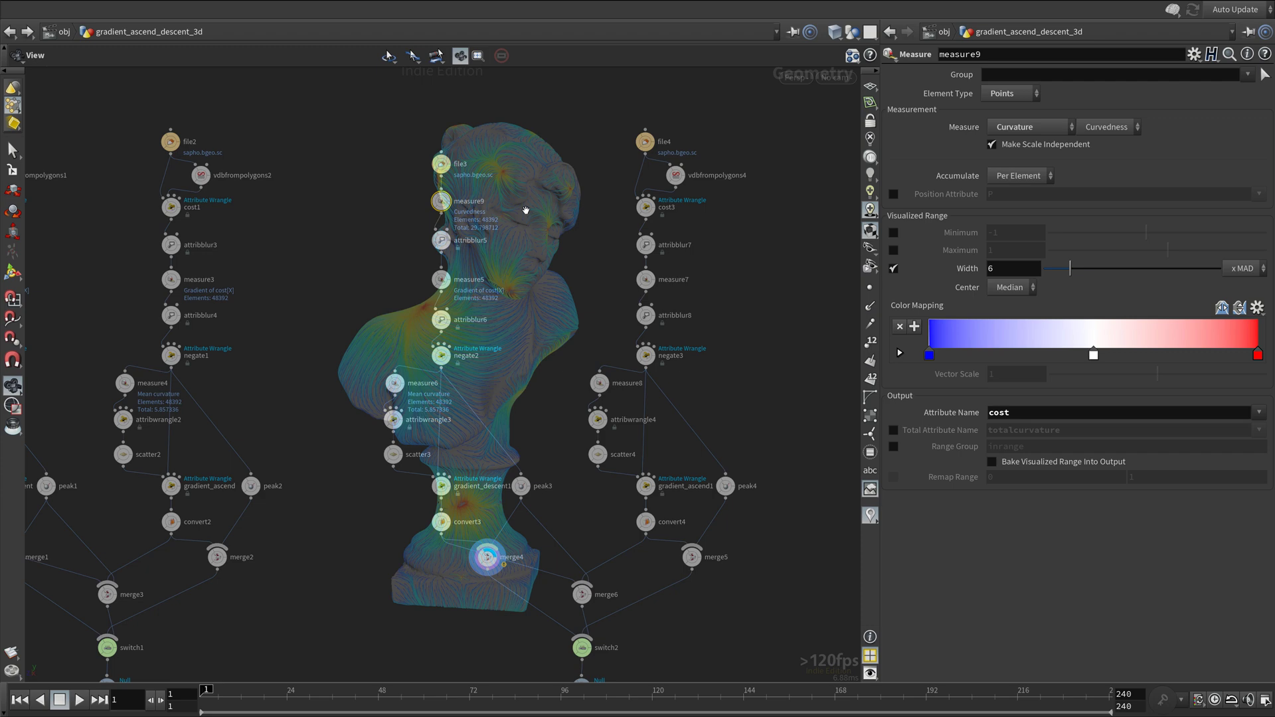
{"action": "left_click", "coordinate": [1107, 128]}
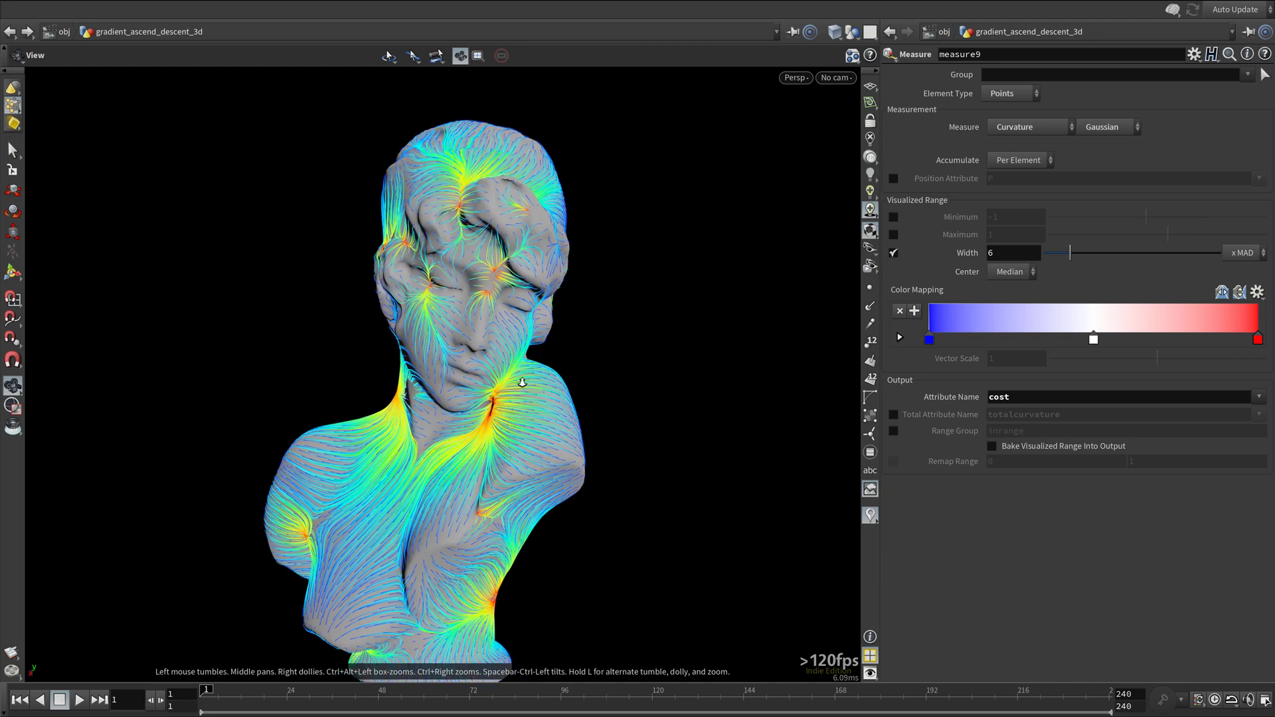
{"action": "left_click", "coordinate": [1104, 128]}
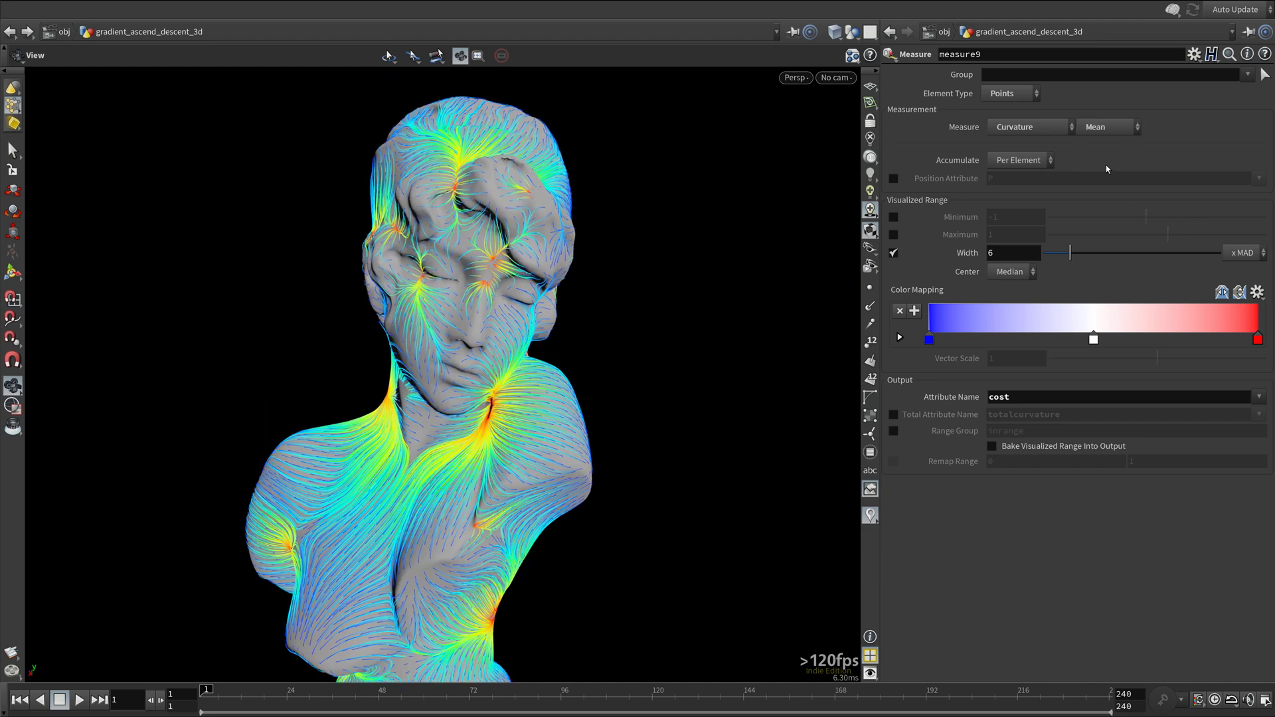
{"action": "left_click", "coordinate": [991, 143]}
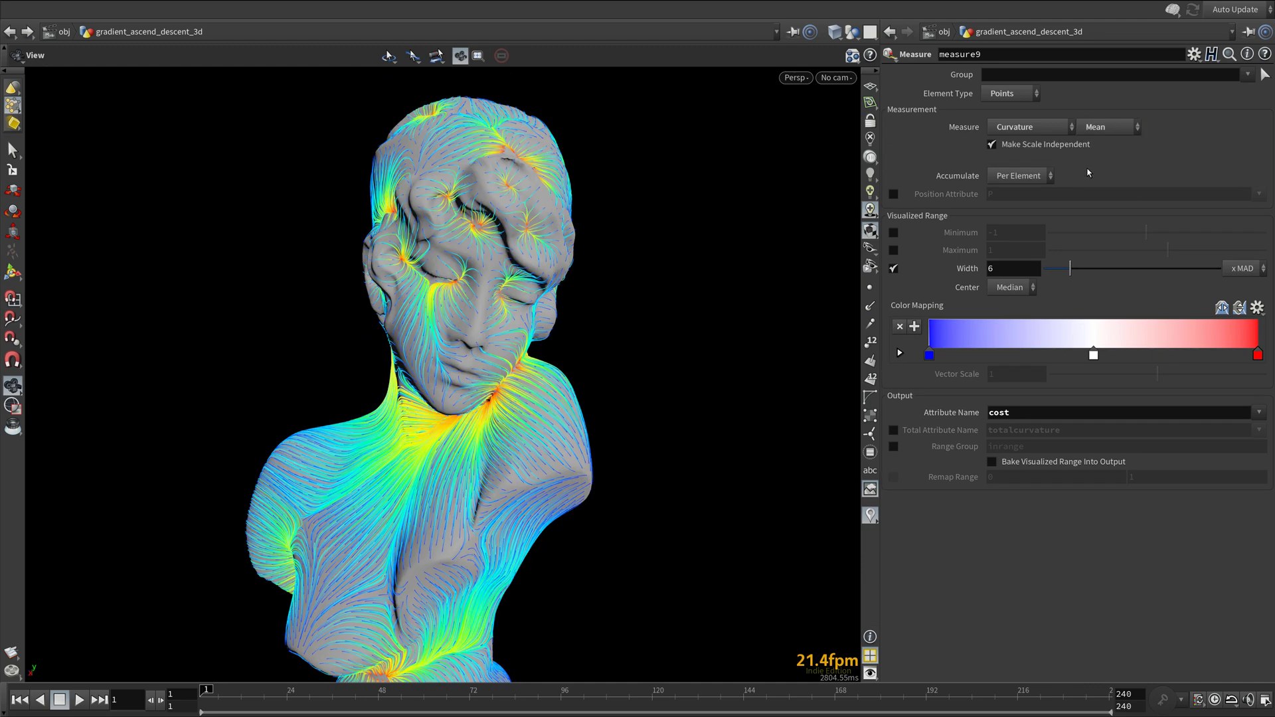
{"action": "mouse_move", "coordinate": [1099, 137]}
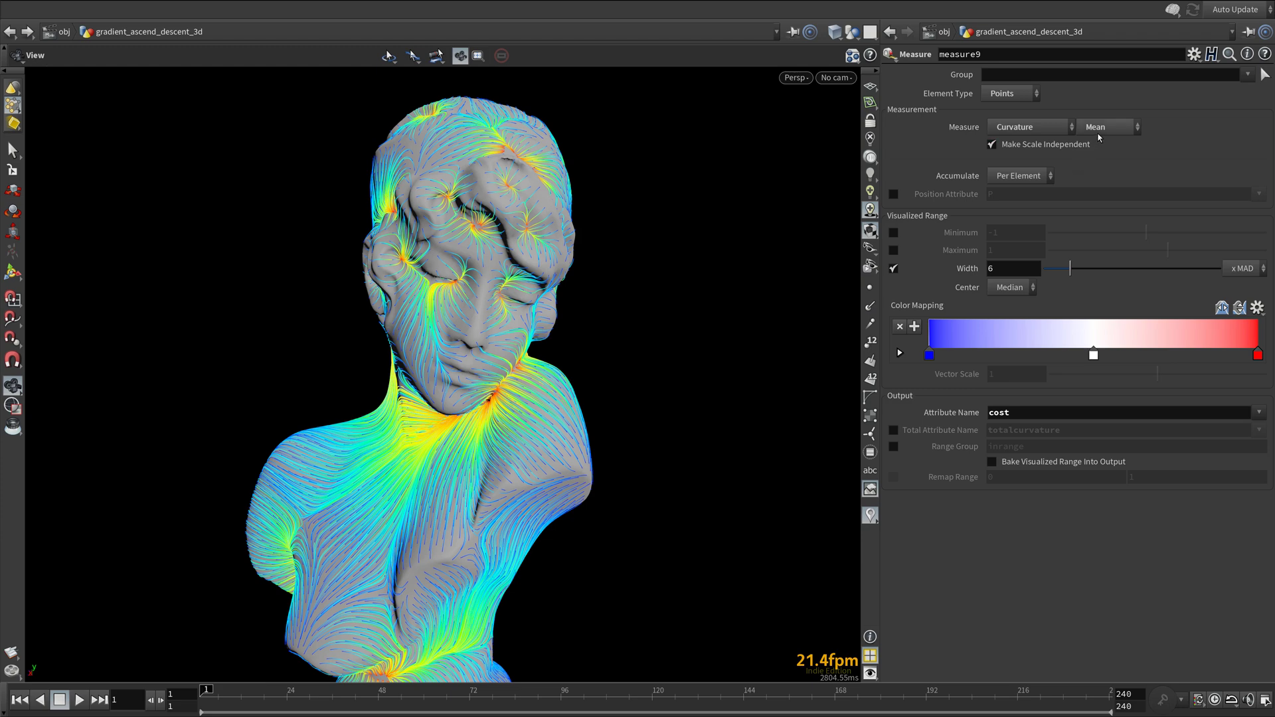
Test larger principal curvature, then settle measure9 on mean curvature as cost.
{"action": "left_click", "coordinate": [1104, 127]}
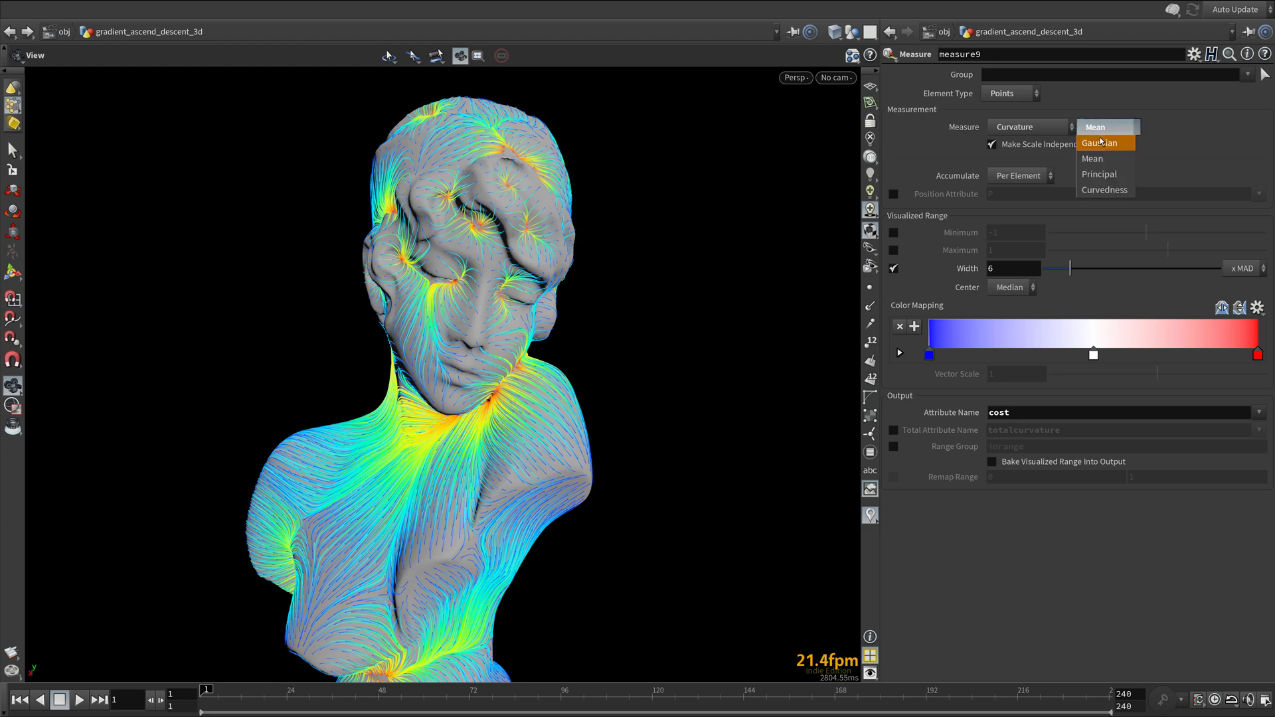
{"action": "left_click", "coordinate": [1099, 173]}
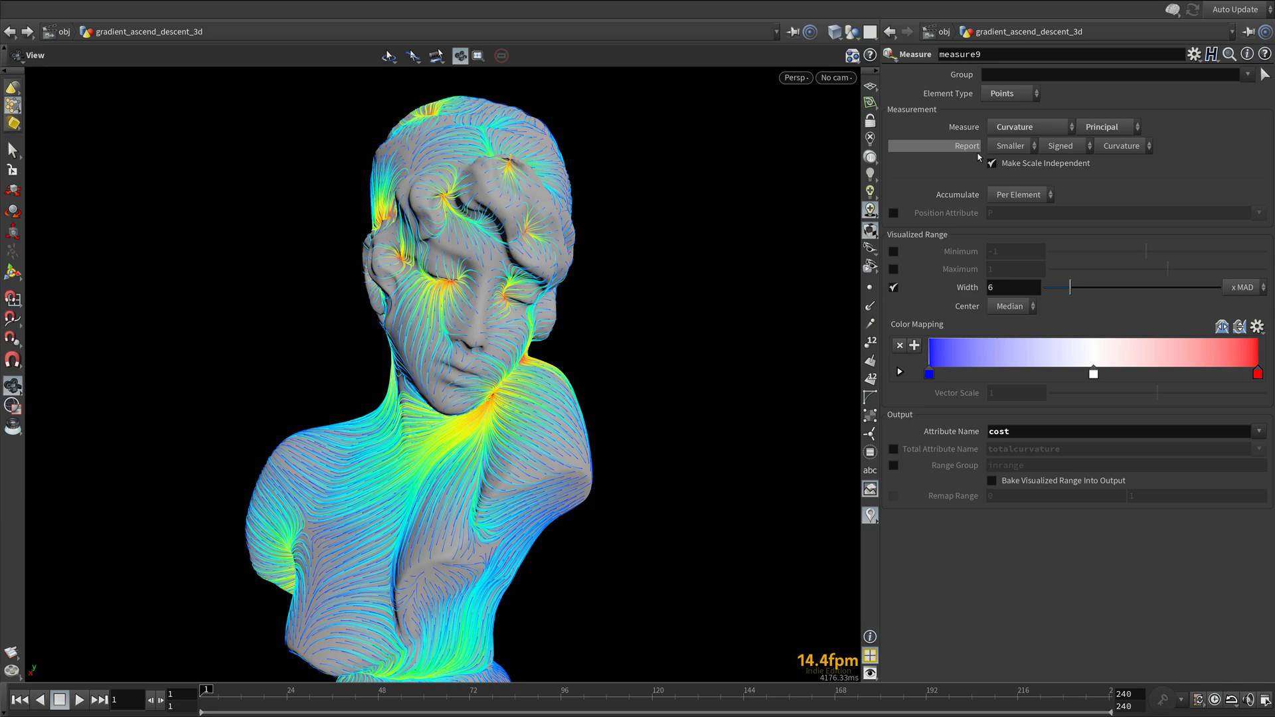
{"action": "left_click", "coordinate": [1011, 146]}
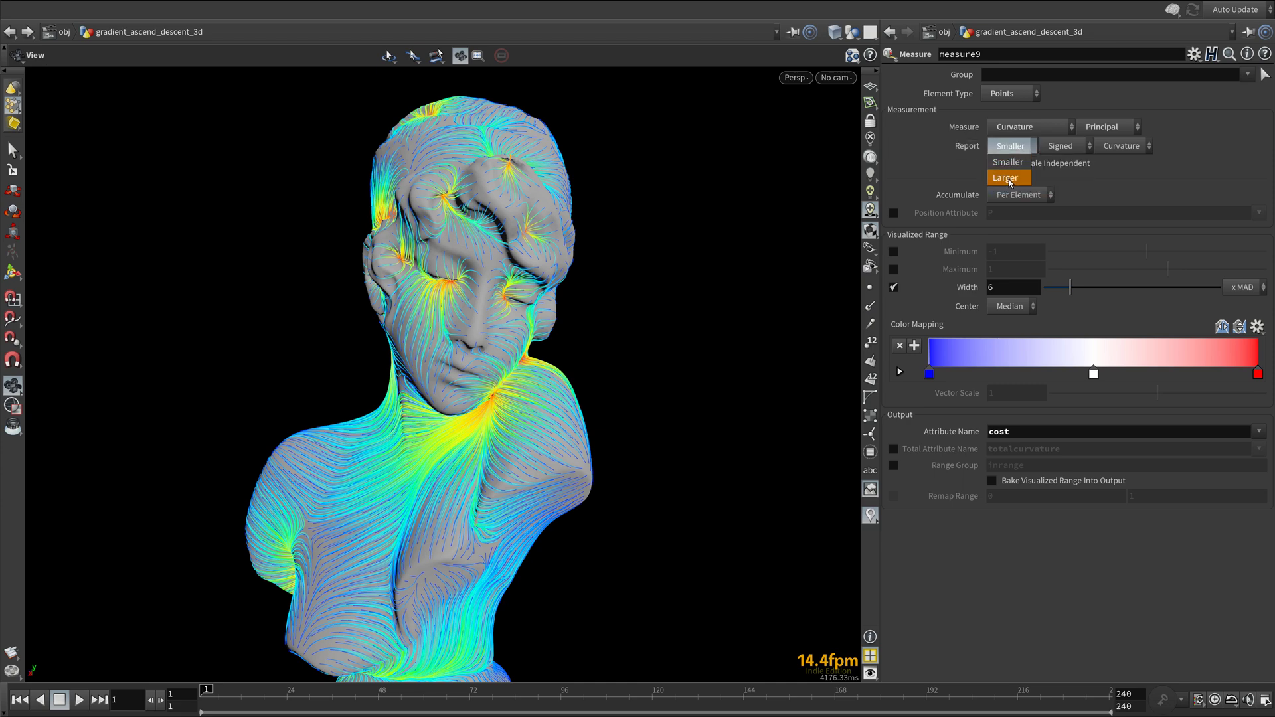
{"action": "left_click", "coordinate": [1006, 177]}
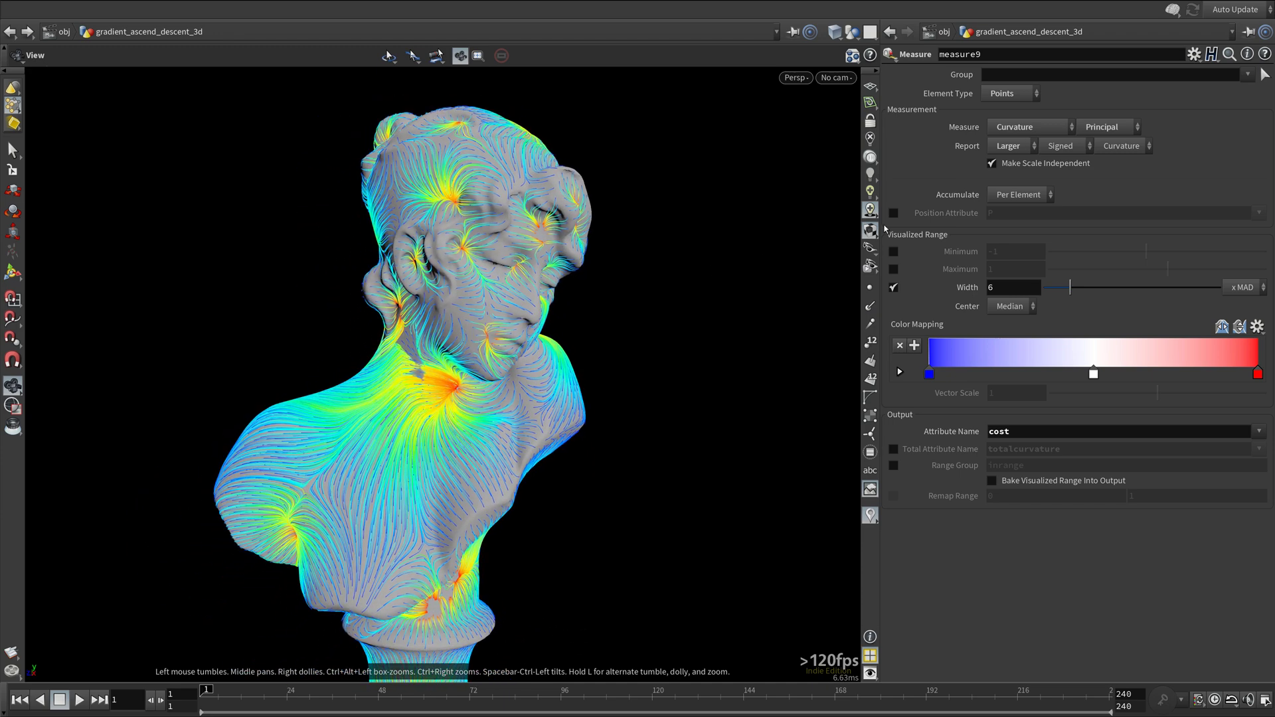
{"action": "mouse_move", "coordinate": [910, 251]}
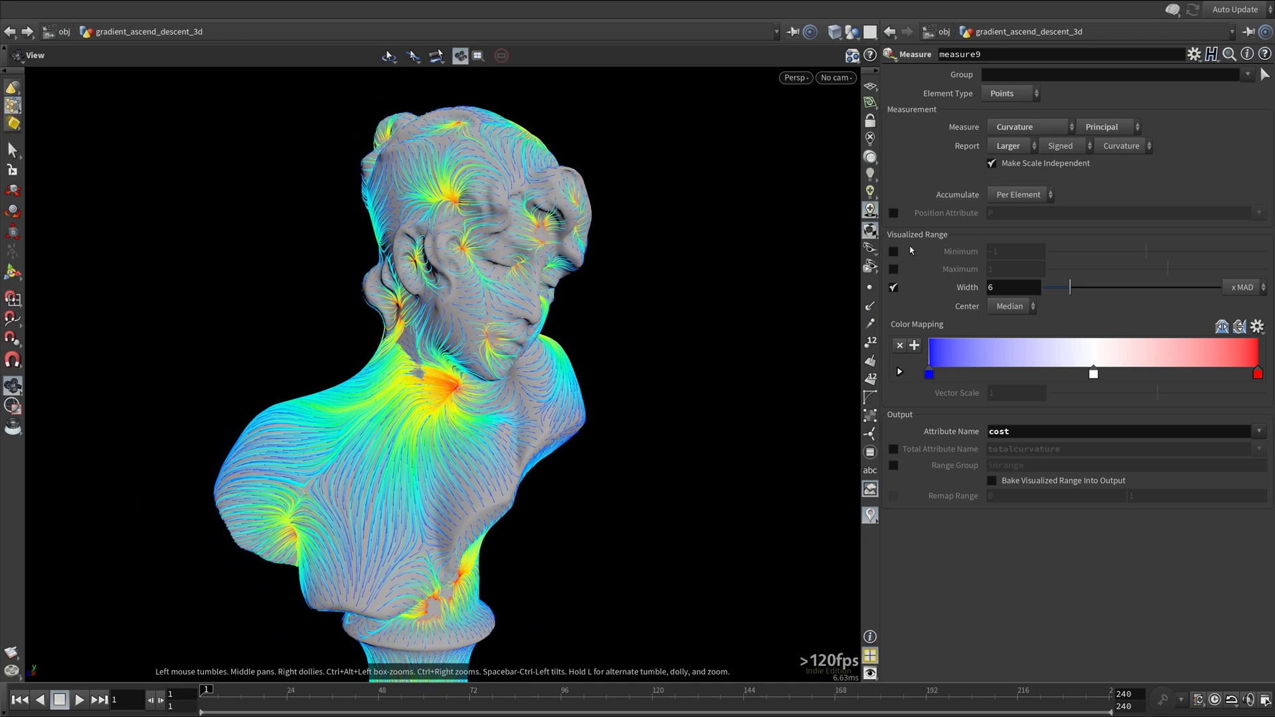
{"action": "left_click", "coordinate": [1107, 127]}
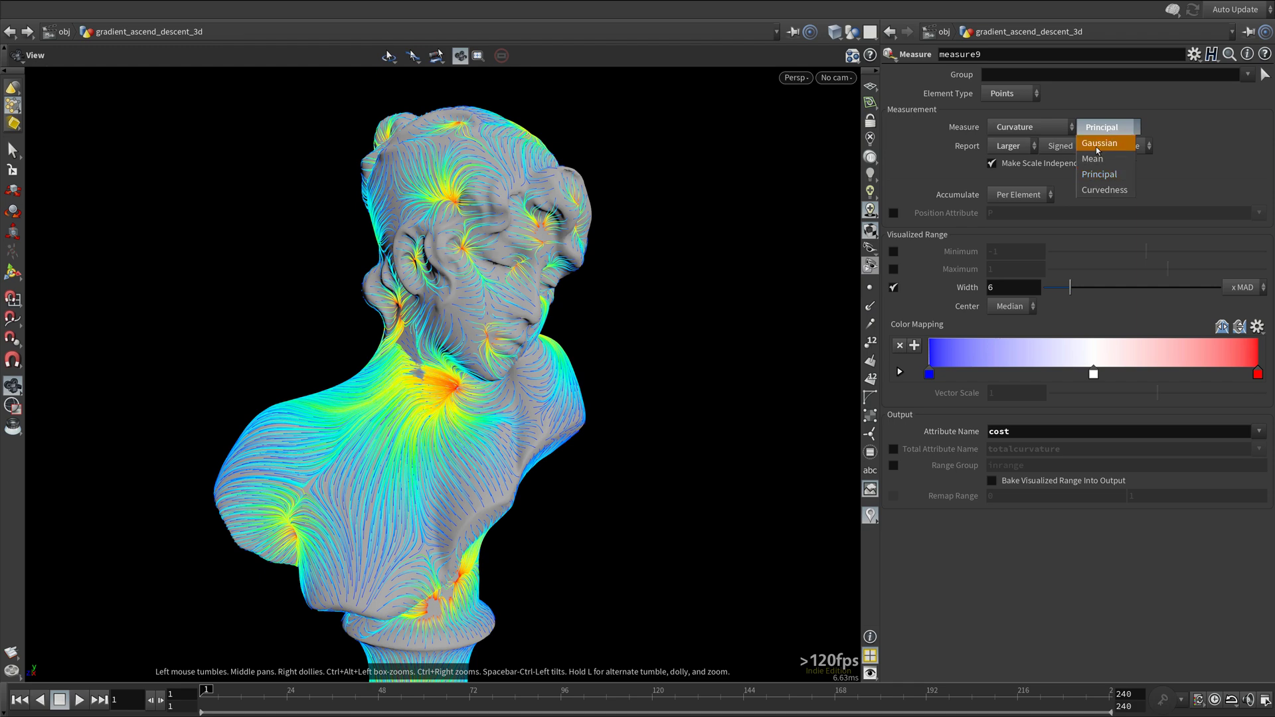
{"action": "left_click", "coordinate": [1092, 159]}
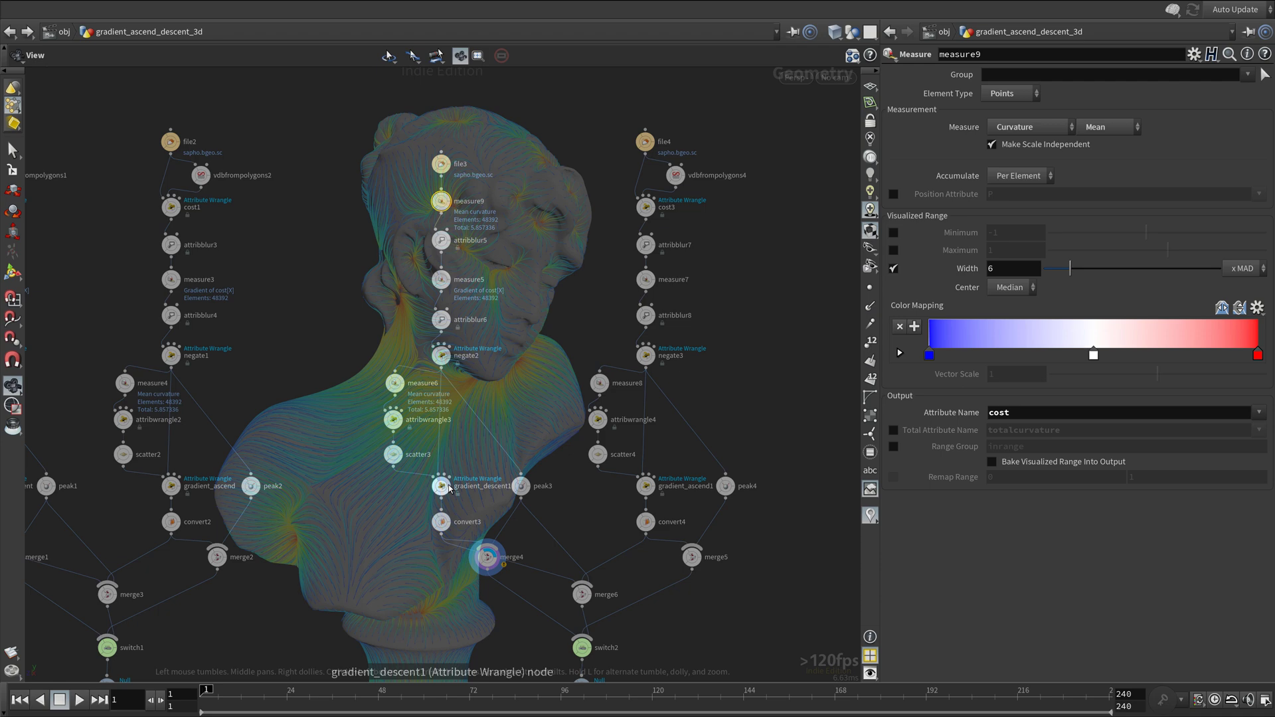
Set gradient_descent1's Step Size Multiplier to 0.99.
{"action": "left_click", "coordinate": [440, 486]}
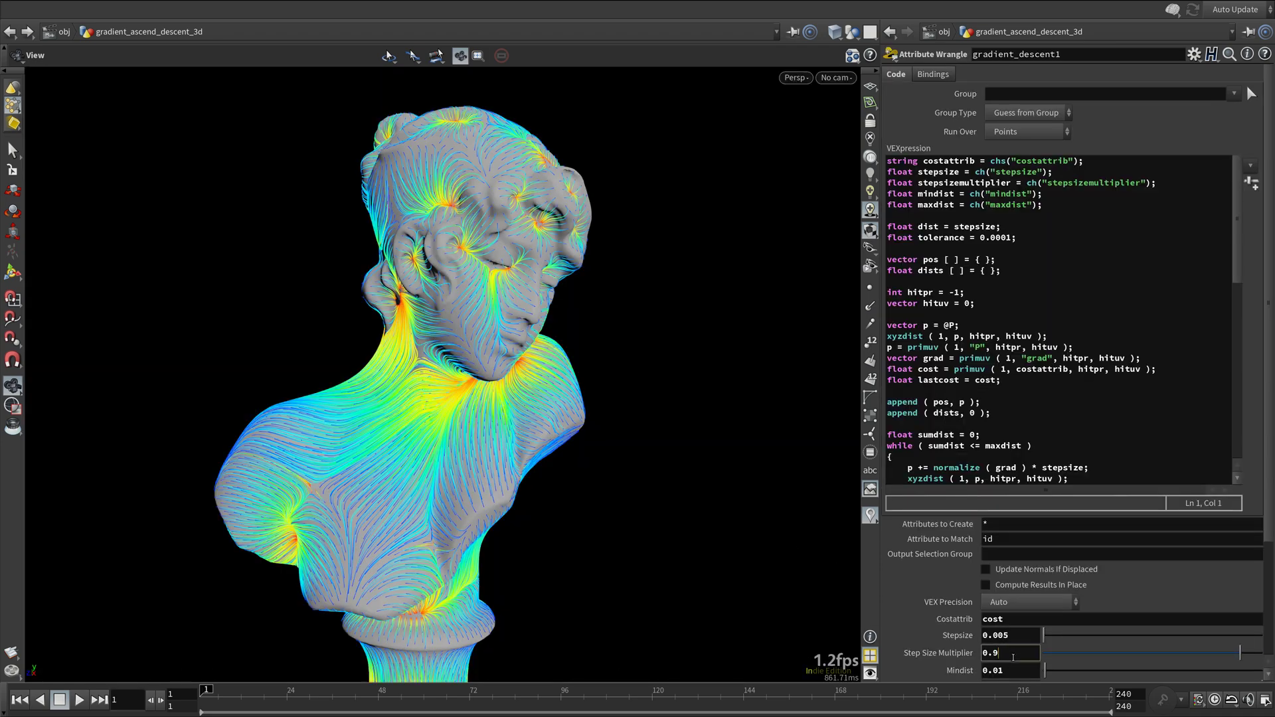
{"action": "type", "text": "0.99"}
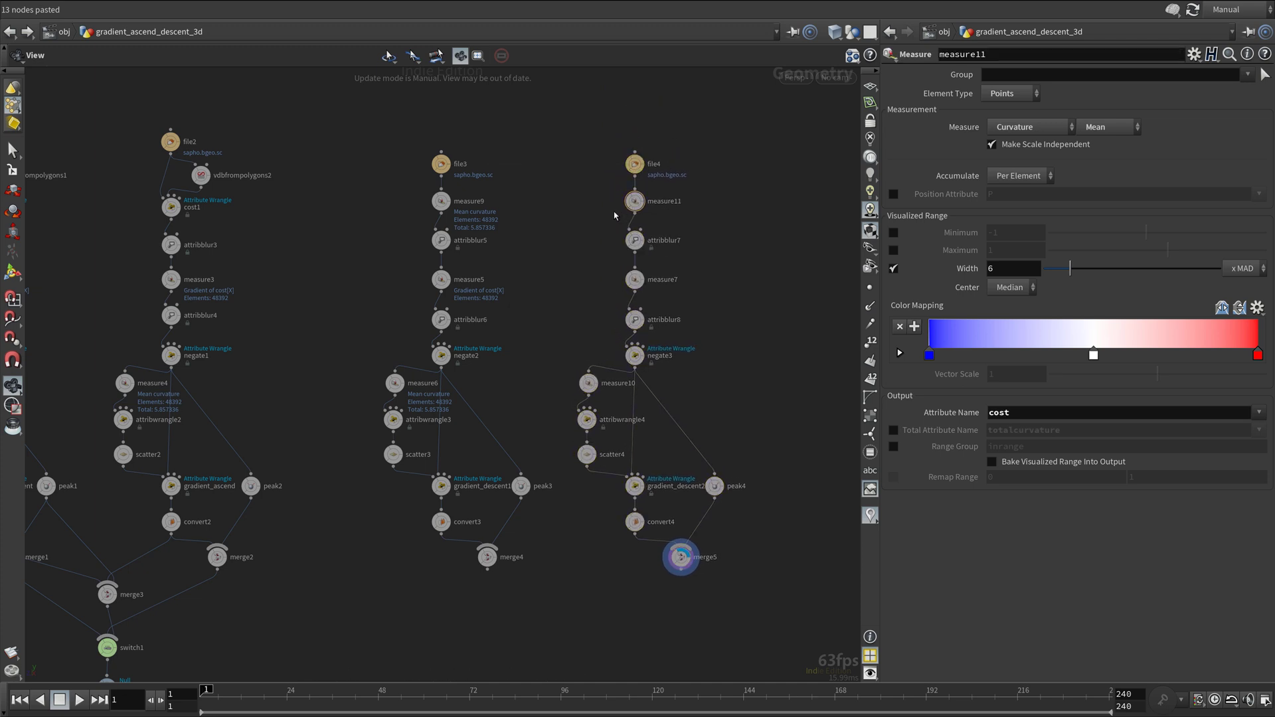
{"action": "left_click", "coordinate": [651, 200]}
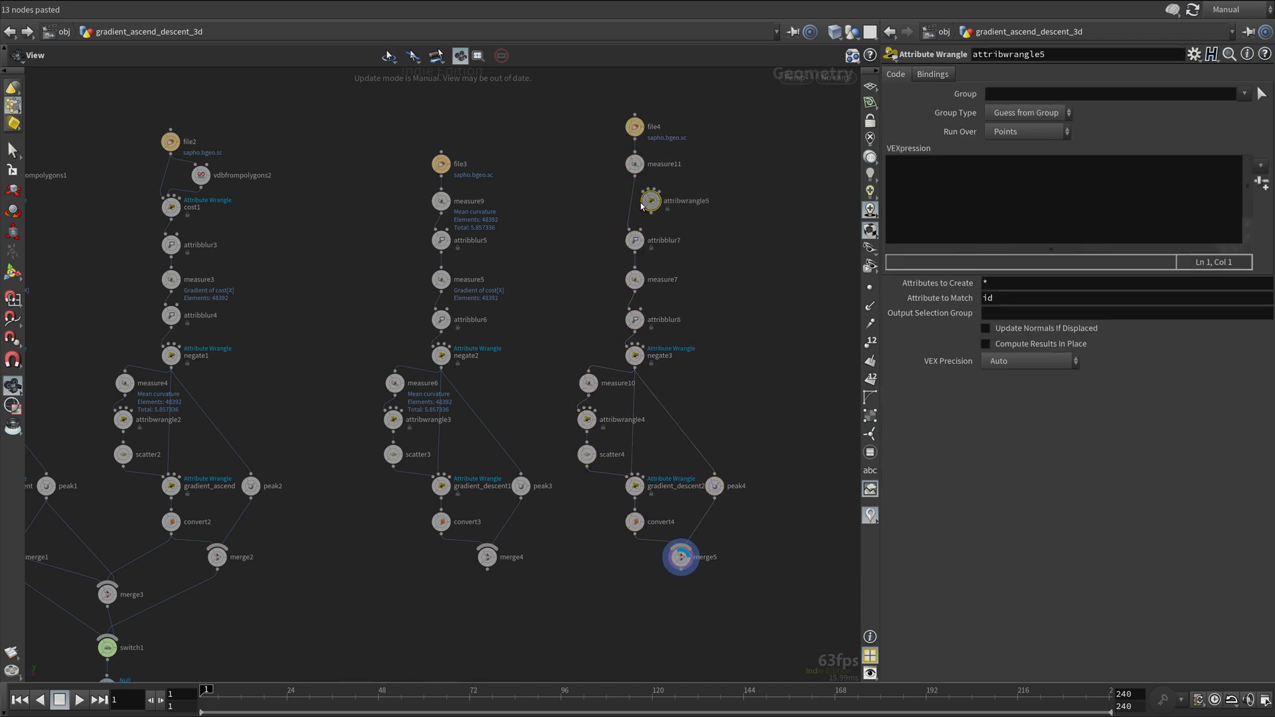
{"action": "type", "text": "@cost ="}
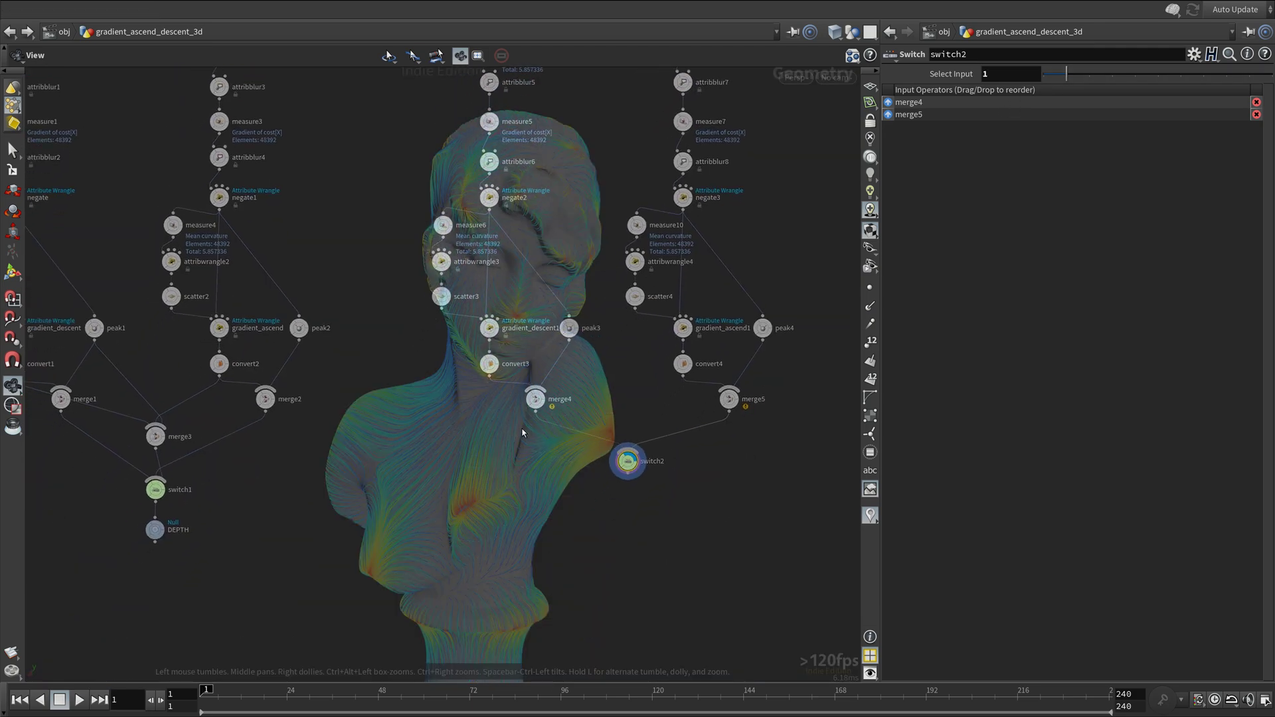
Create merge6 of descent and ascent lines and display the CURVATURE output.
{"action": "left_click", "coordinate": [490, 364]}
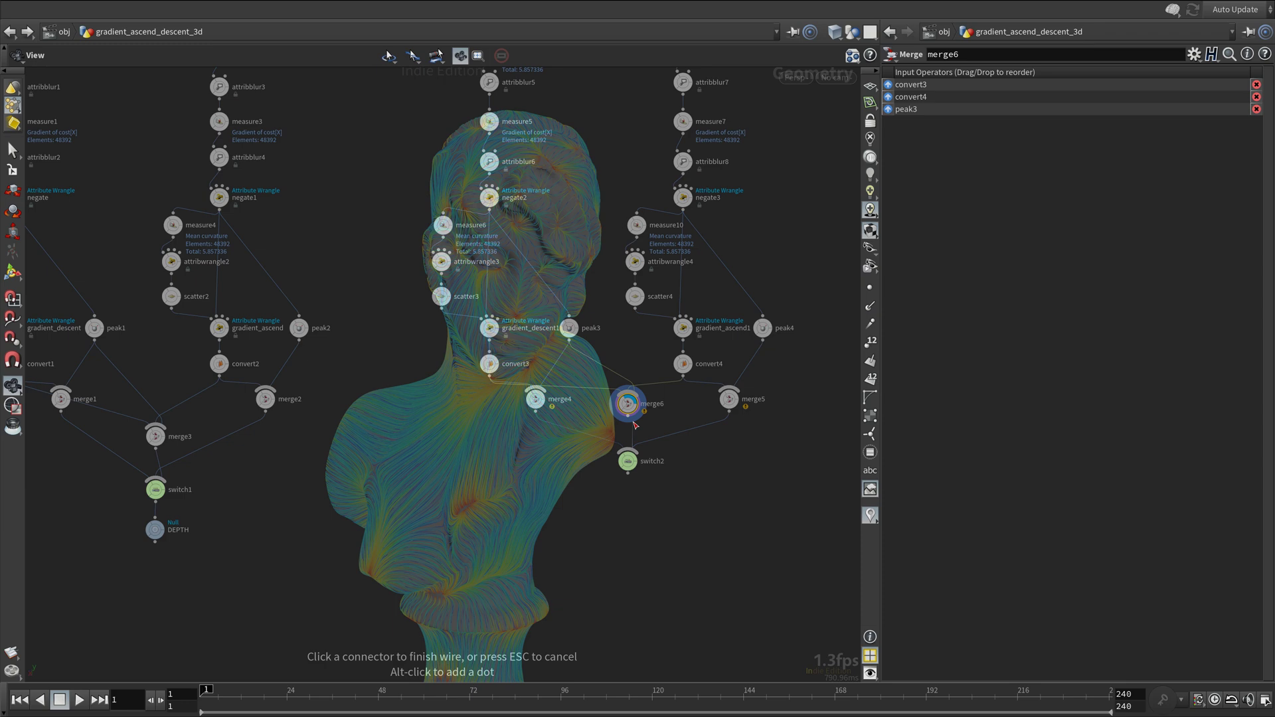
{"action": "mouse_move", "coordinate": [627, 461]}
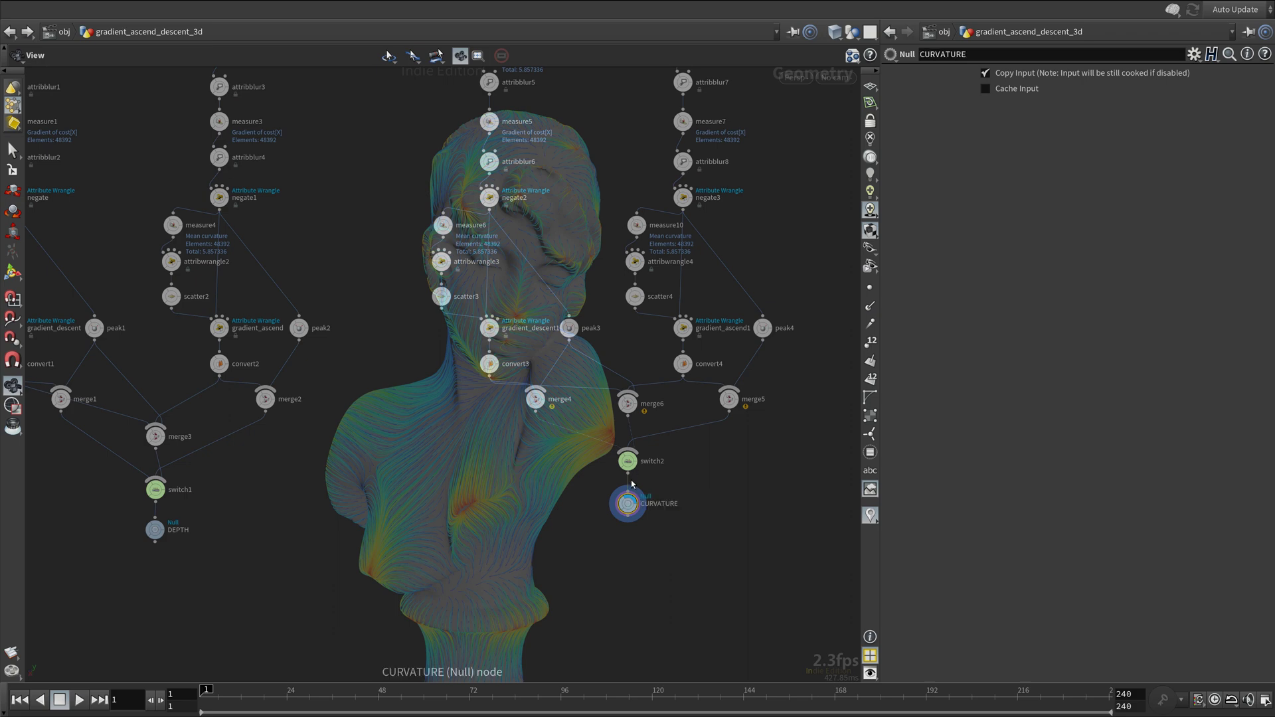
{"action": "left_click", "coordinate": [625, 461]}
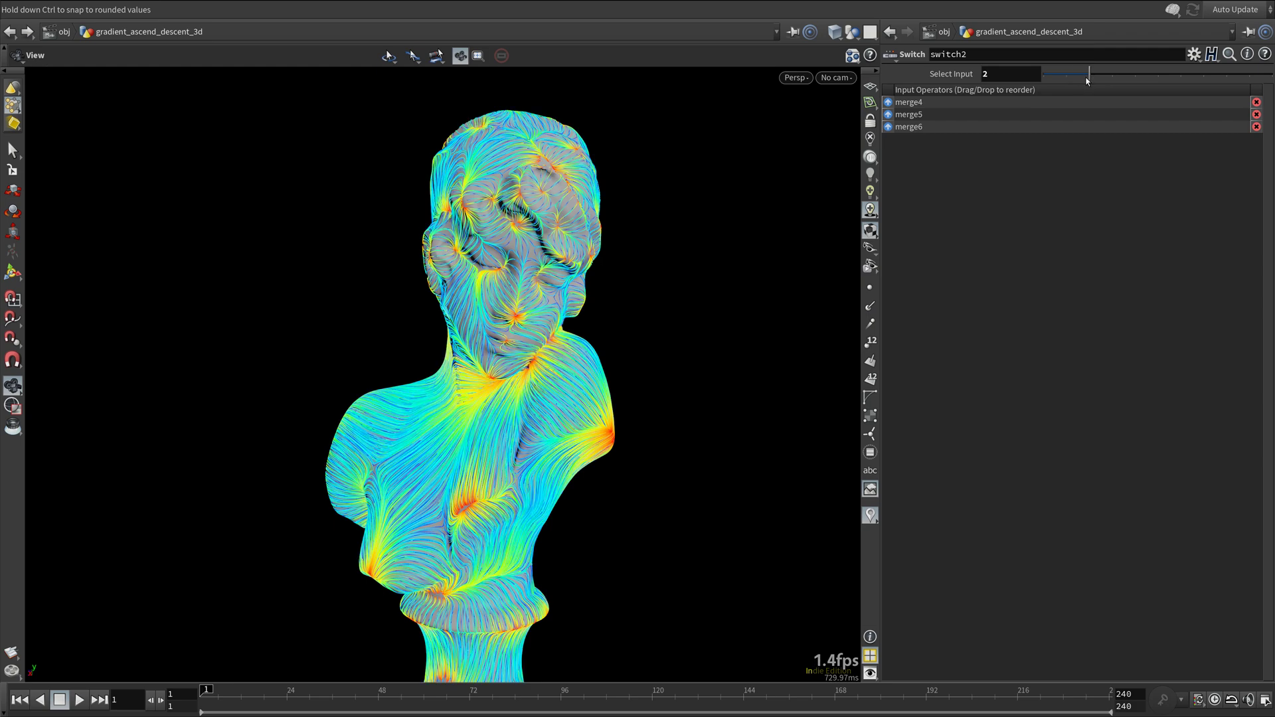
{"action": "mouse_move", "coordinate": [467, 460]}
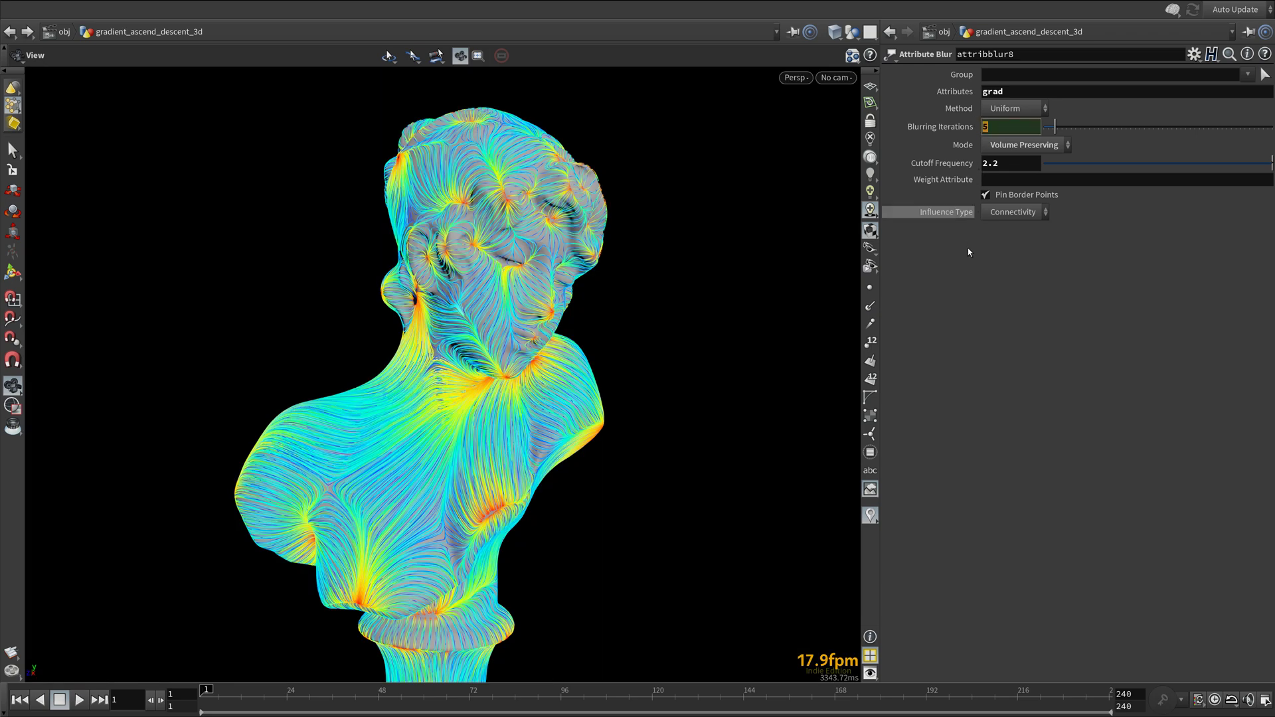
Set attribblur8 Blurring Iterations to 10 and bring the network back over the viewport.
{"action": "type", "text": "10"}
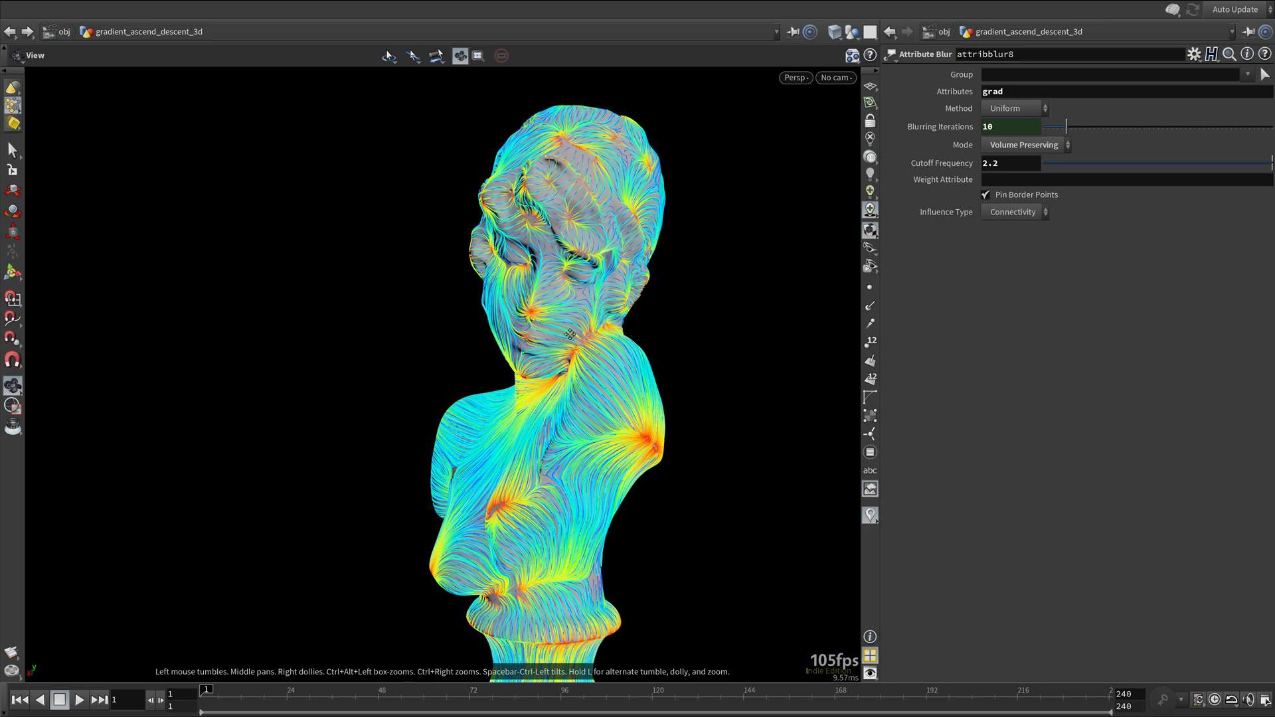
{"action": "key", "text": "f"}
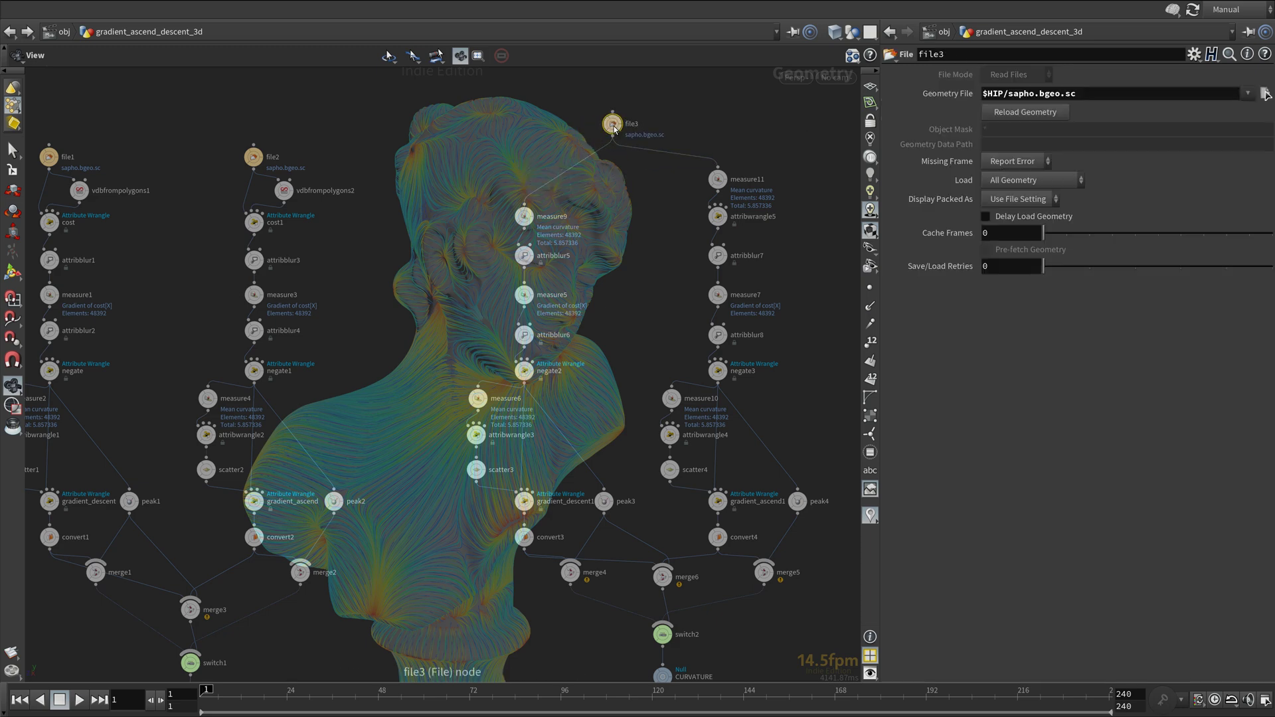
Load angel.bgeo.sc in file3 and review the cost blur, gradient blur, negation and scatter.
{"action": "left_click", "coordinate": [1107, 93]}
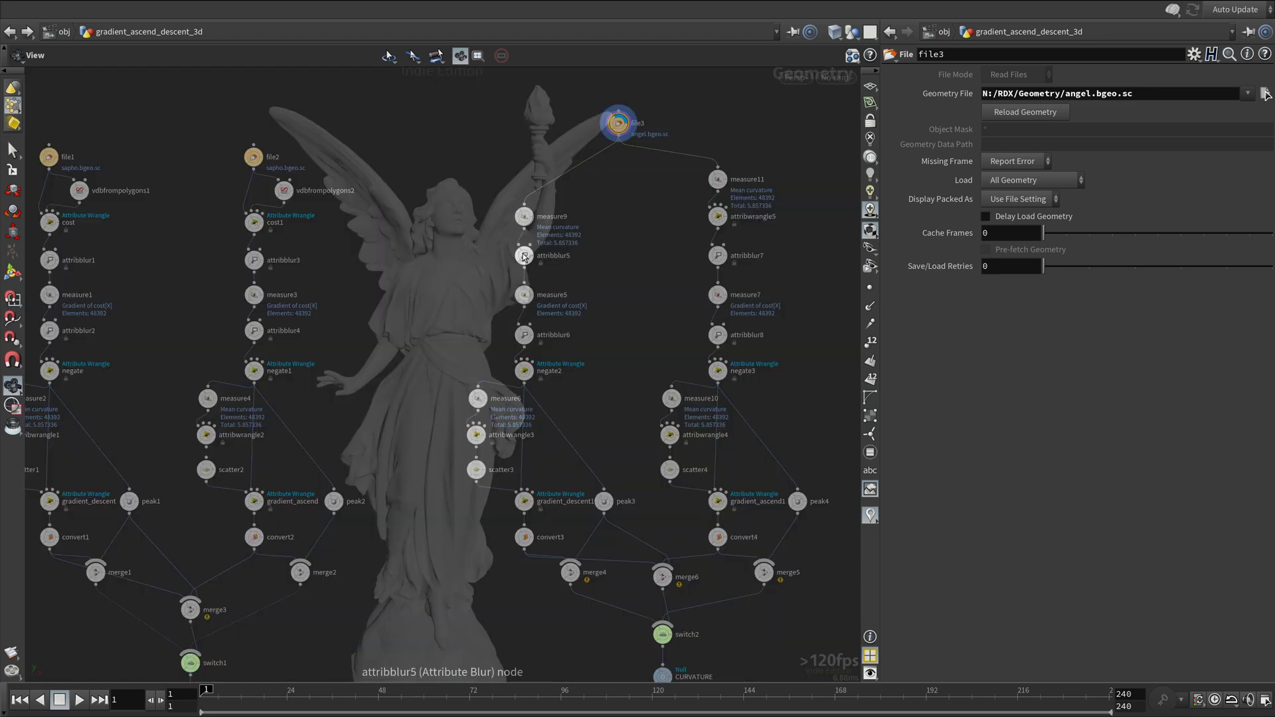
{"action": "left_click", "coordinate": [523, 217]}
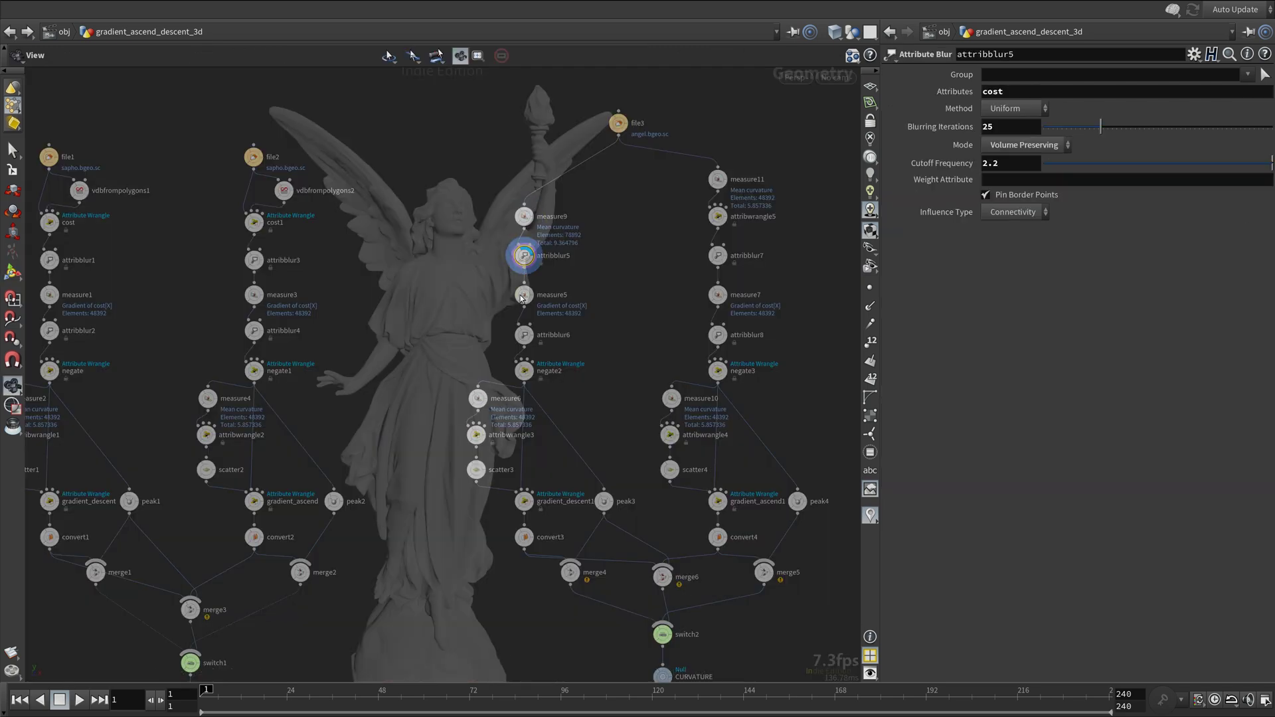
{"action": "left_click", "coordinate": [523, 334]}
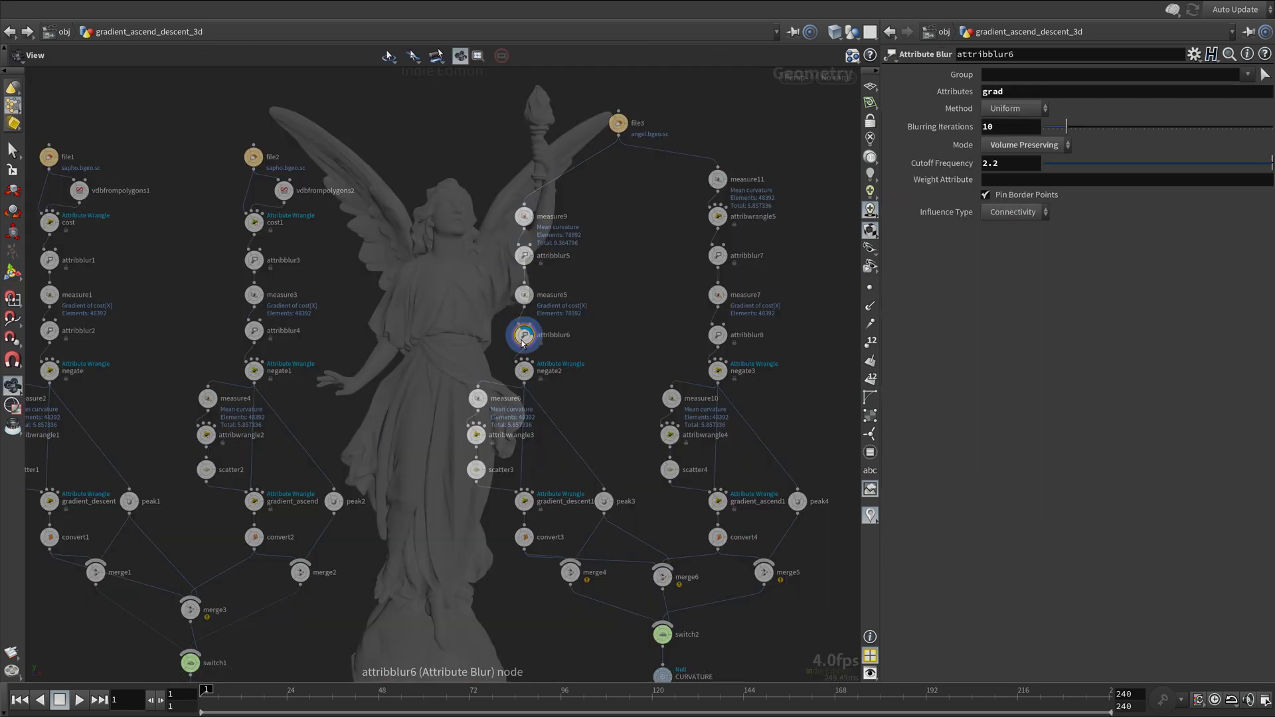
{"action": "left_click", "coordinate": [525, 371]}
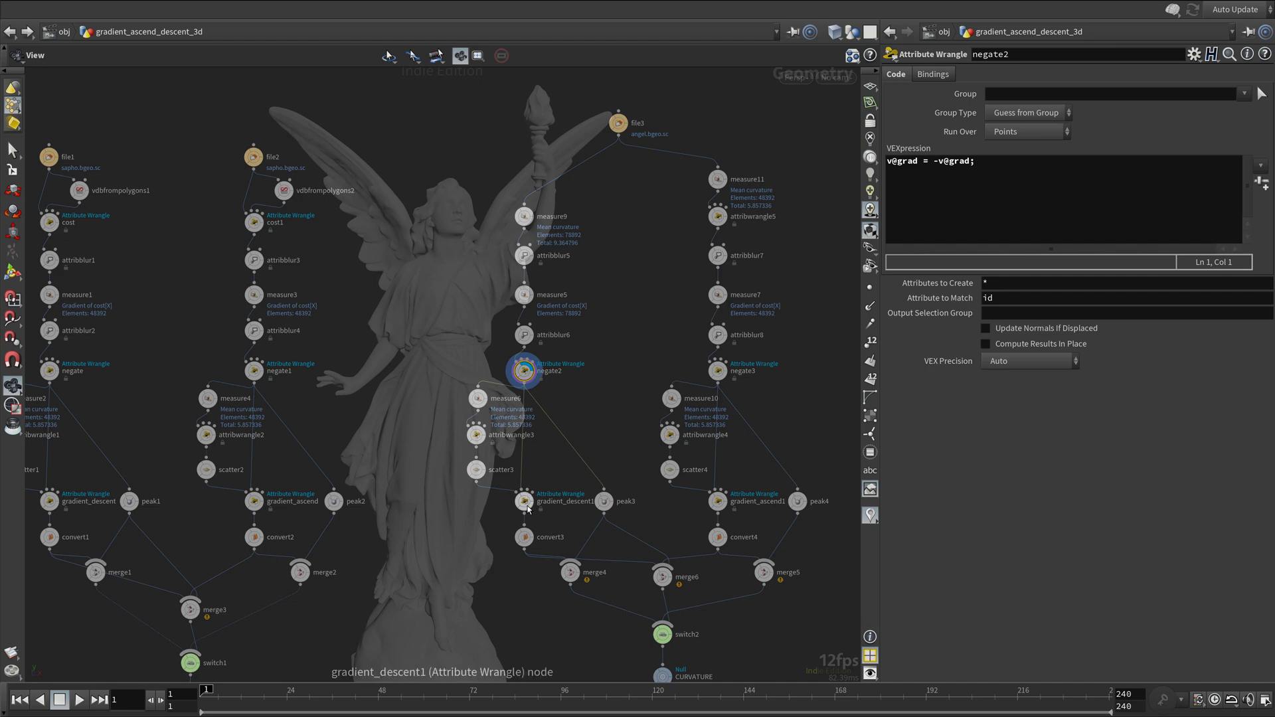
{"action": "left_click", "coordinate": [477, 469]}
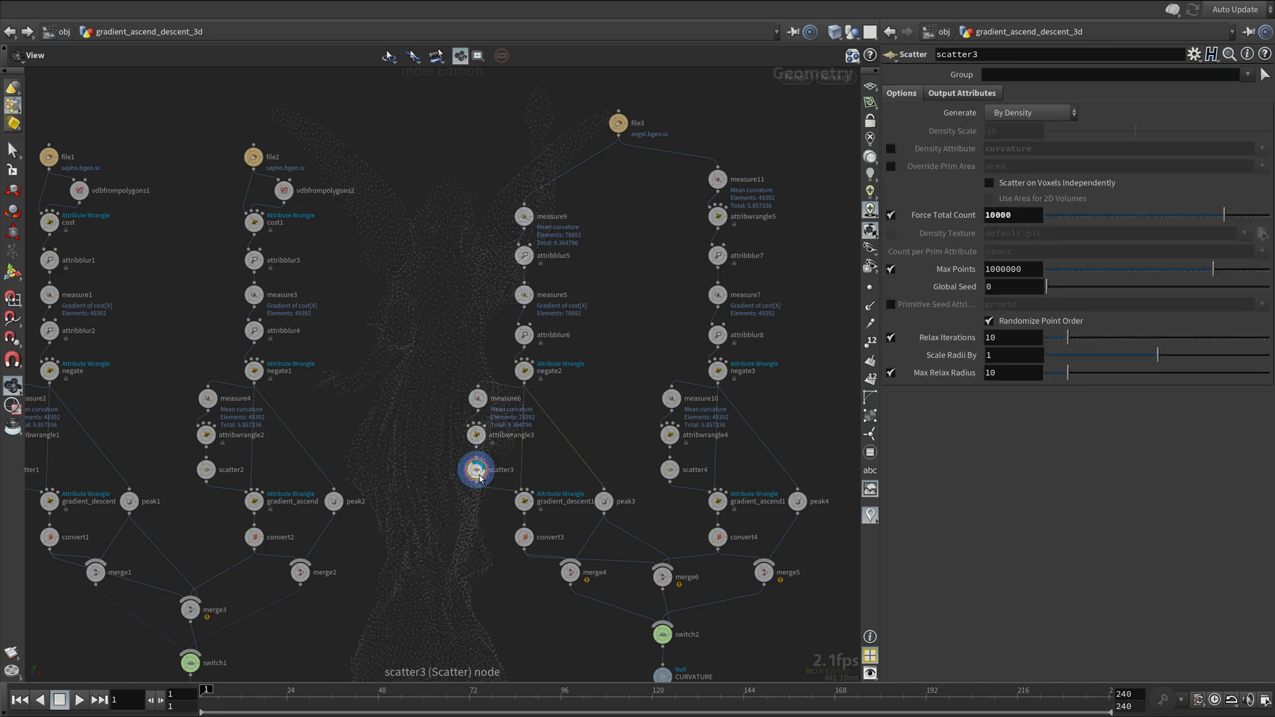
View the angel's CURVATURE output, check merge4's inputs and the curvature switch.
{"action": "left_click", "coordinate": [585, 571]}
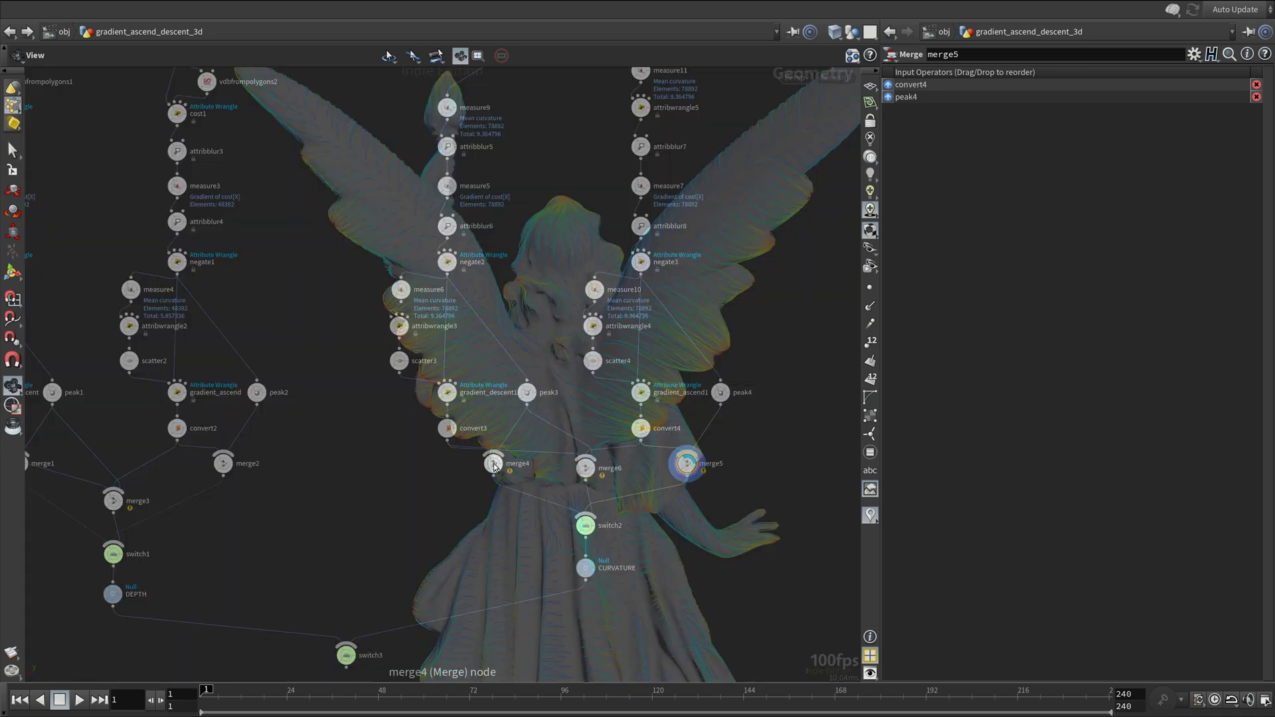
{"action": "left_click", "coordinate": [495, 464]}
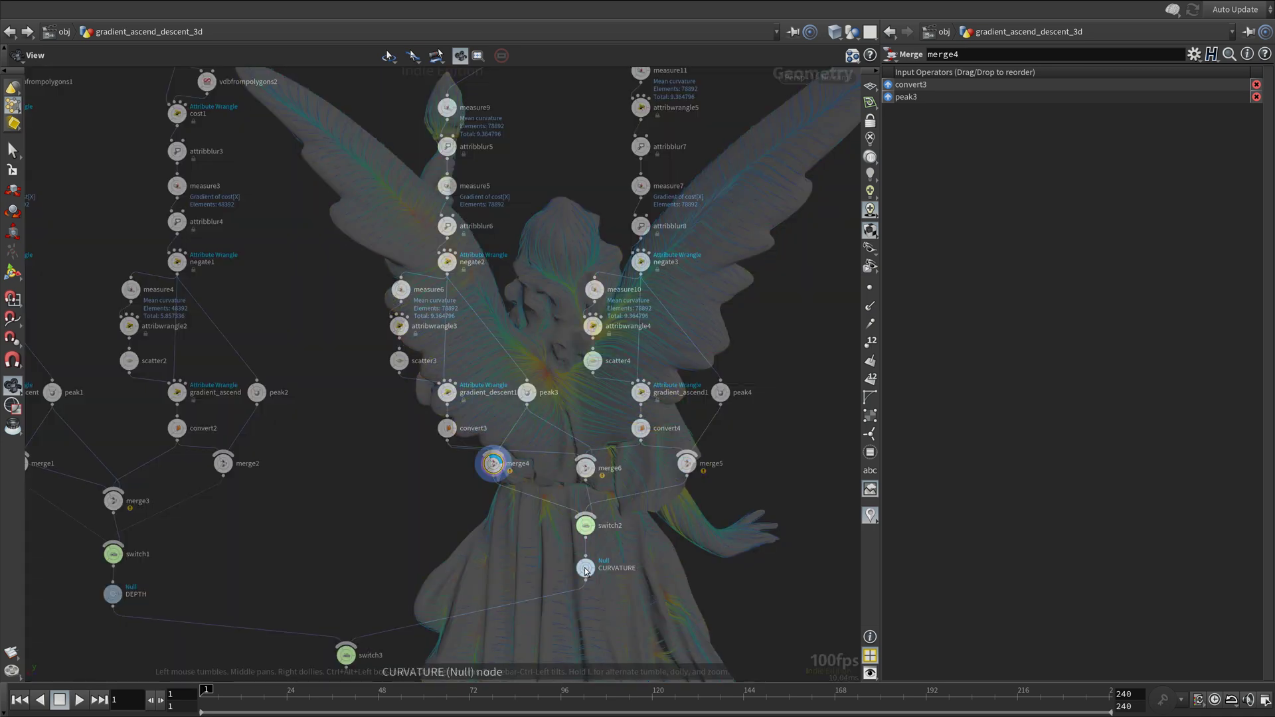
{"action": "left_click", "coordinate": [584, 568]}
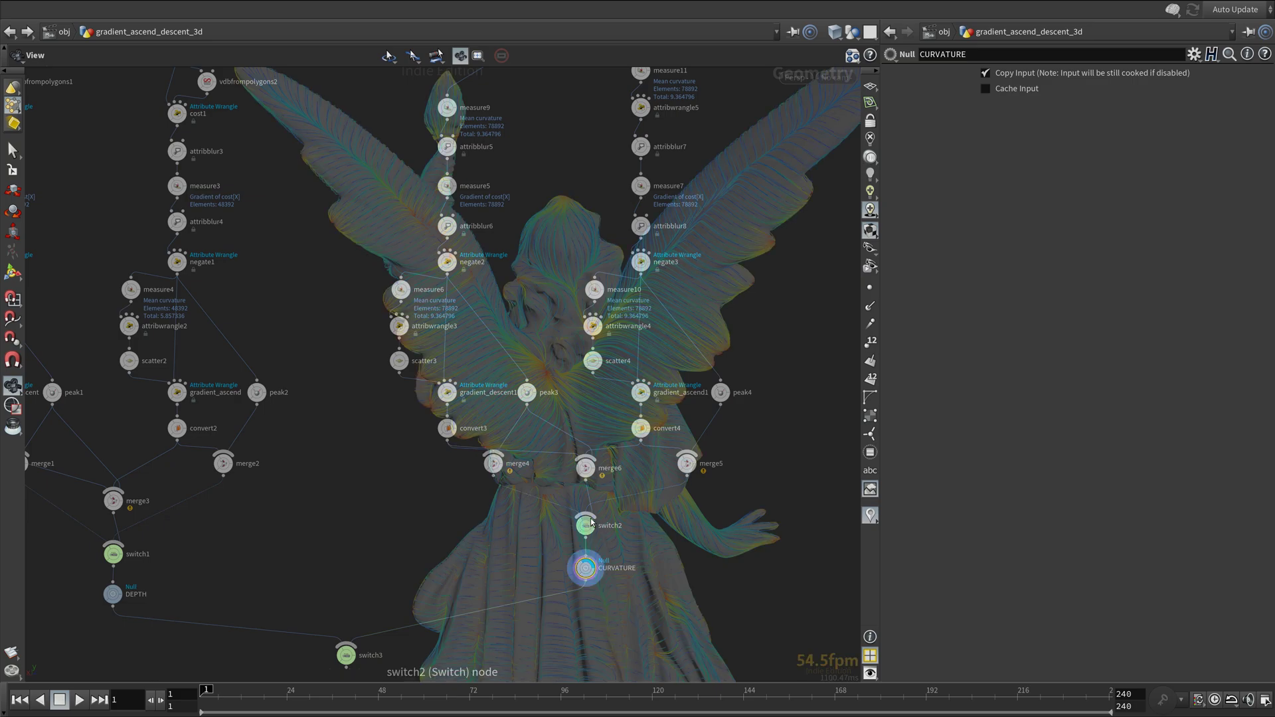
{"action": "left_click", "coordinate": [585, 525]}
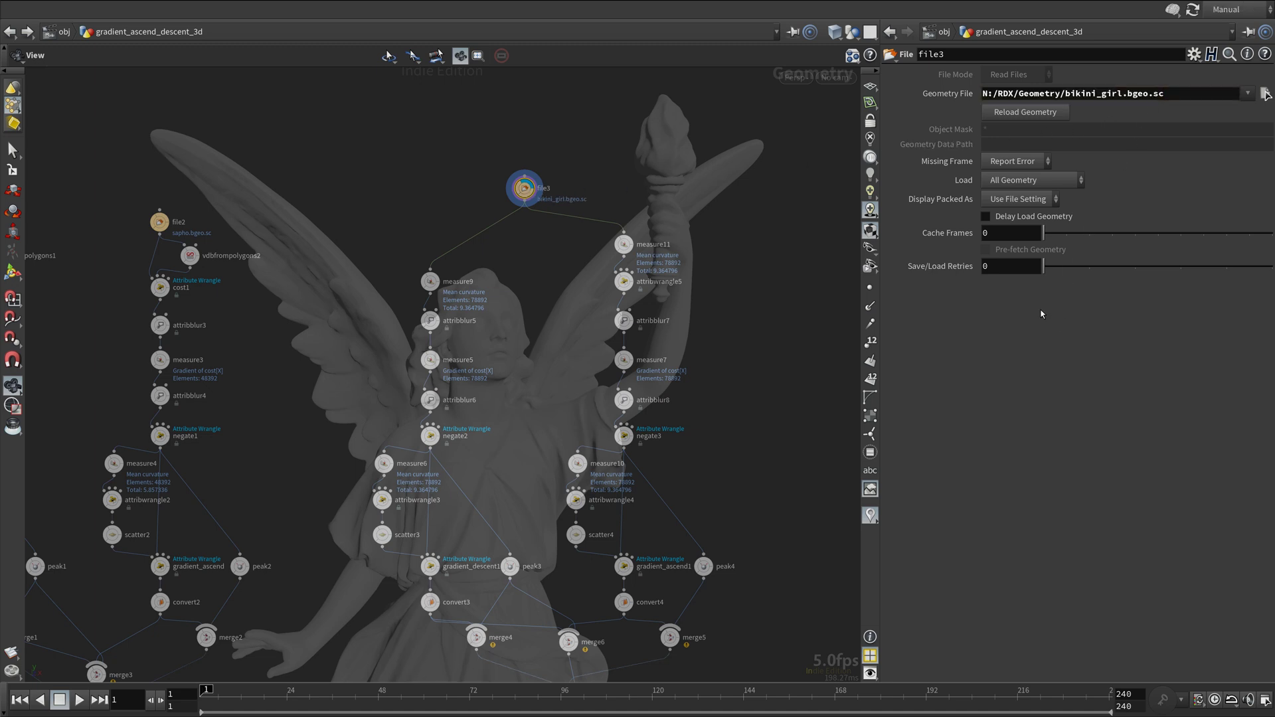
Load bikini_girl.bgeo.sc into file3, display gradient_descent1 flow lines on her, and inspect convert3.
{"action": "left_click", "coordinate": [1231, 9]}
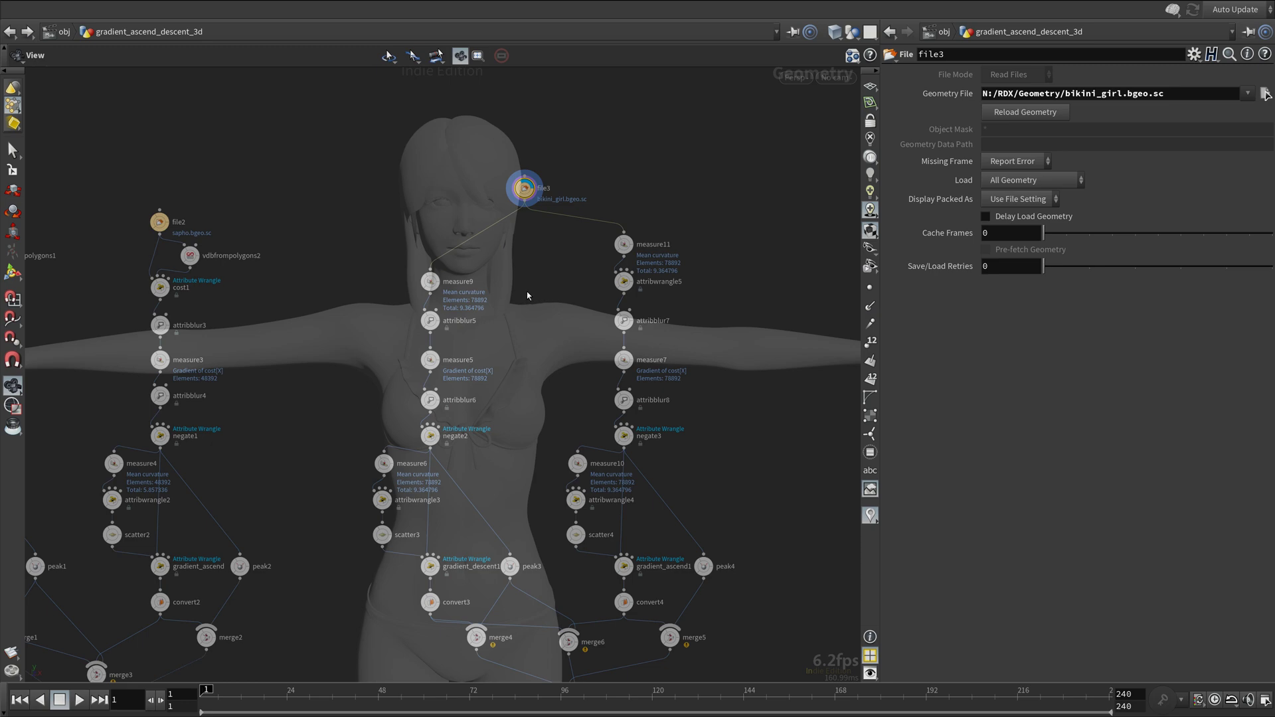
{"action": "left_click", "coordinate": [431, 436]}
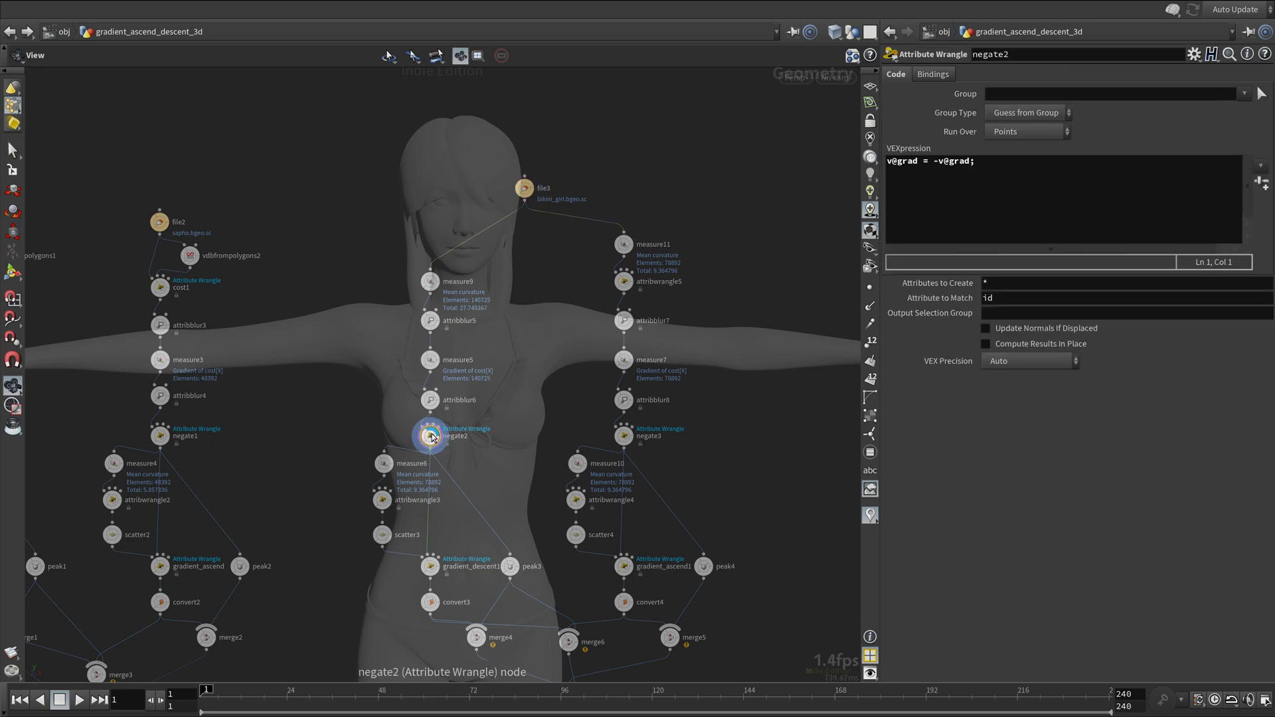
{"action": "left_click", "coordinate": [430, 568]}
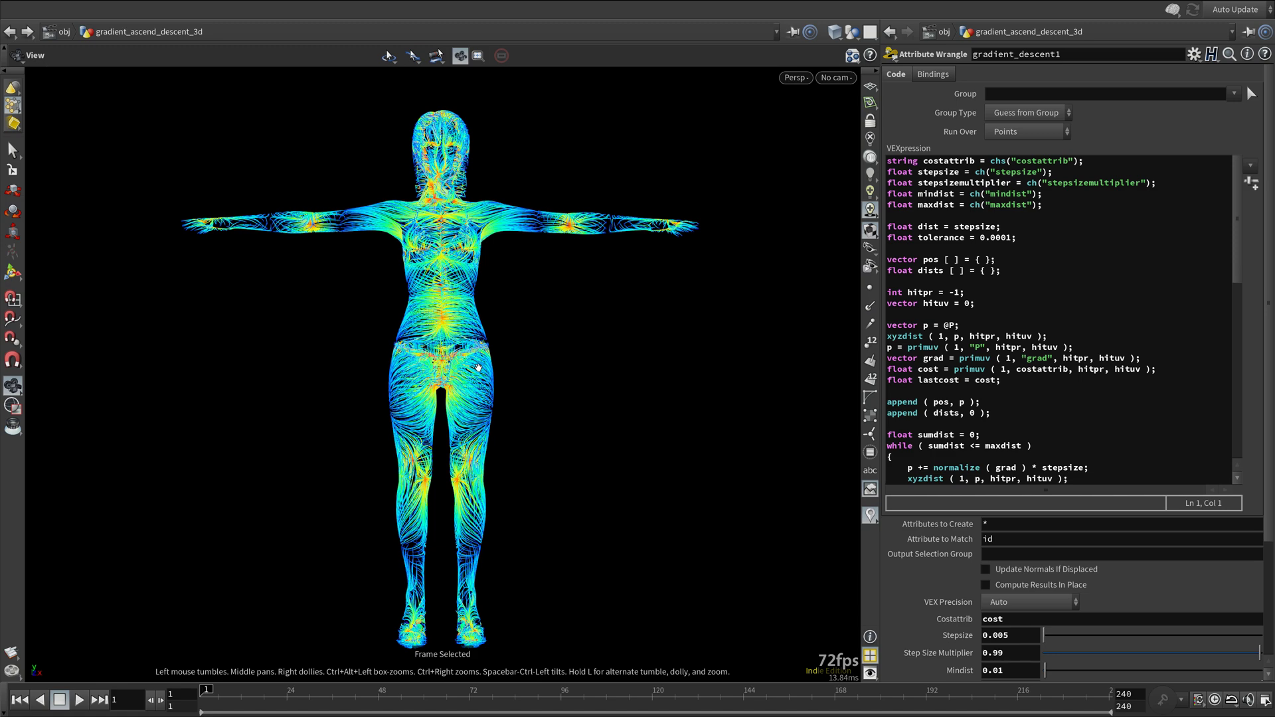
{"action": "left_click", "coordinate": [429, 602]}
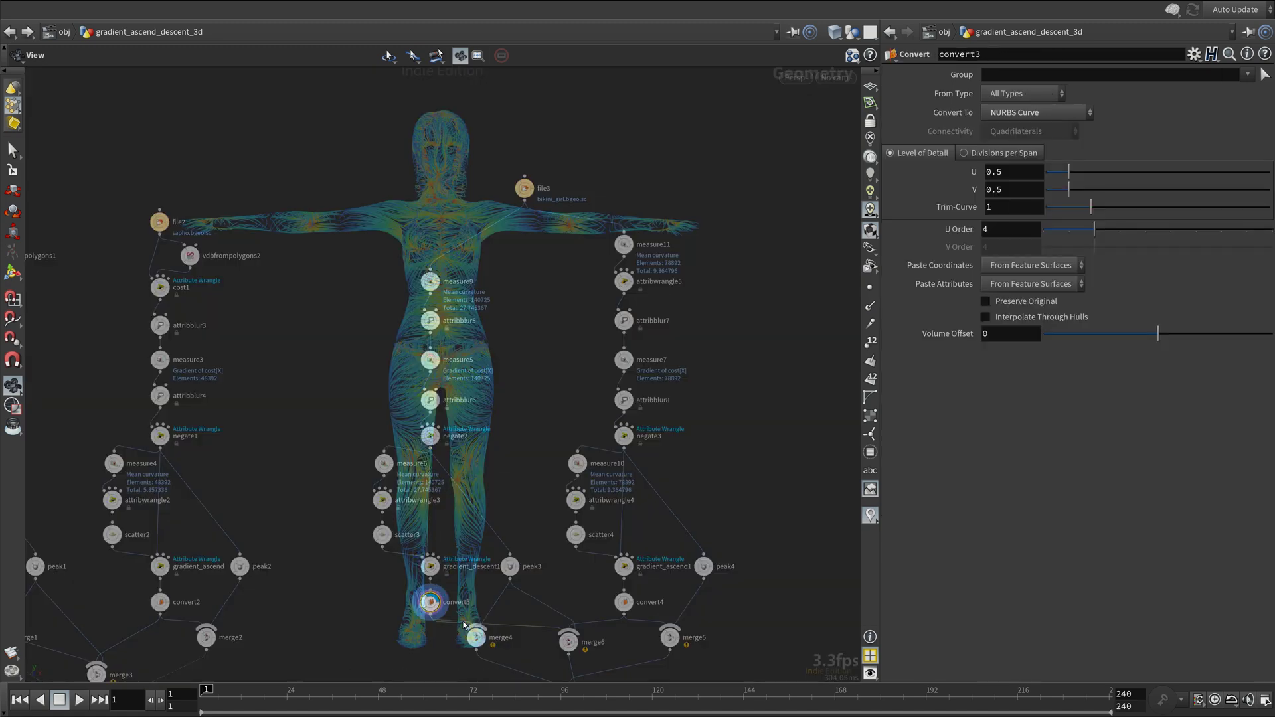